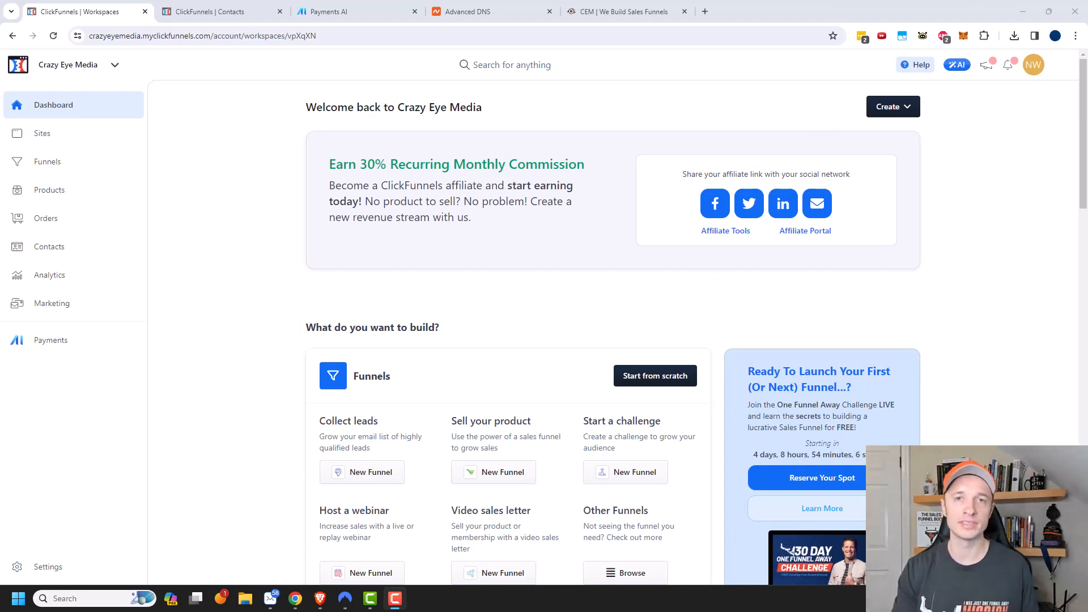
mouse_move(799, 41)
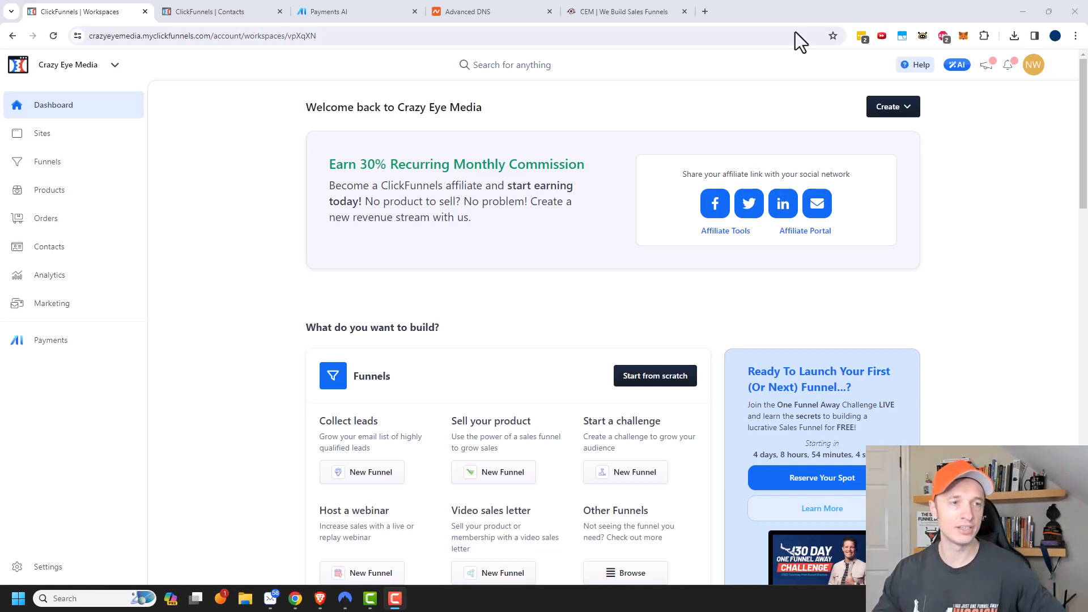
- Show the Sites overview and the options menu on the Hero Theme card
click(42, 134)
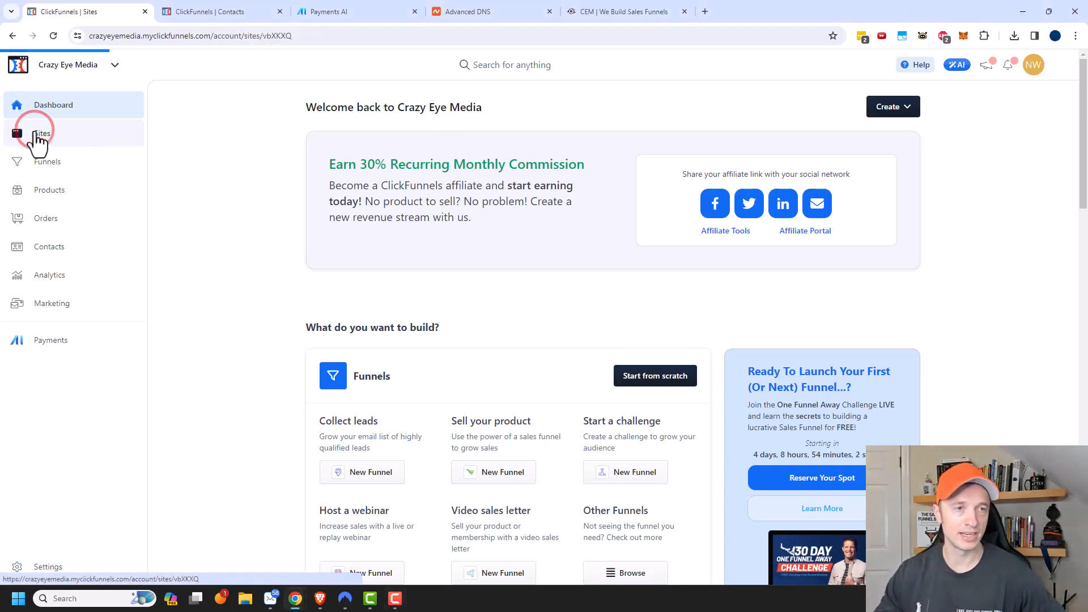
click(42, 133)
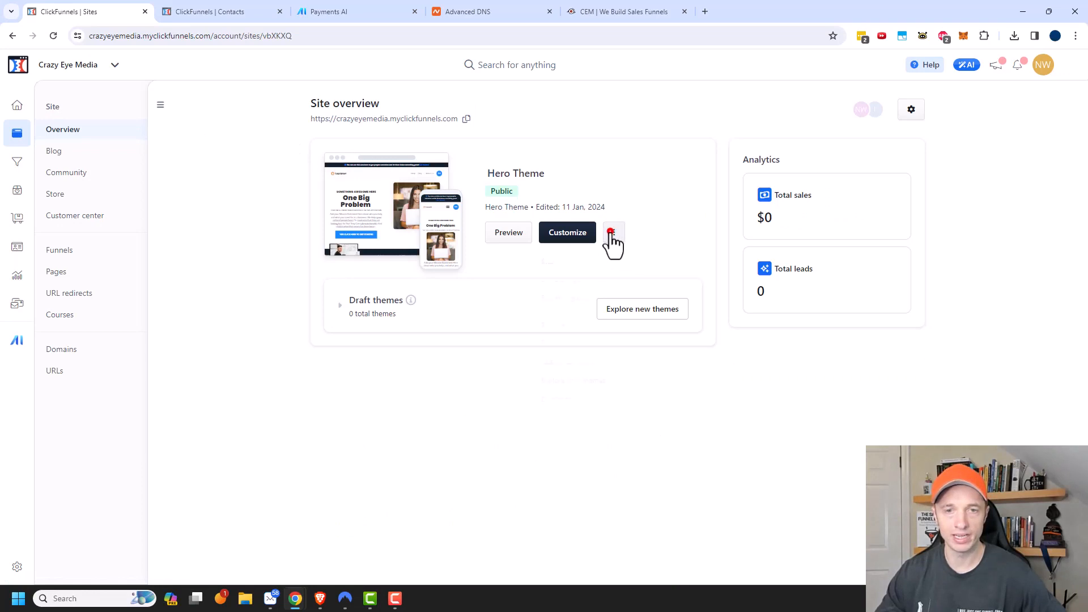
click(613, 232)
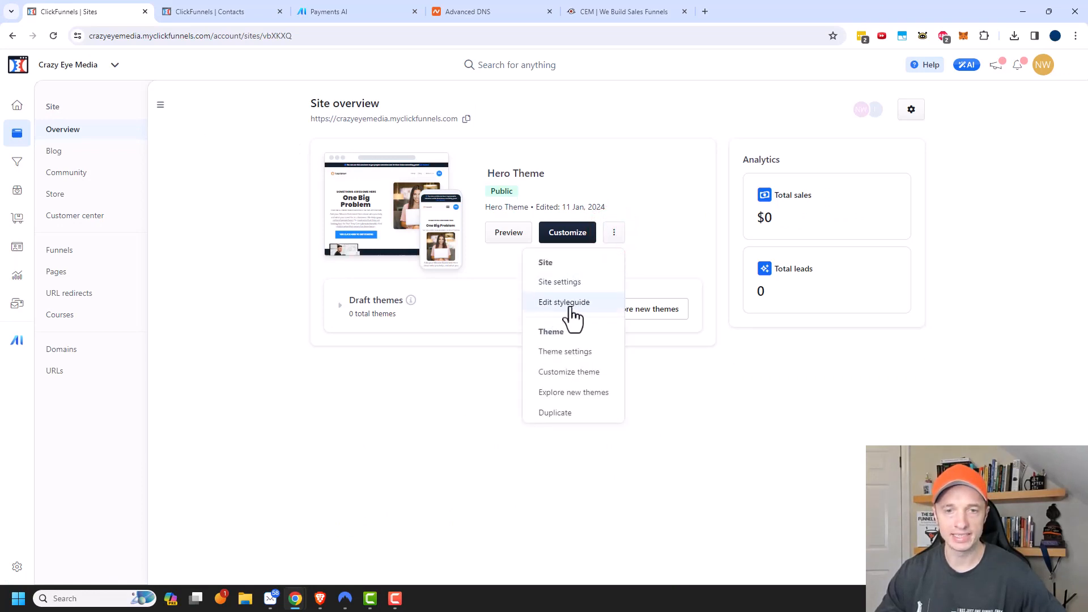
- Choose Edit styleguide to load the FunnelHub Style Guide Main editor
click(563, 301)
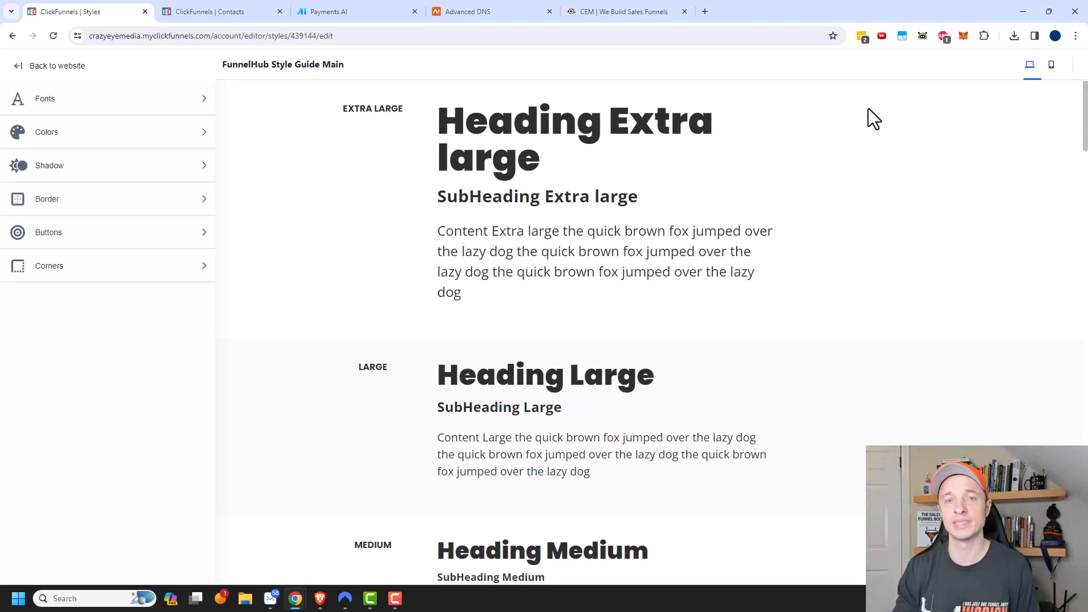
mouse_move(477, 179)
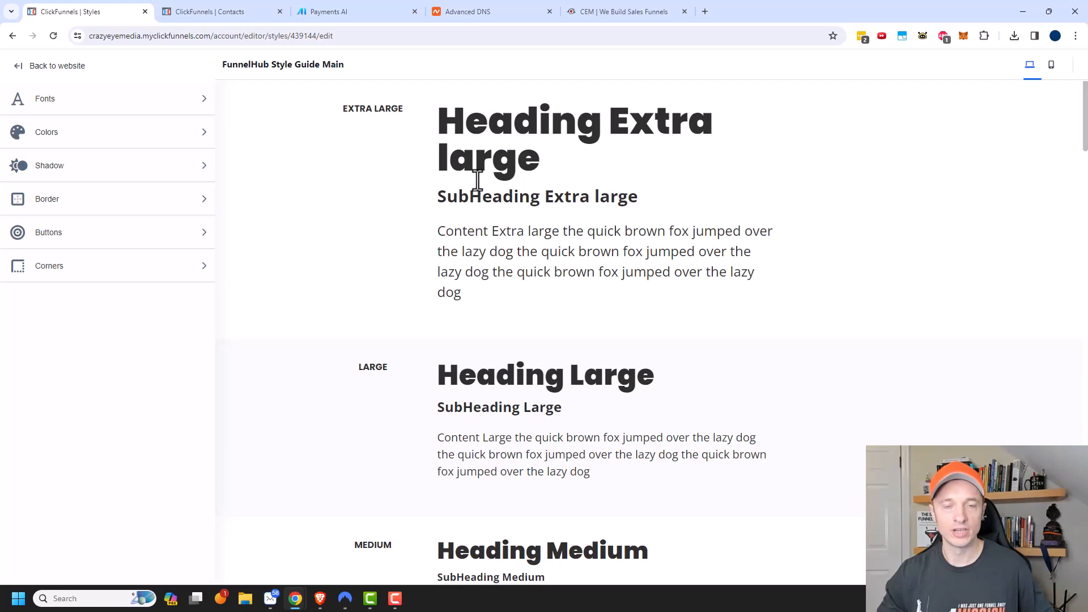
mouse_move(524, 108)
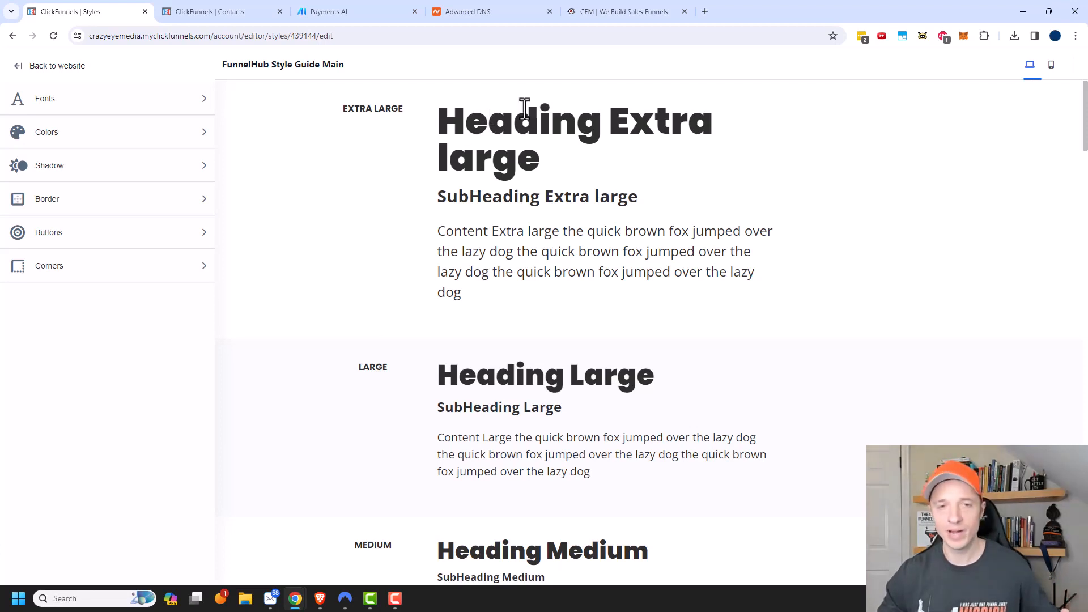
mouse_move(510, 196)
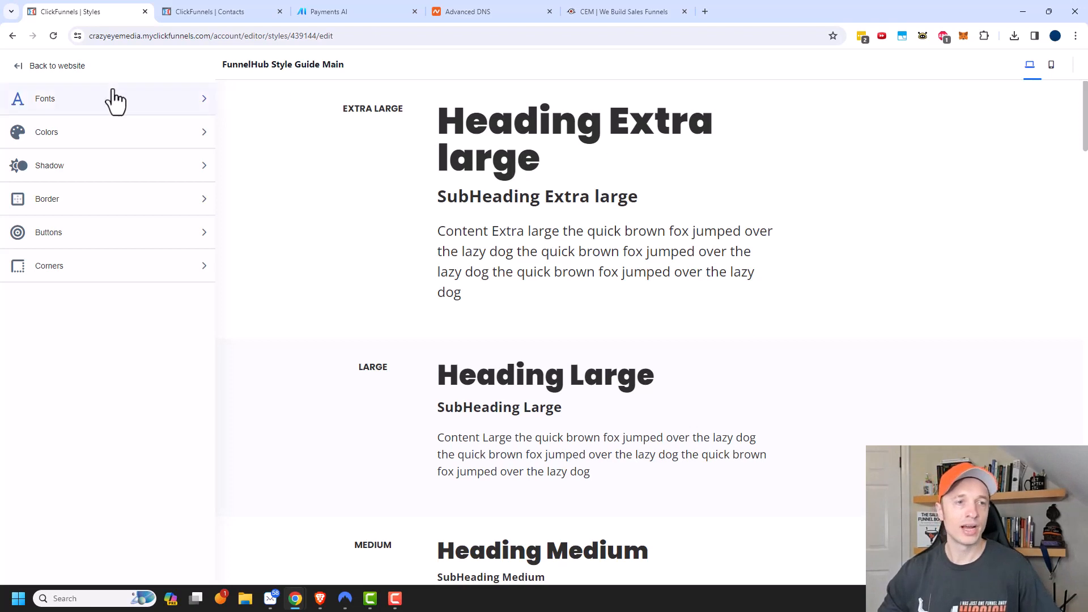
mouse_move(81, 131)
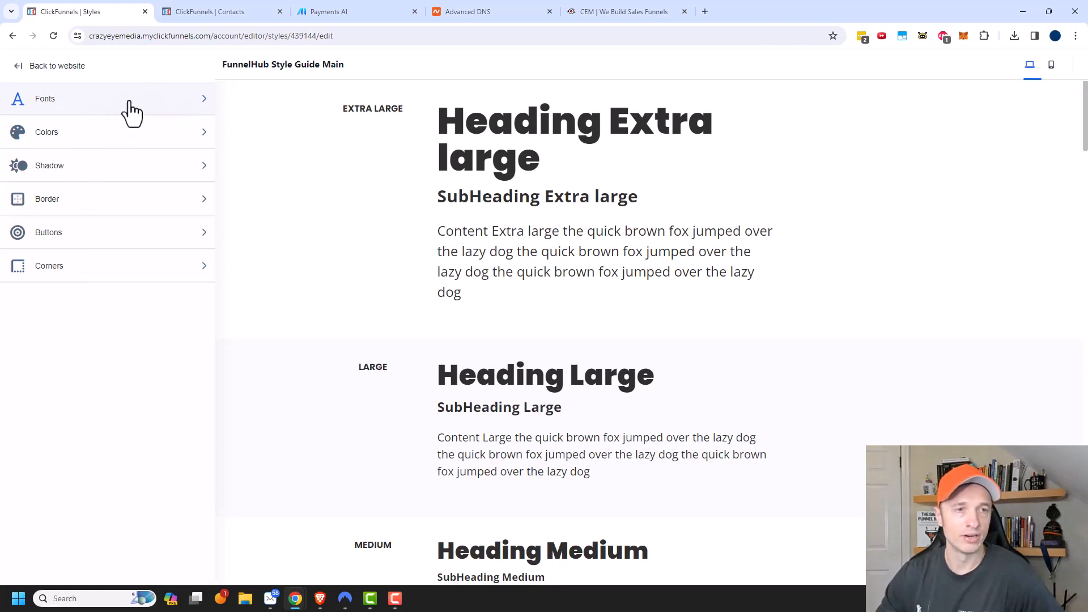
- In Fonts, adjust the Base font size slider to about 25 px
click(45, 99)
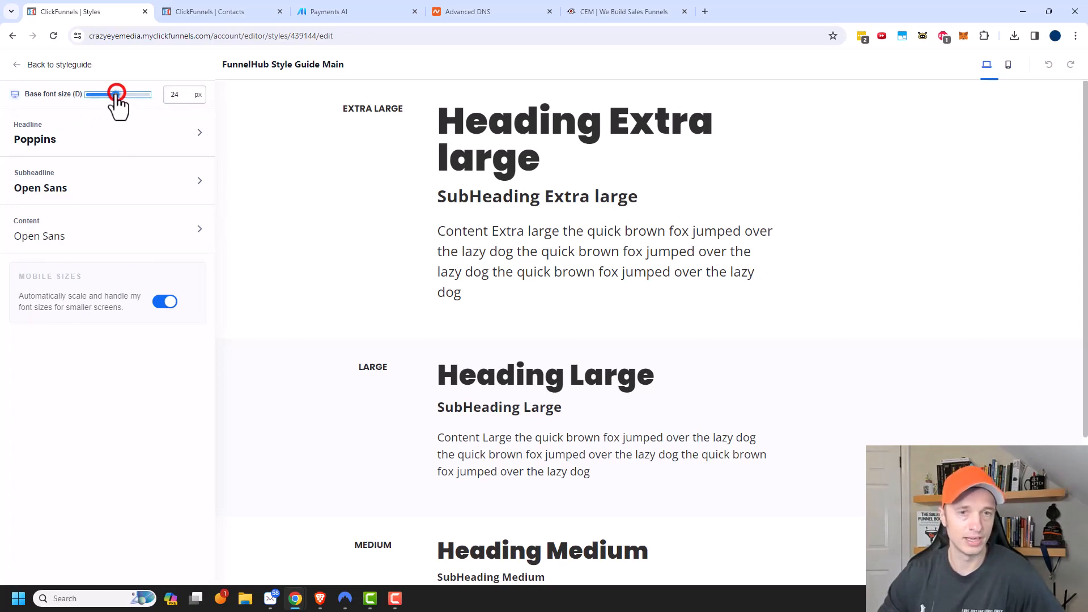
drag(117, 94, 122, 94)
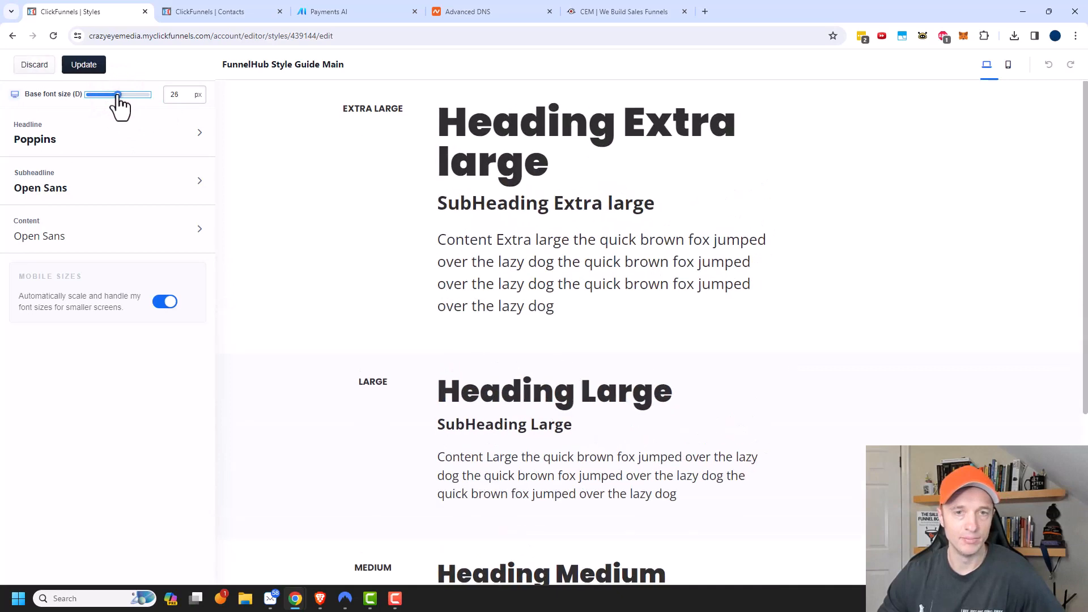
drag(118, 94, 117, 94)
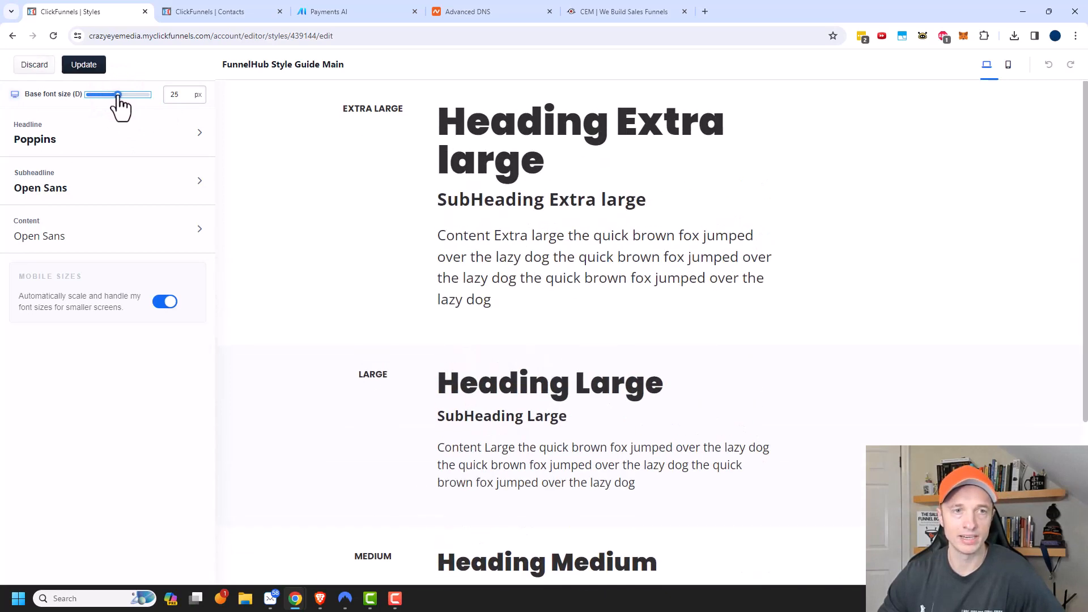
drag(118, 94, 116, 94)
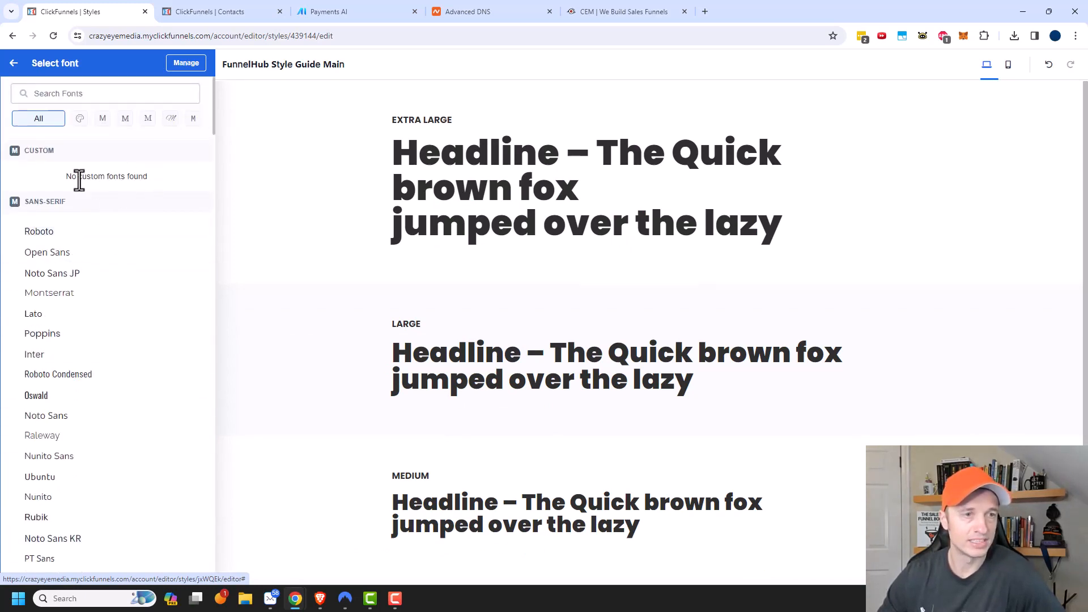
mouse_move(88, 122)
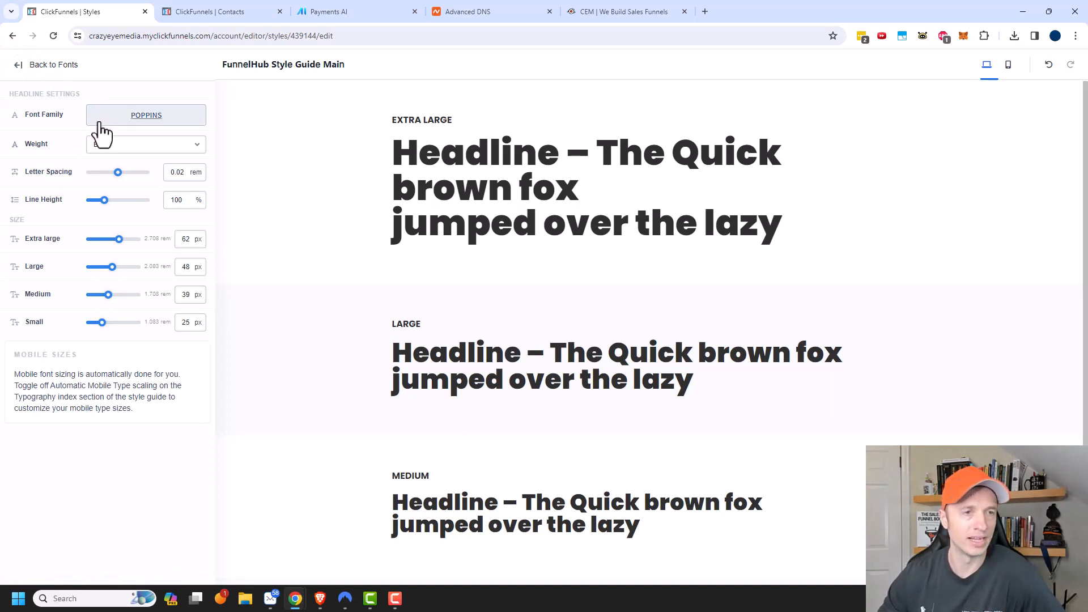
- Change the Poppins headline weight to Extra-Bold via the Weight dropdown
click(146, 144)
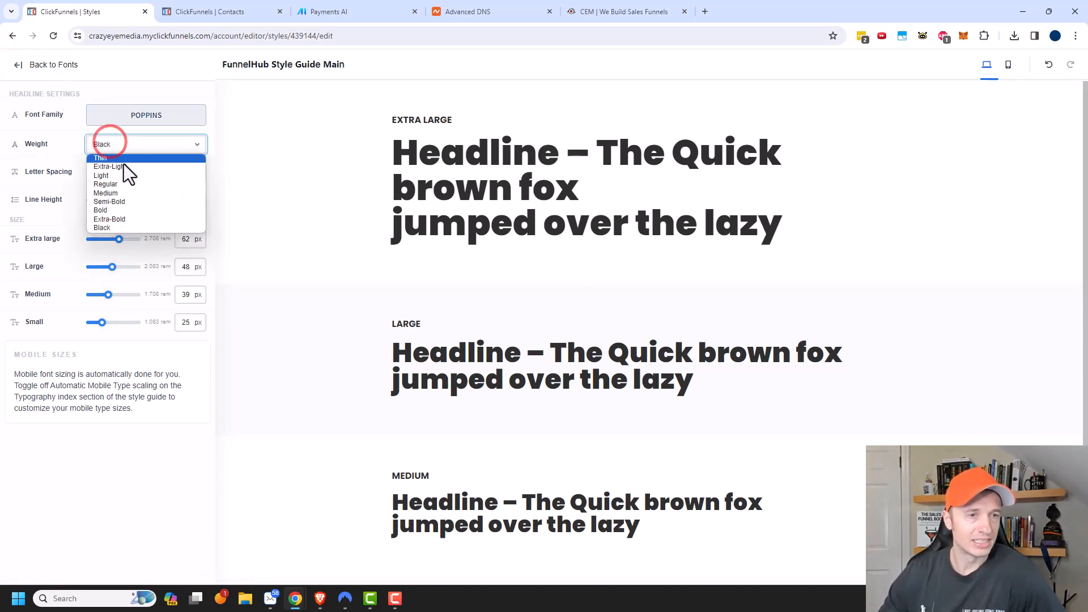
click(100, 157)
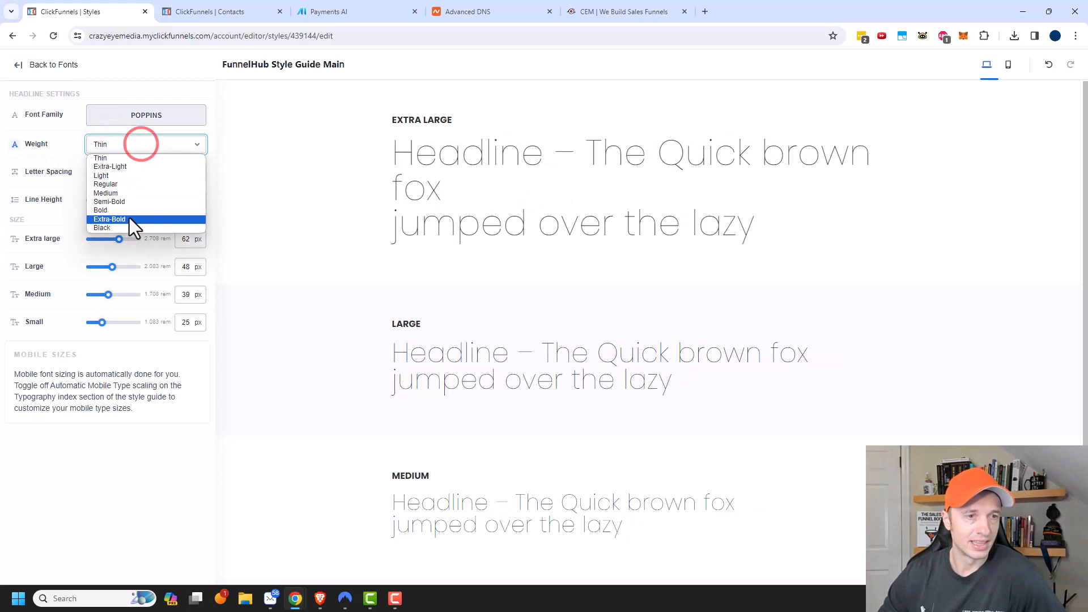
click(109, 218)
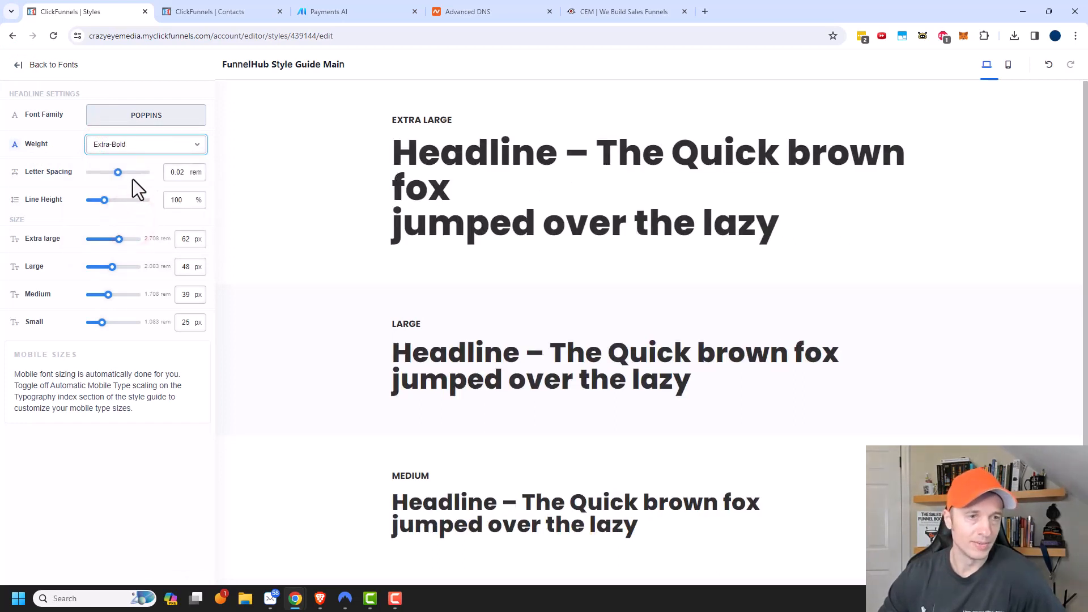
mouse_move(90, 281)
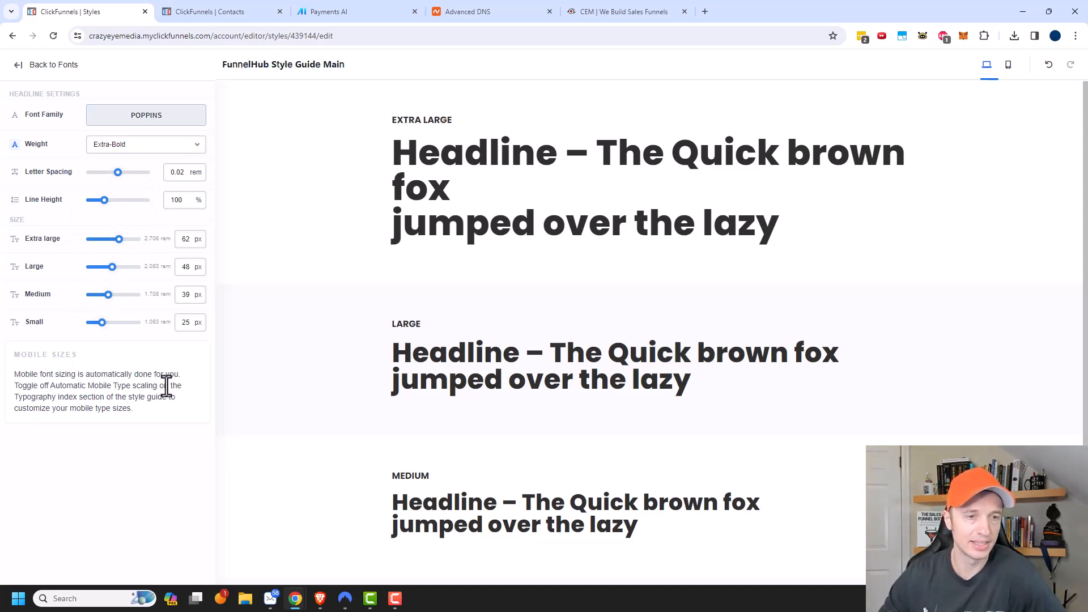
mouse_move(105, 401)
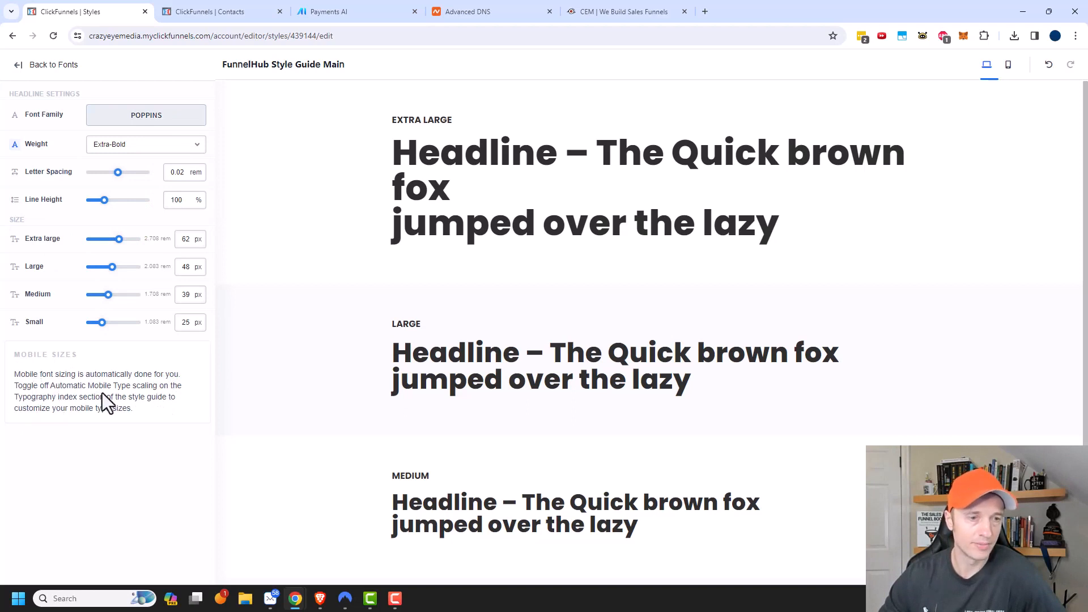
mouse_move(44, 414)
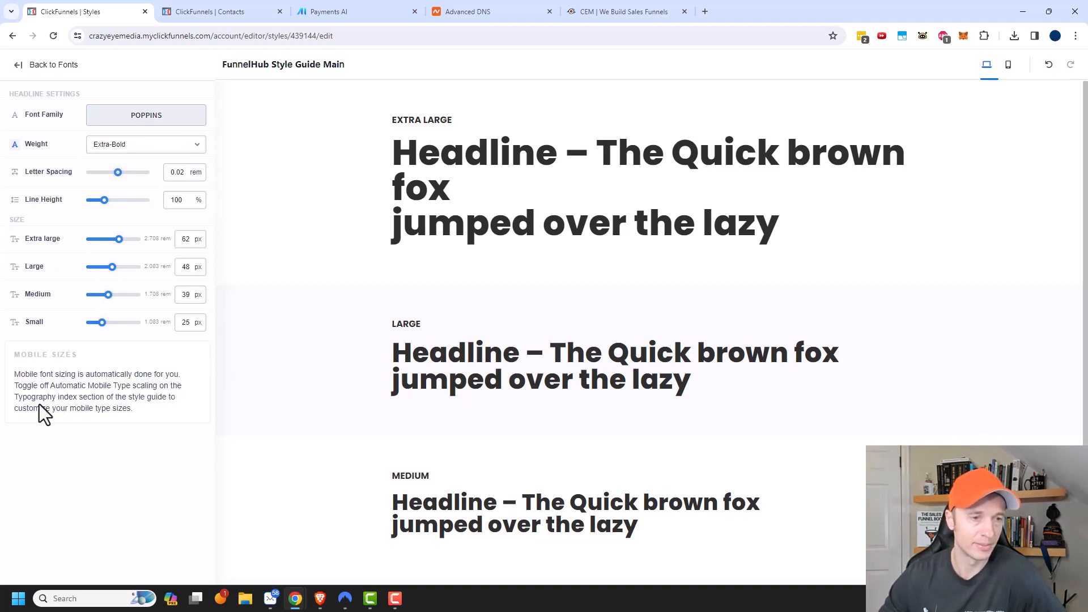
mouse_move(161, 421)
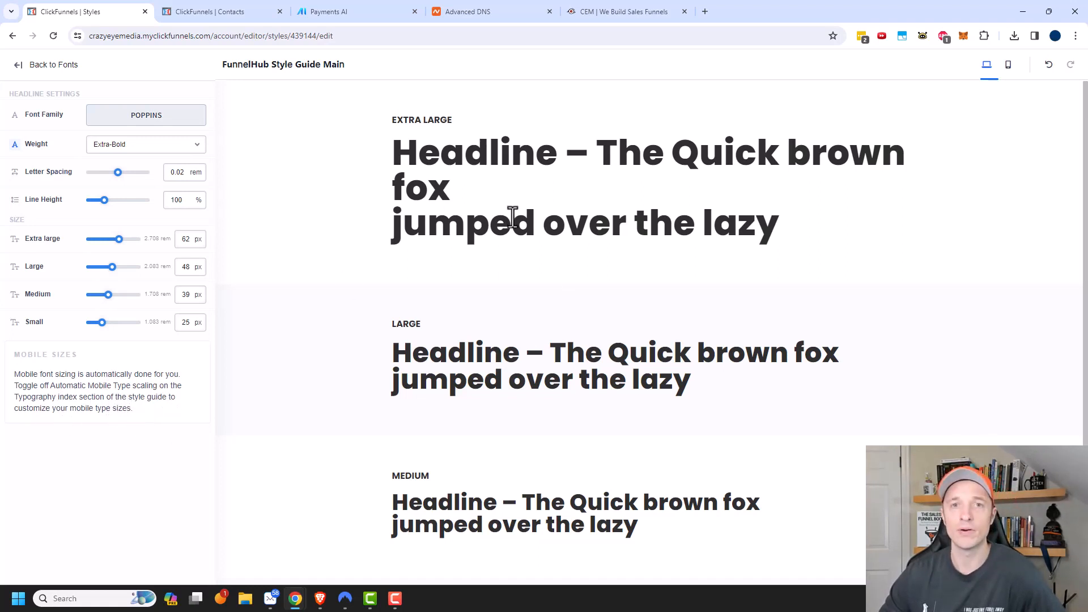
mouse_move(722, 208)
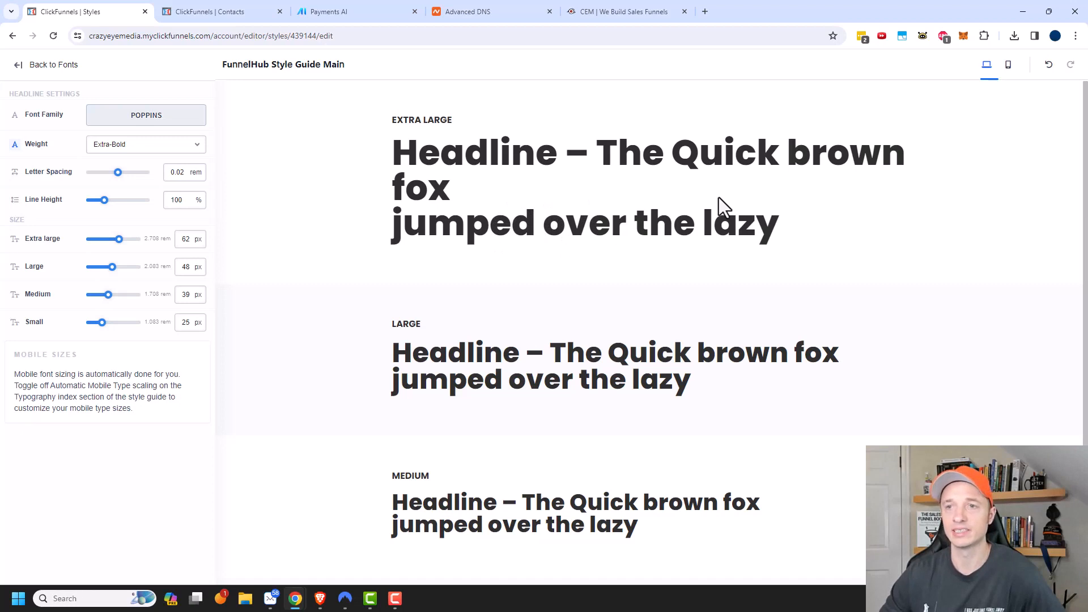
click(1009, 64)
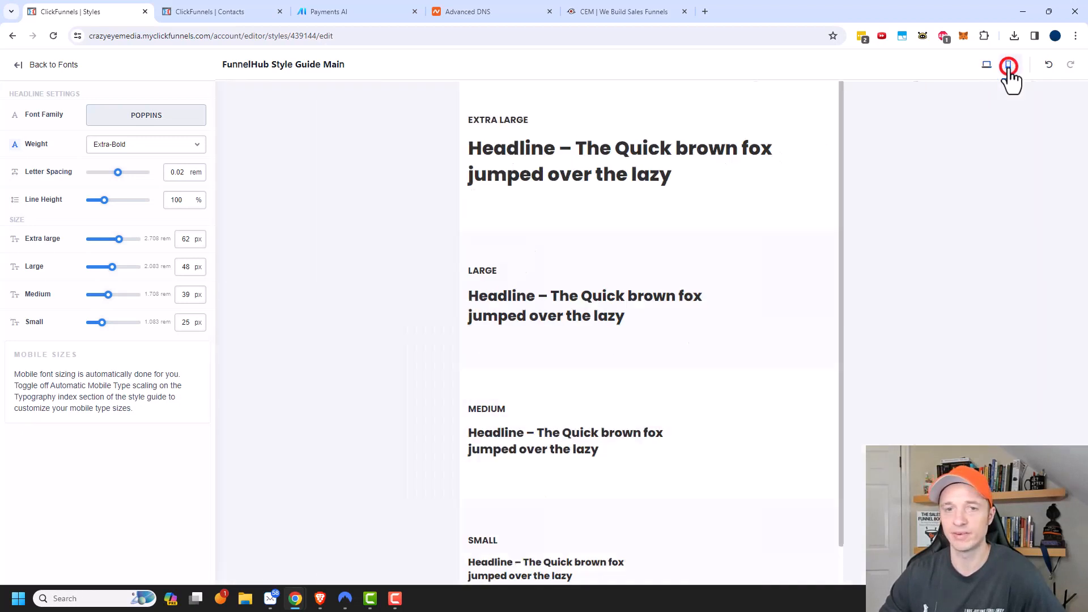
click(1009, 64)
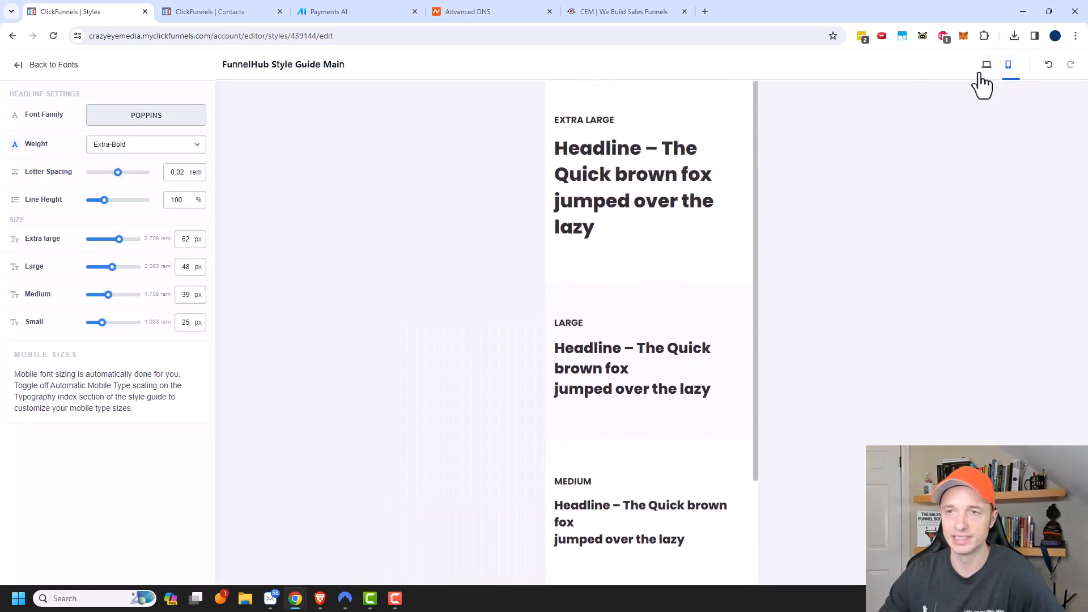
scroll(down, 3)
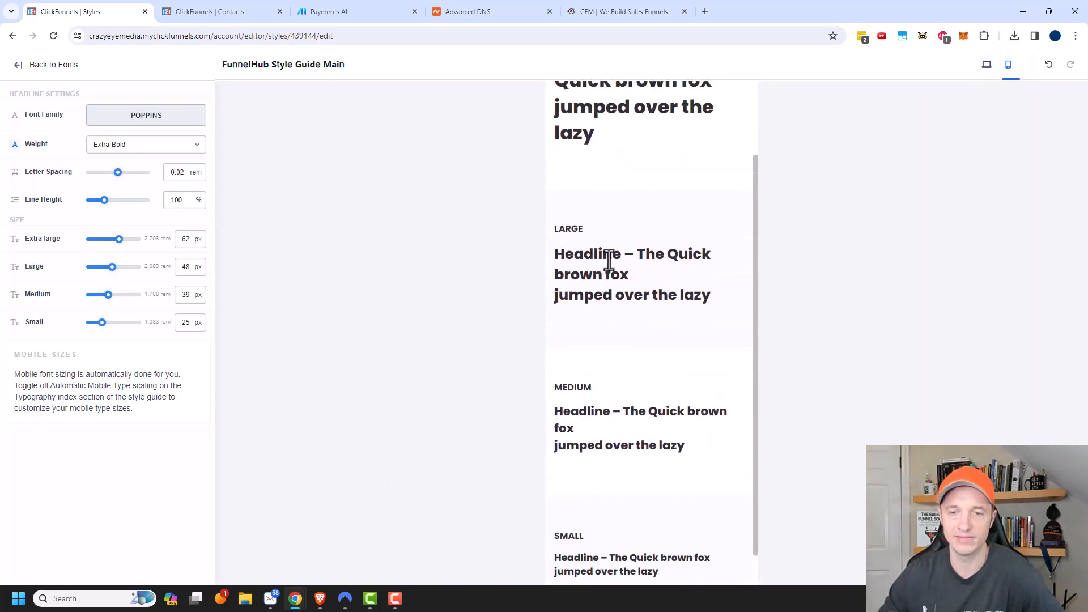
click(986, 64)
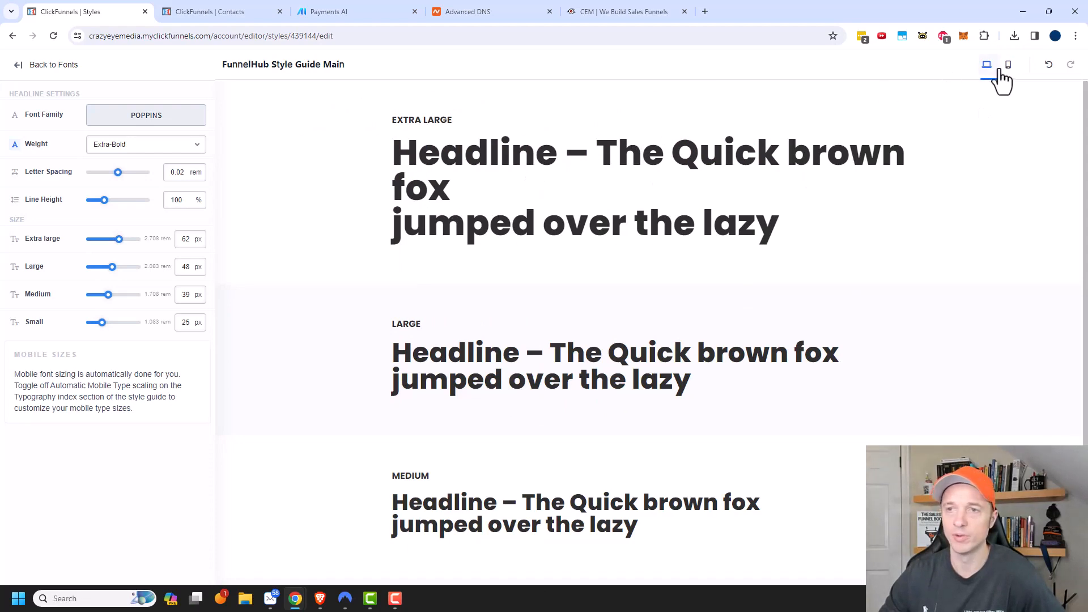
click(1009, 65)
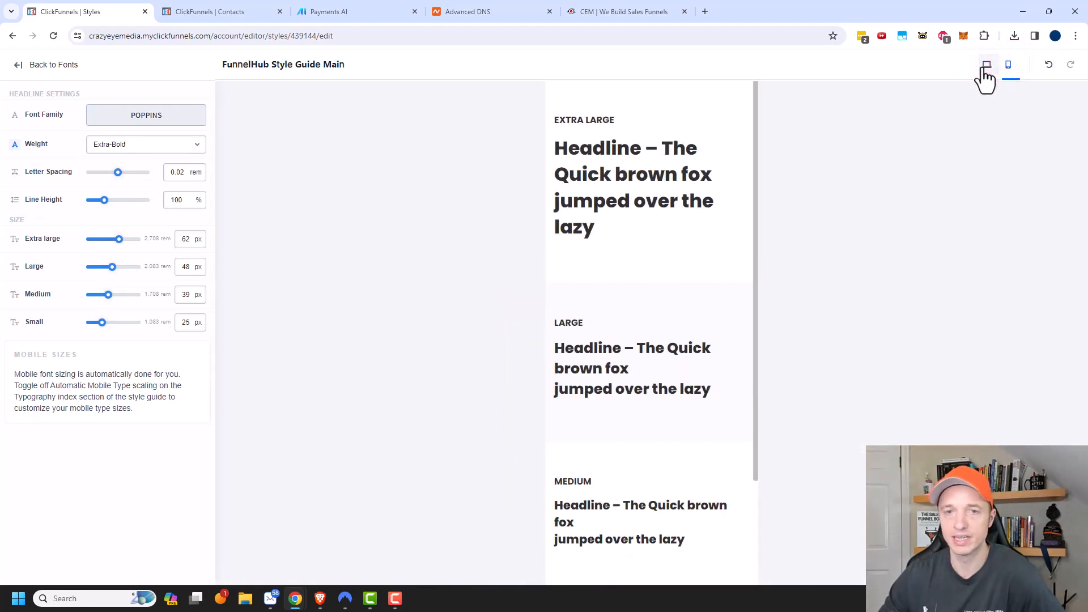
click(986, 65)
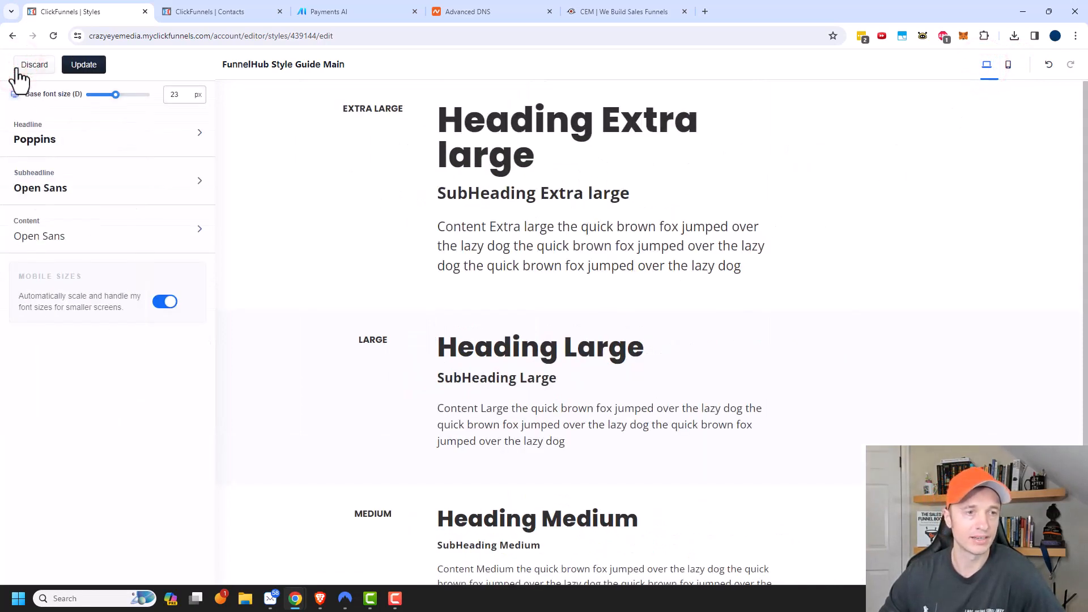
mouse_move(43, 301)
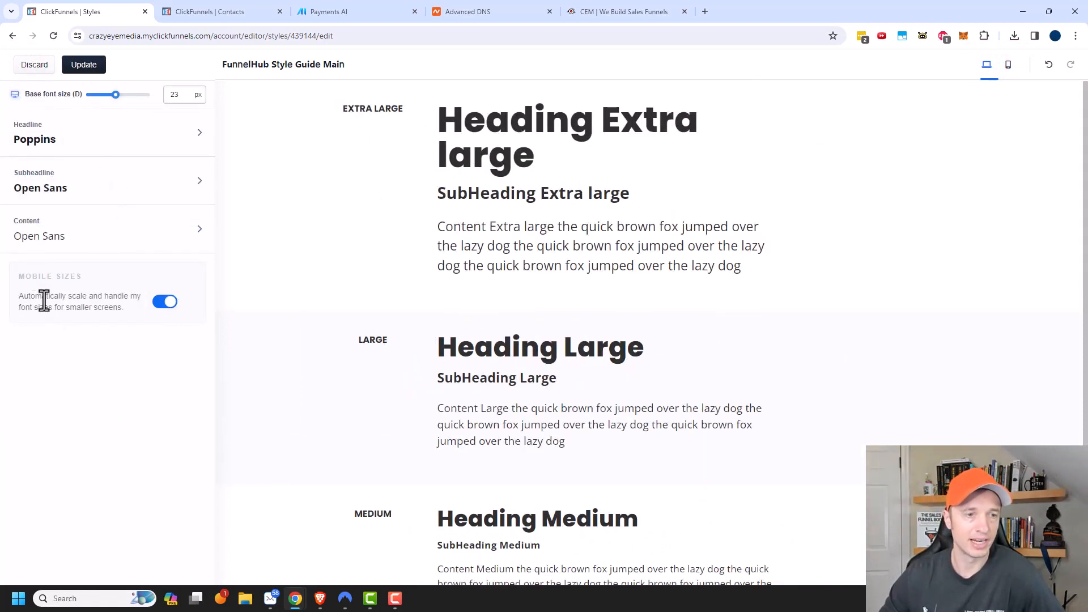
mouse_move(121, 307)
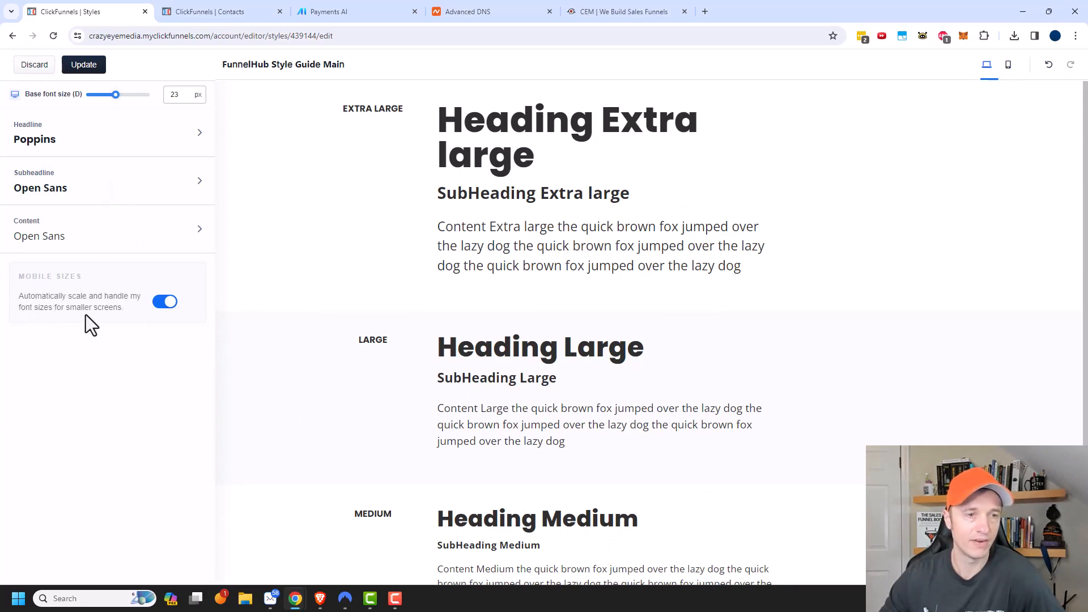
- Test the mobile base font size slider while comparing desktop and mobile previews
click(1008, 63)
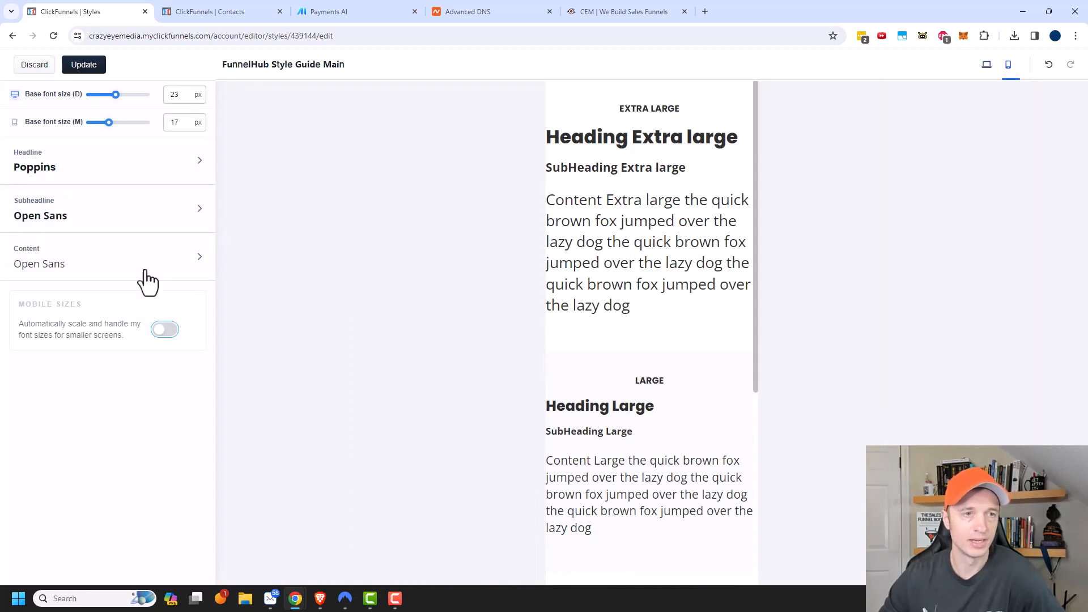
mouse_move(88, 105)
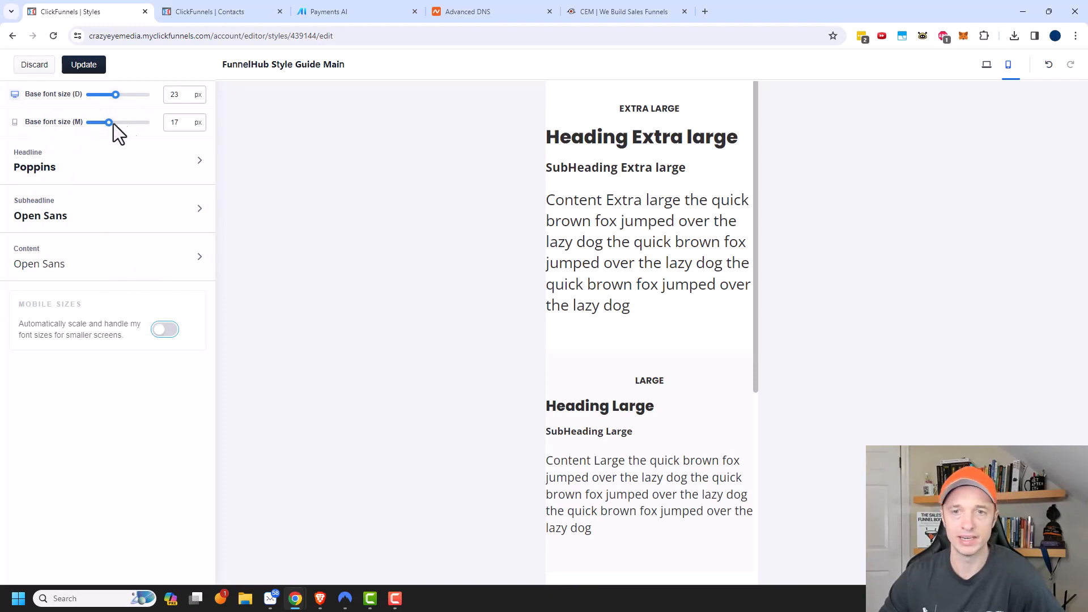
drag(109, 123, 102, 122)
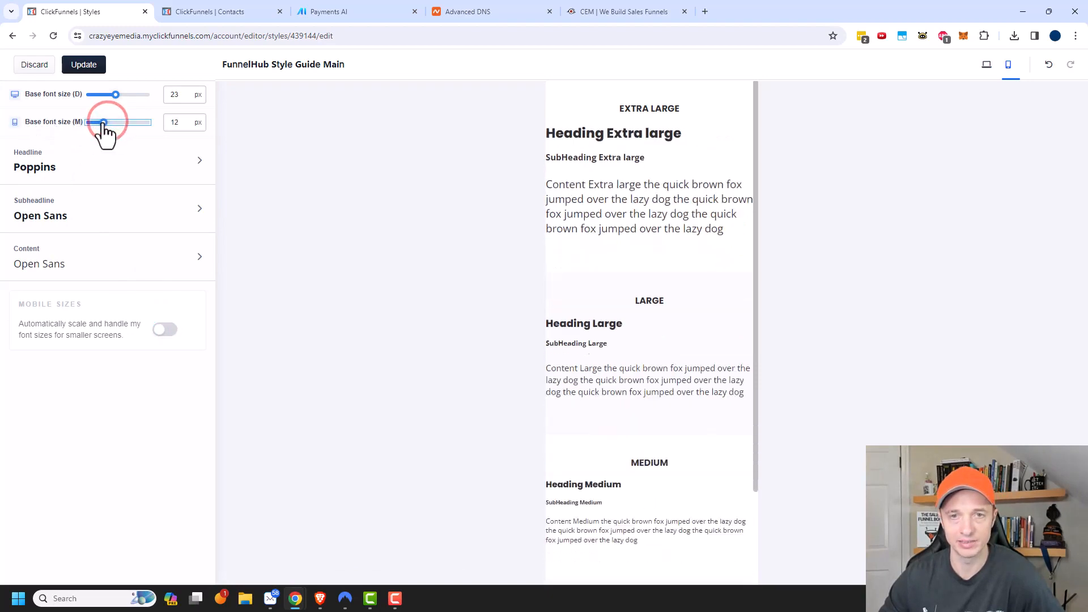
drag(103, 123, 128, 122)
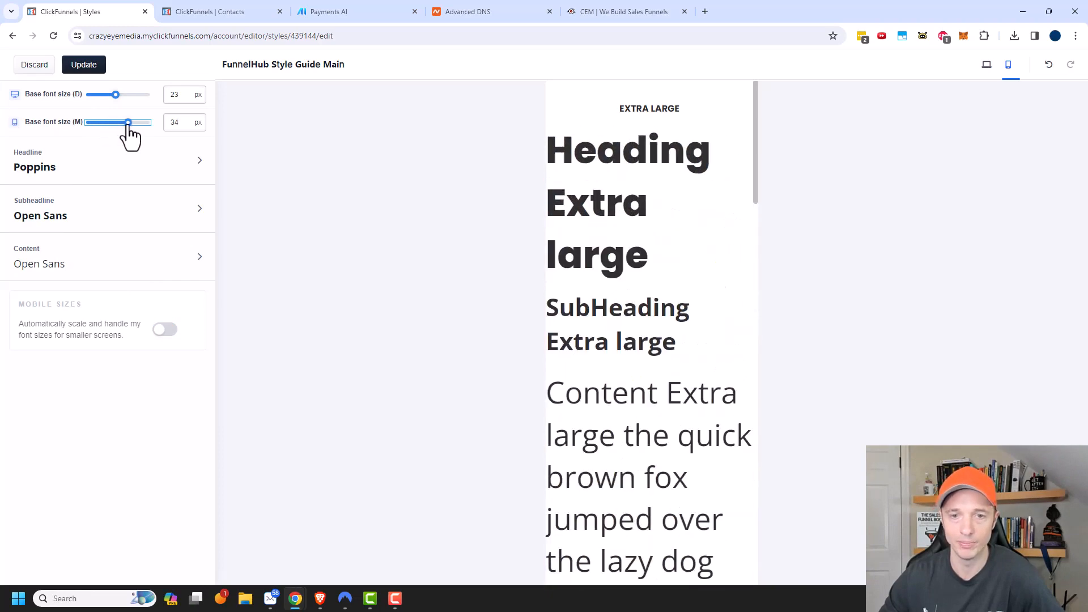
drag(128, 122, 103, 122)
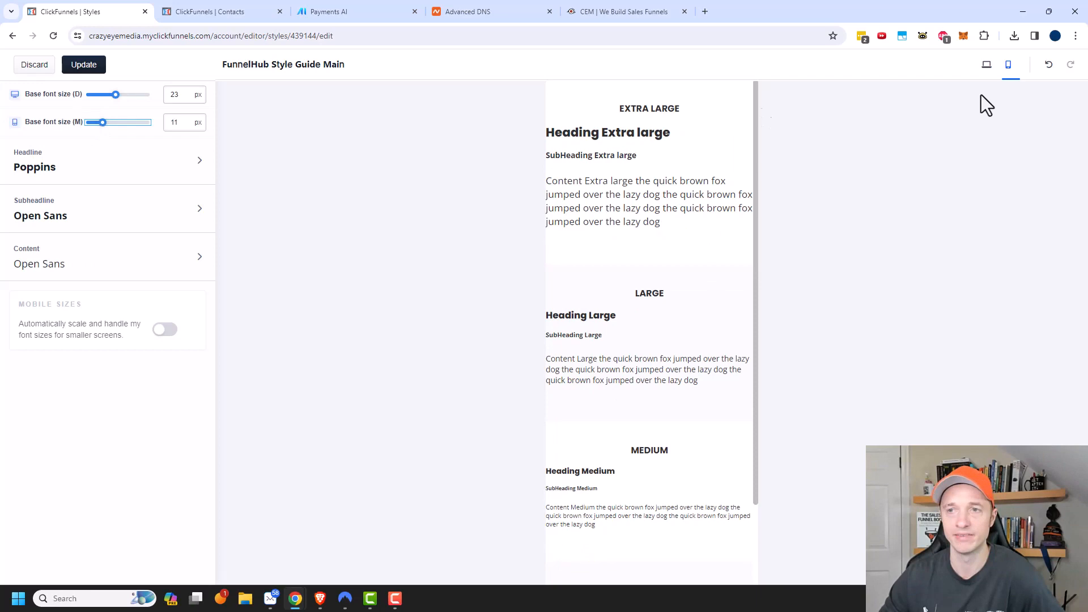
click(987, 65)
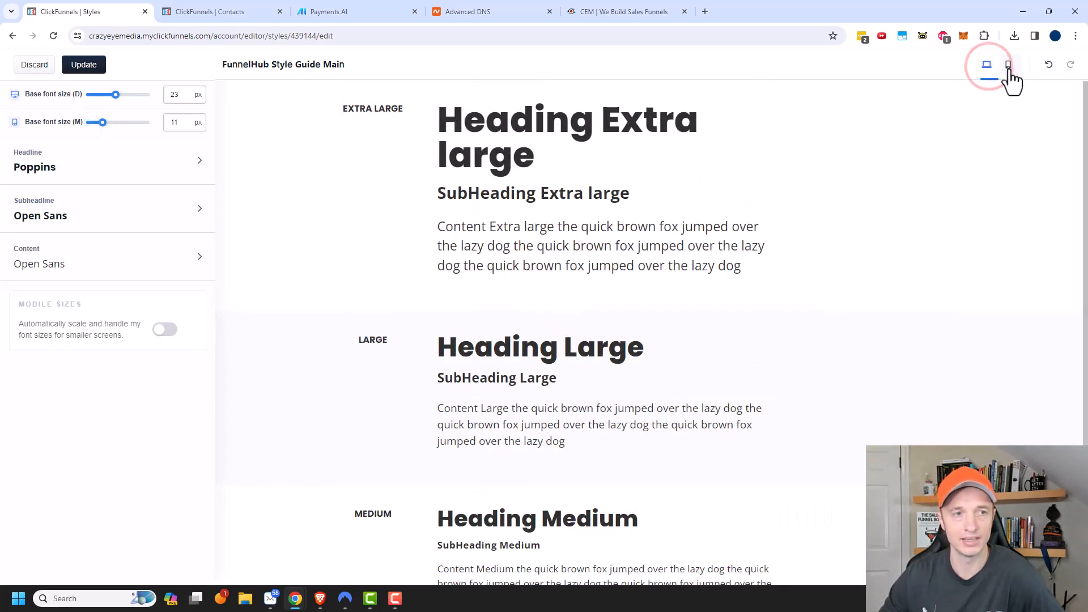
click(1009, 65)
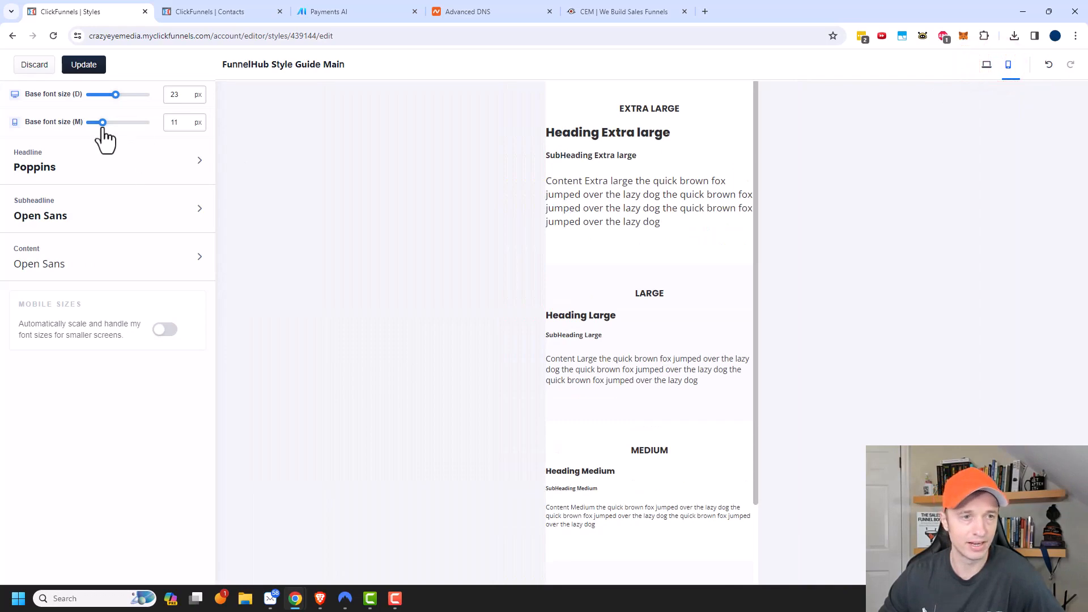
drag(102, 122, 146, 123)
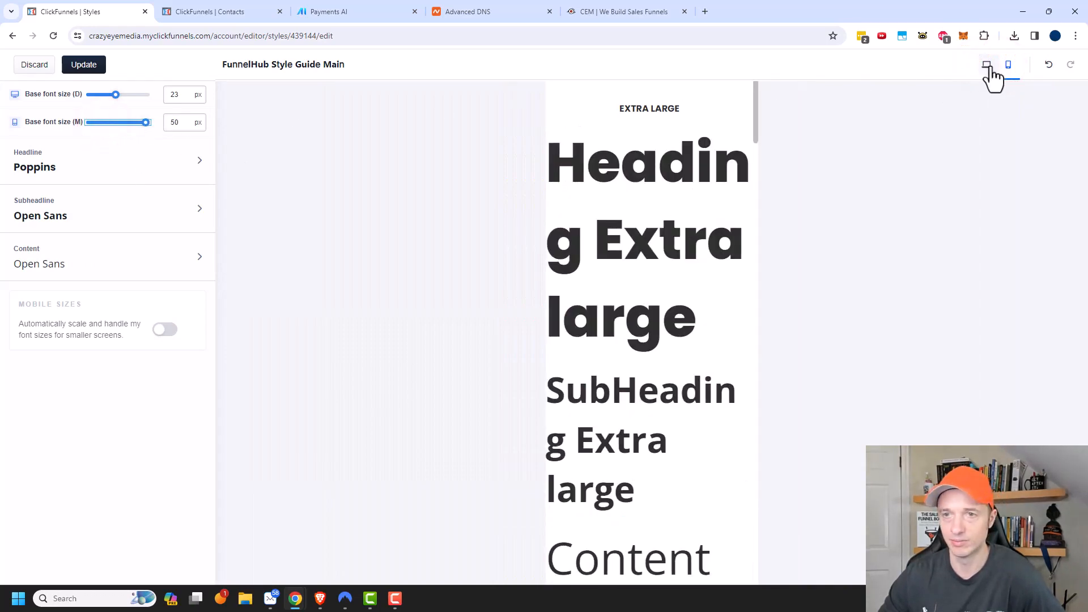
click(986, 63)
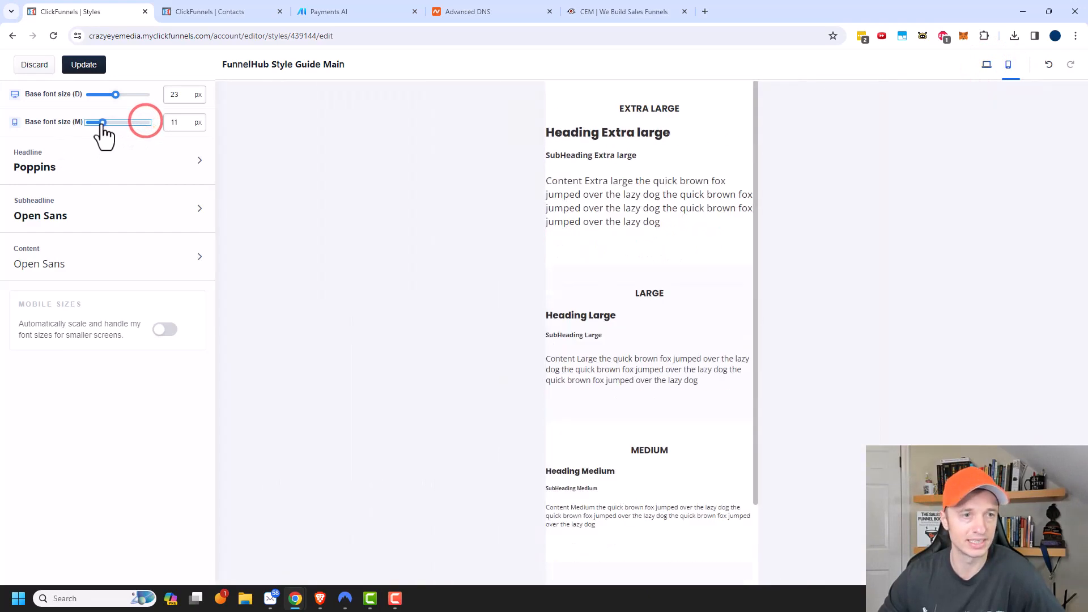
drag(104, 122, 101, 122)
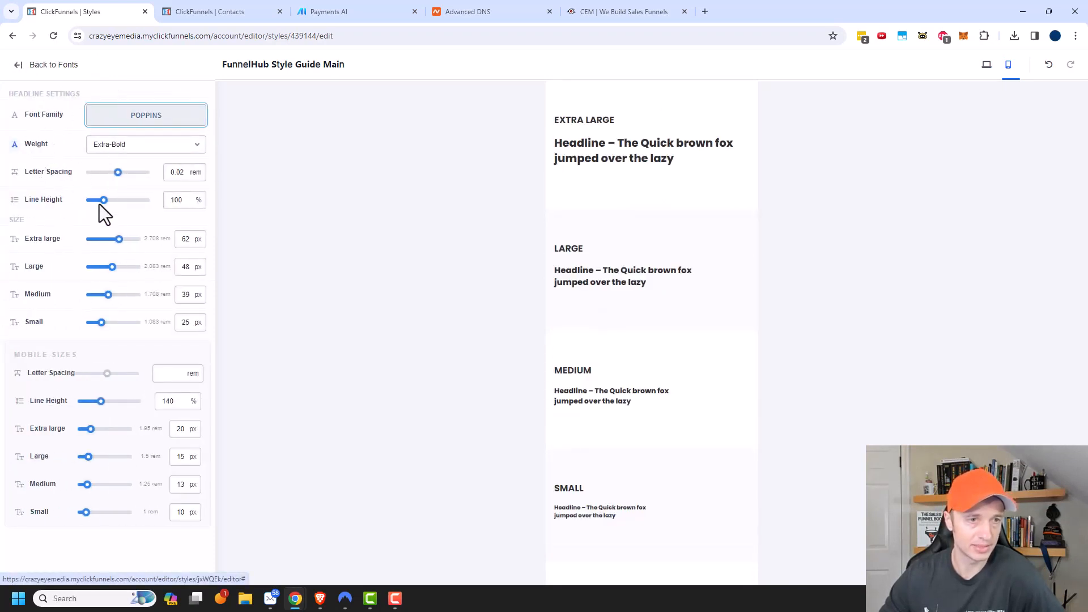
mouse_move(75, 412)
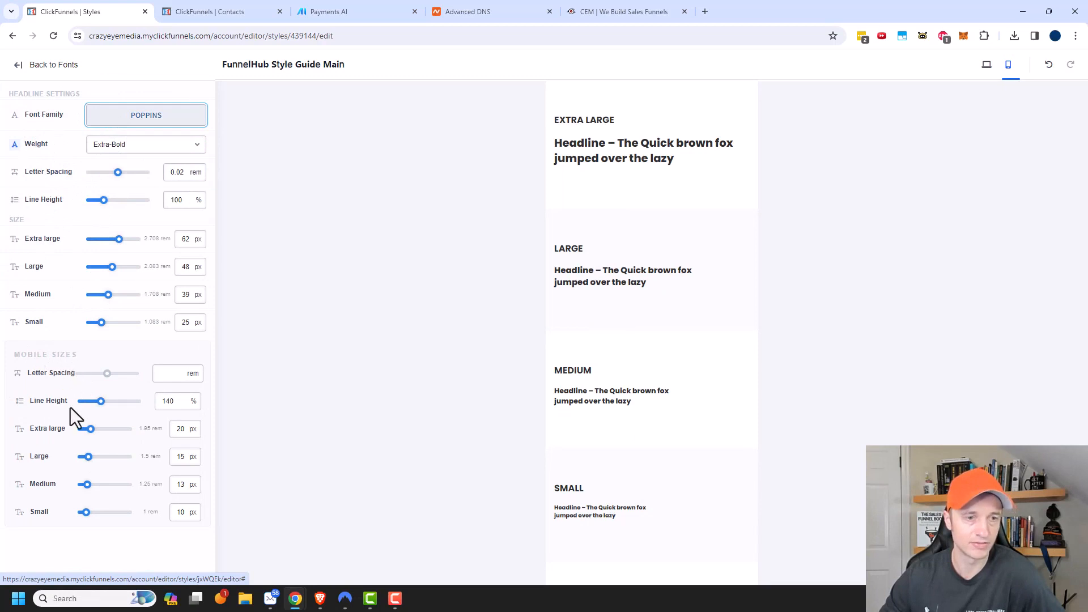
mouse_move(97, 402)
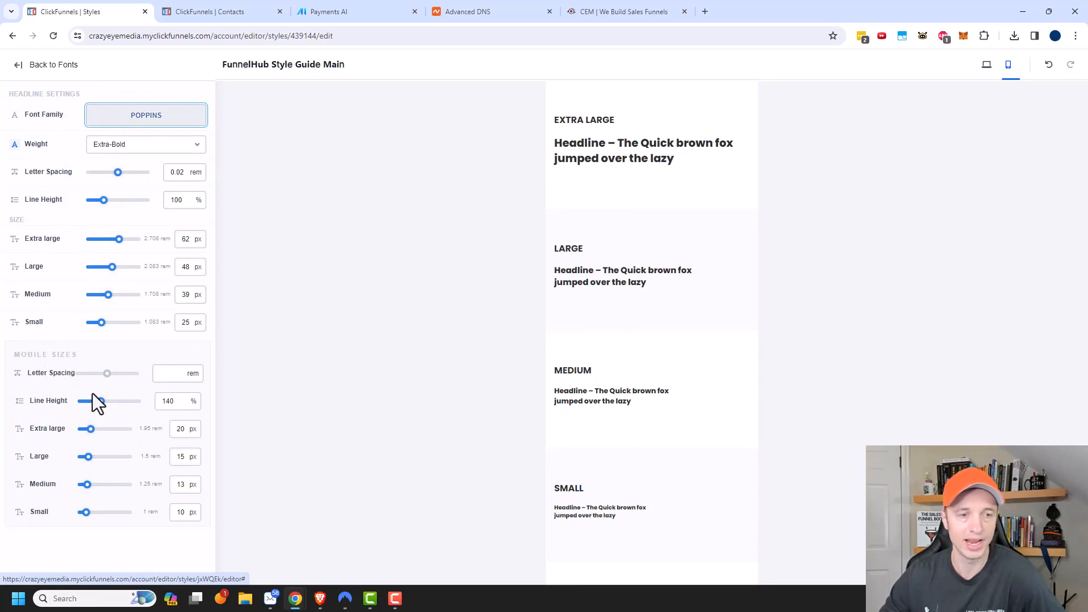
- Re-enable Mobile Sizes scaling, save the fonts with Update, and return to the styleguide
click(17, 69)
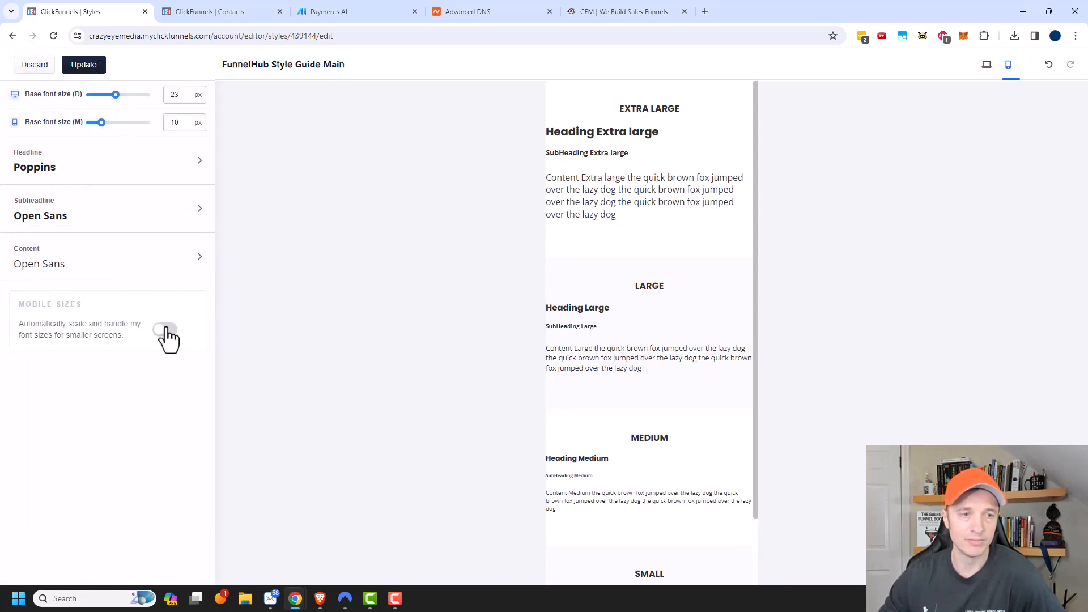
click(166, 329)
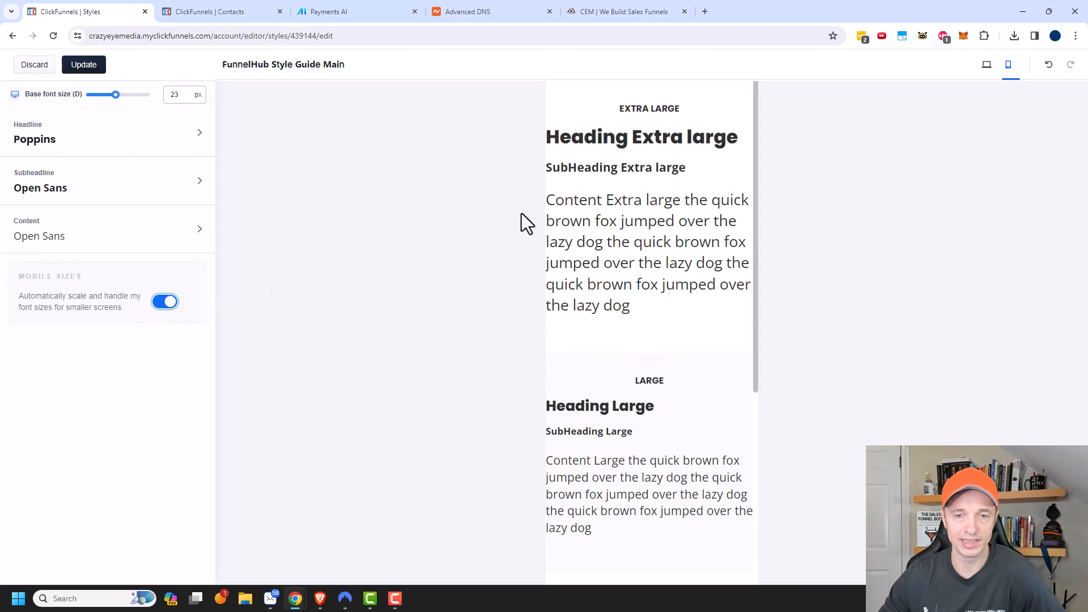
click(83, 64)
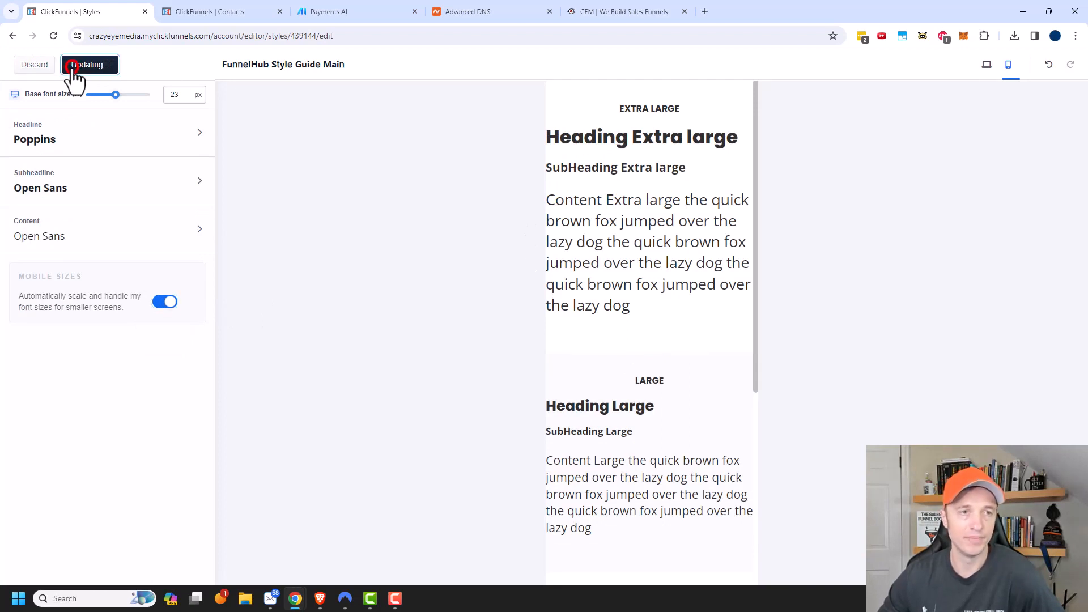
click(89, 65)
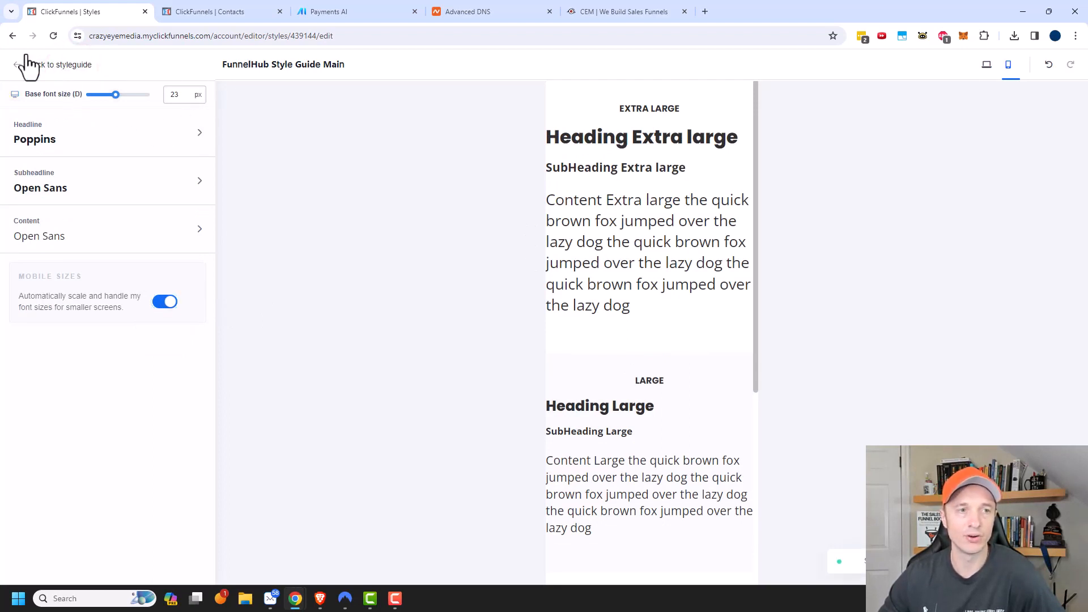
click(987, 65)
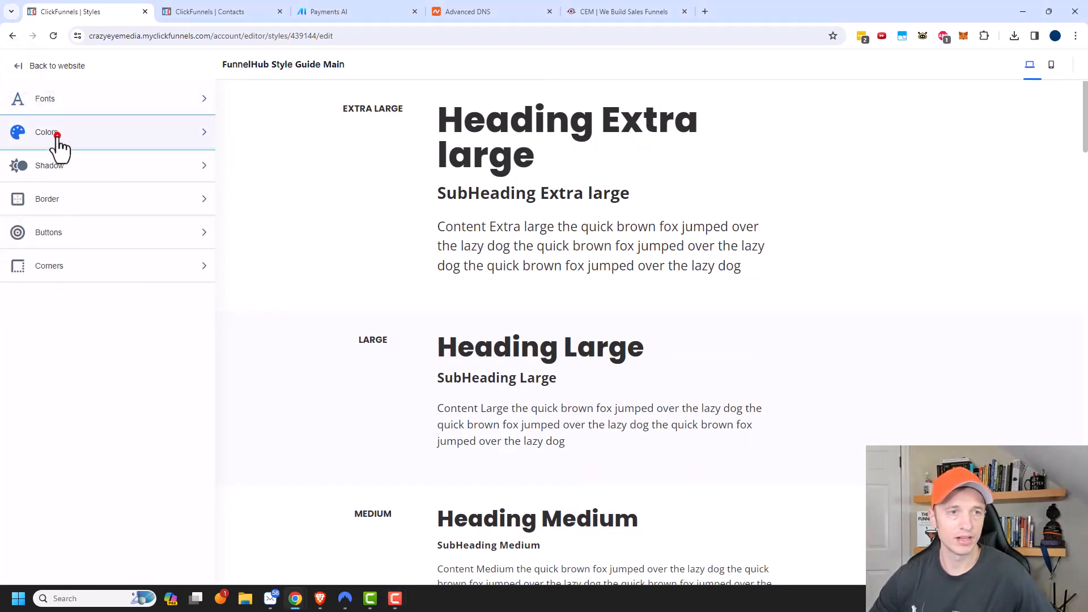
- In Colors, change the blue theme swatch to orange-red hex ff3c00
click(45, 131)
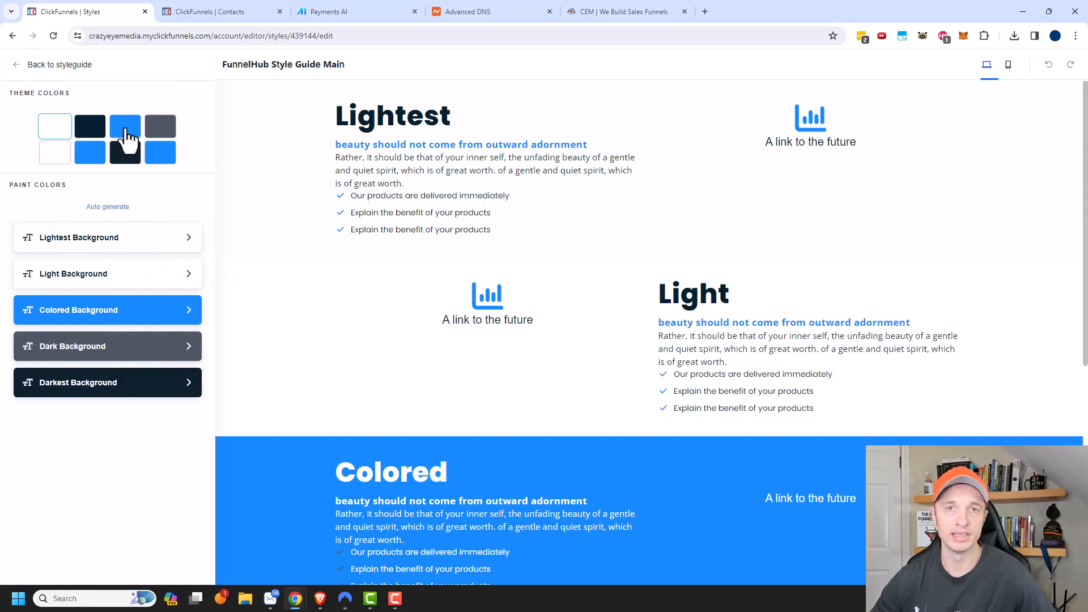
click(124, 126)
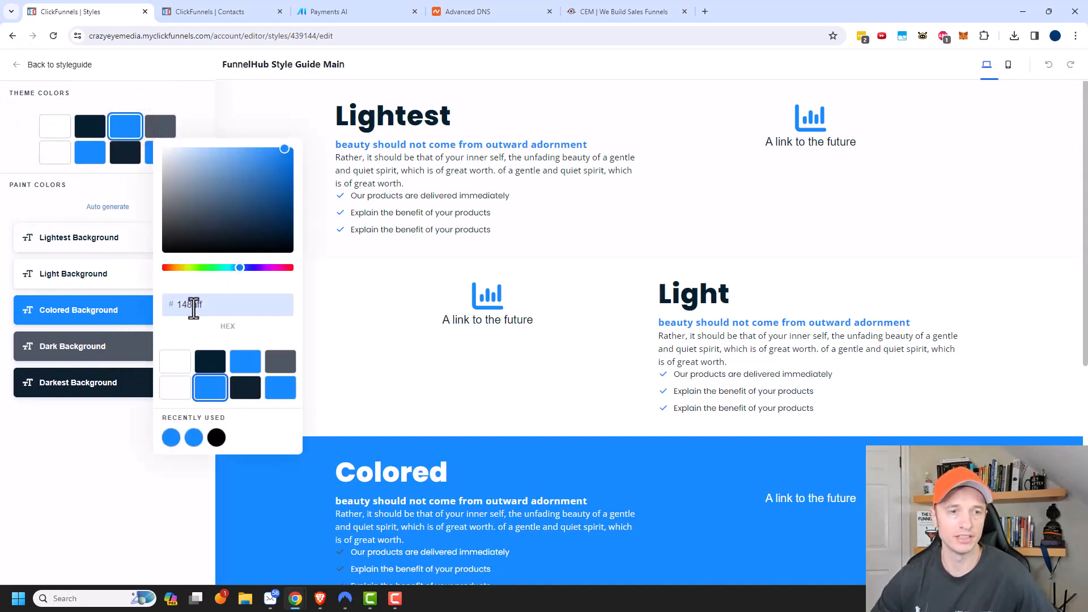
text(ff3c00)
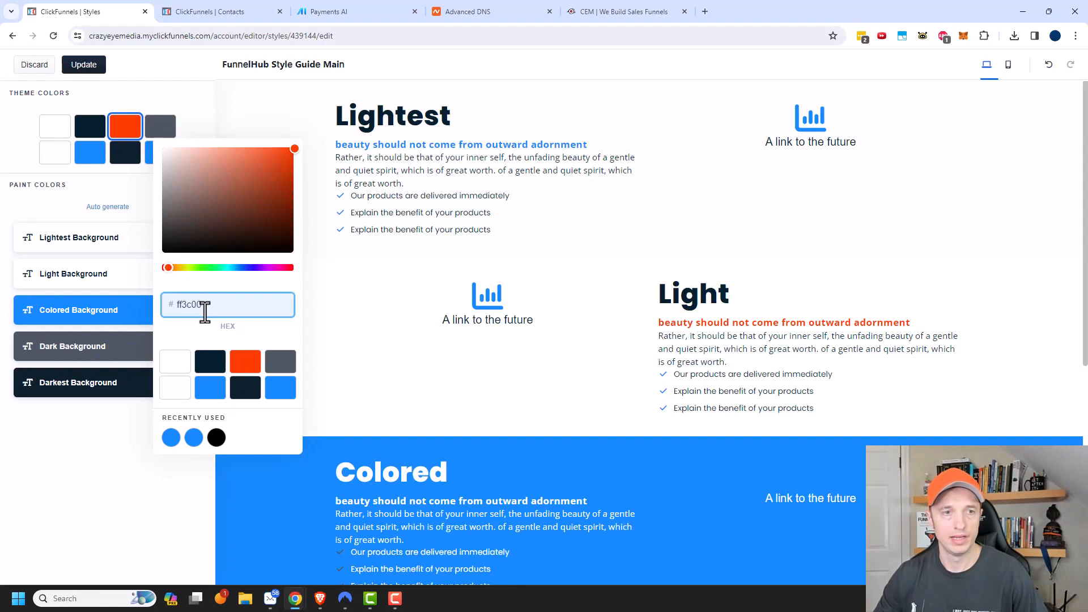
click(89, 153)
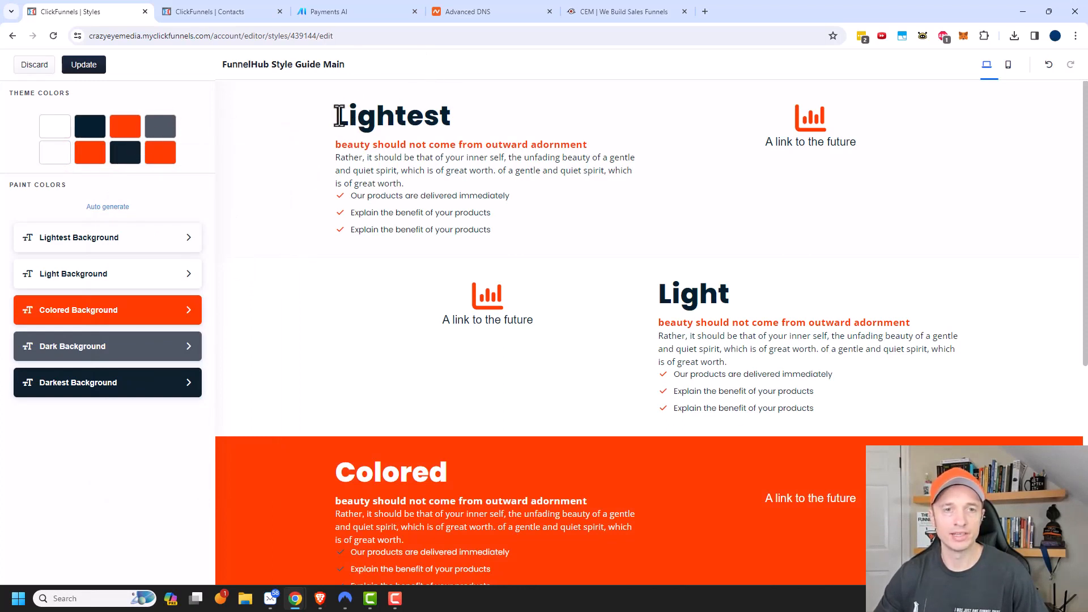
- Bring up the Lightest Background set under Paint Colors
double_click(391, 115)
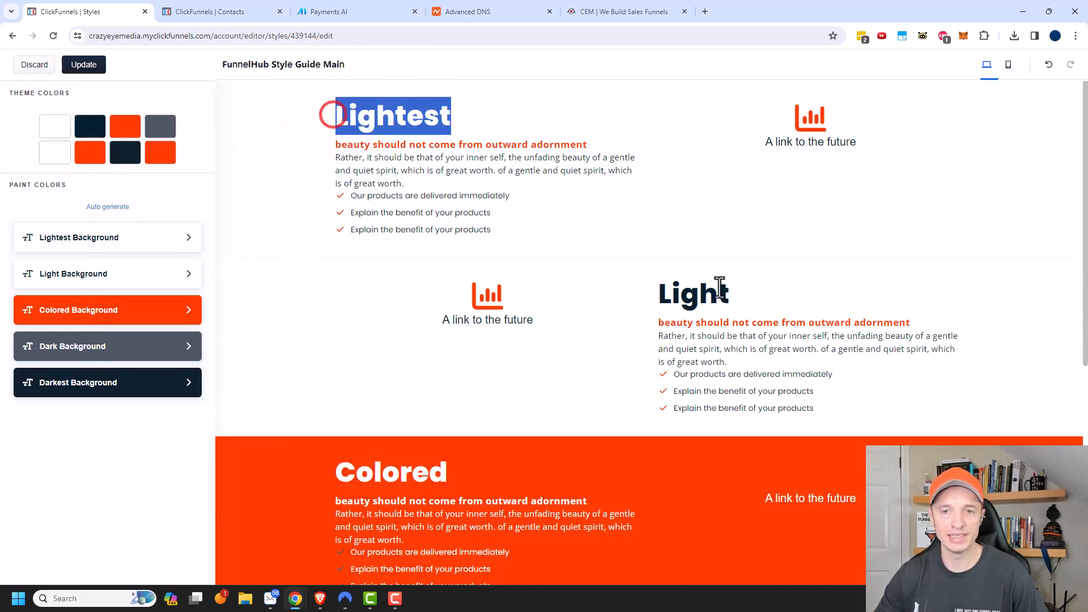
scroll(down, 3)
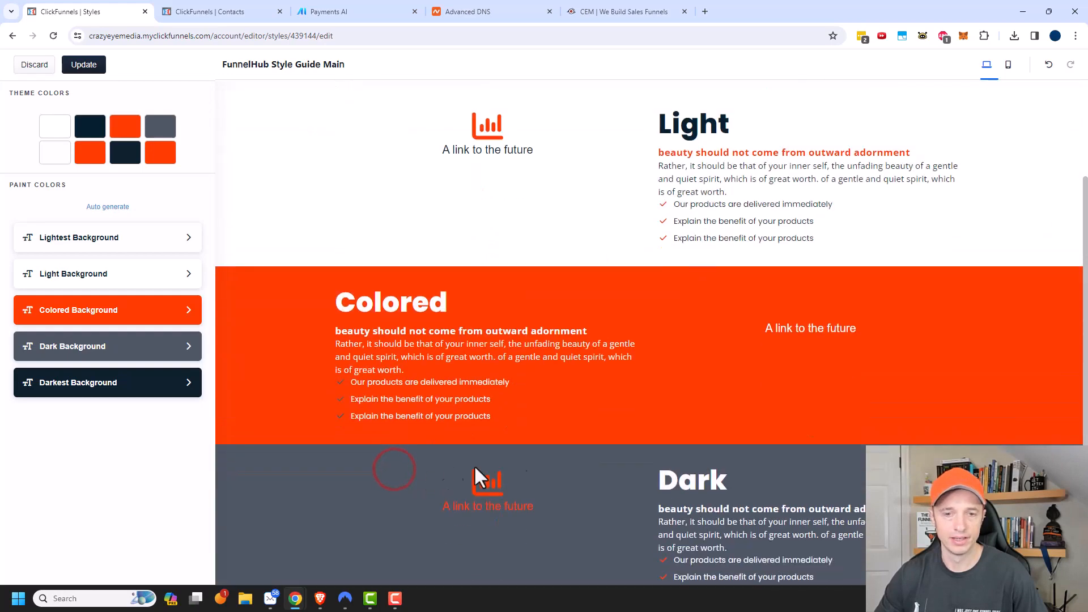
scroll(down, 3)
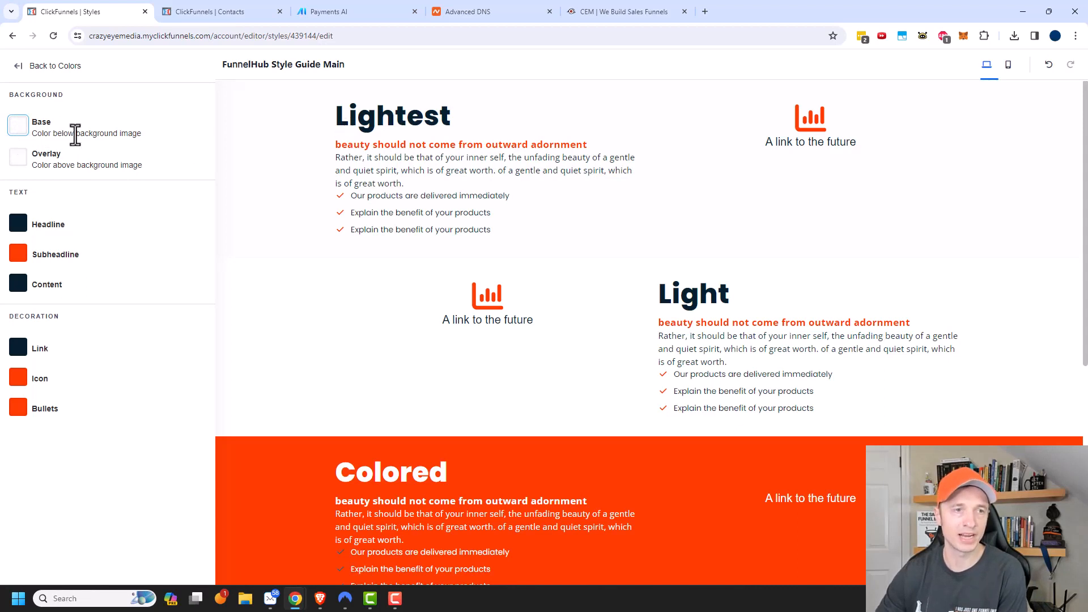
- Set the base background to dark gray and remove the gray section overlay
click(18, 125)
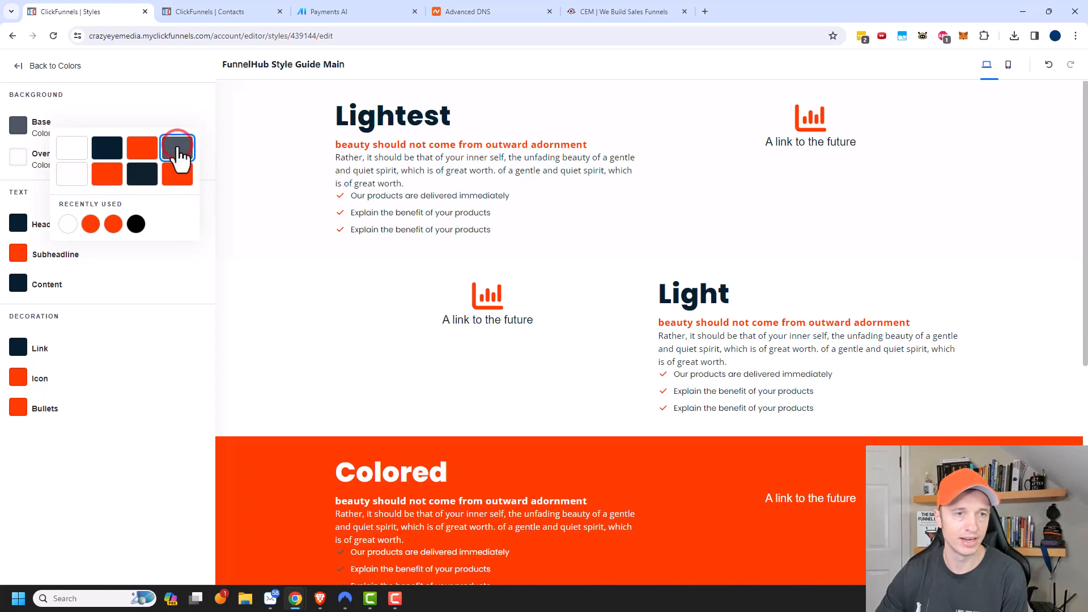
click(18, 157)
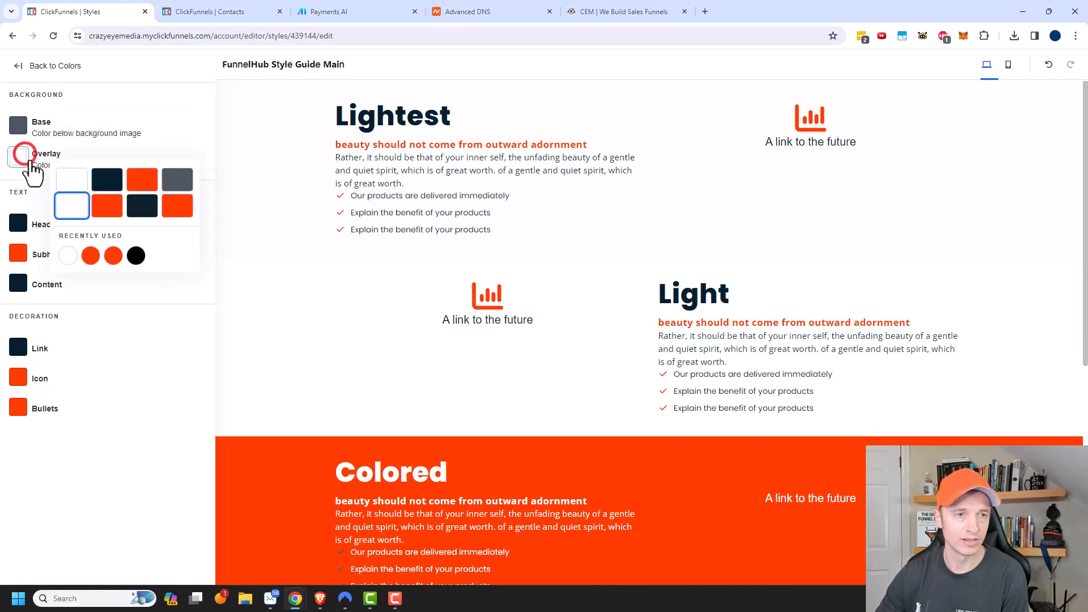
click(176, 179)
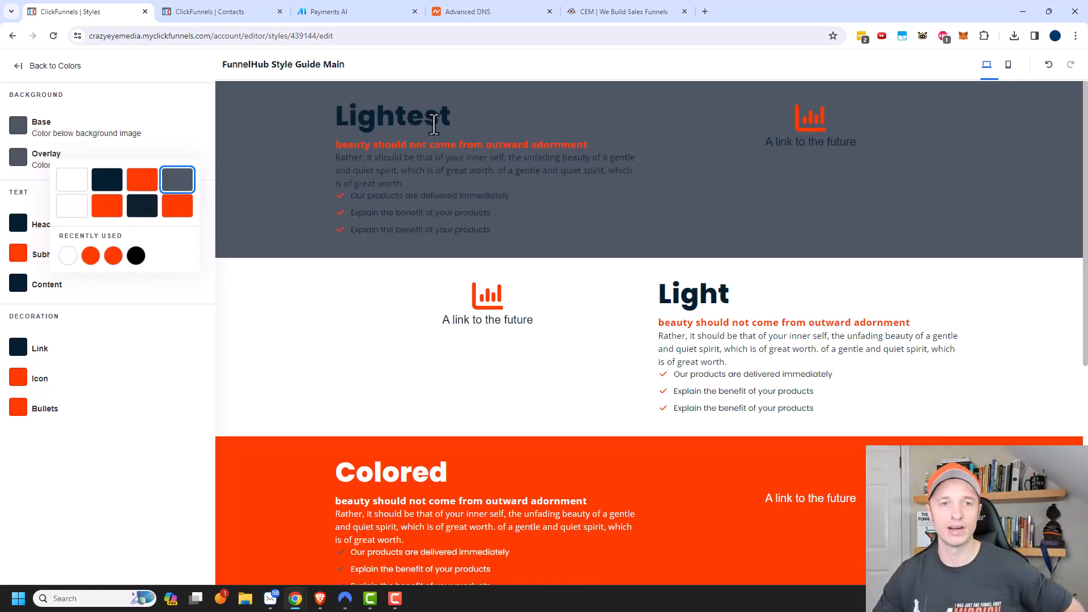
click(71, 205)
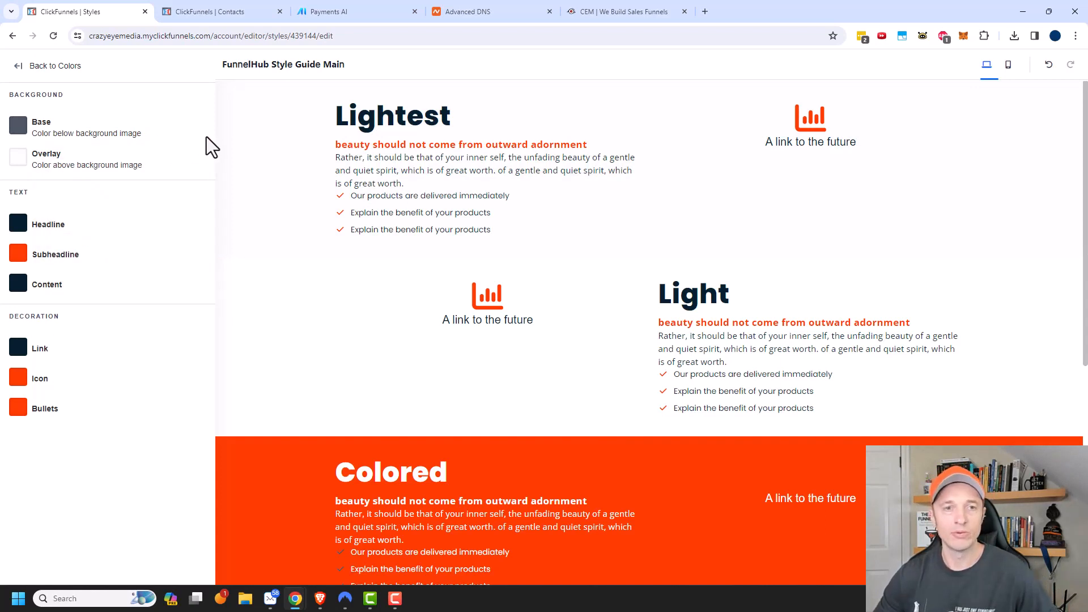
- Make the Link colour the orange theme swatch and go Back to Colors
scroll(down, 3)
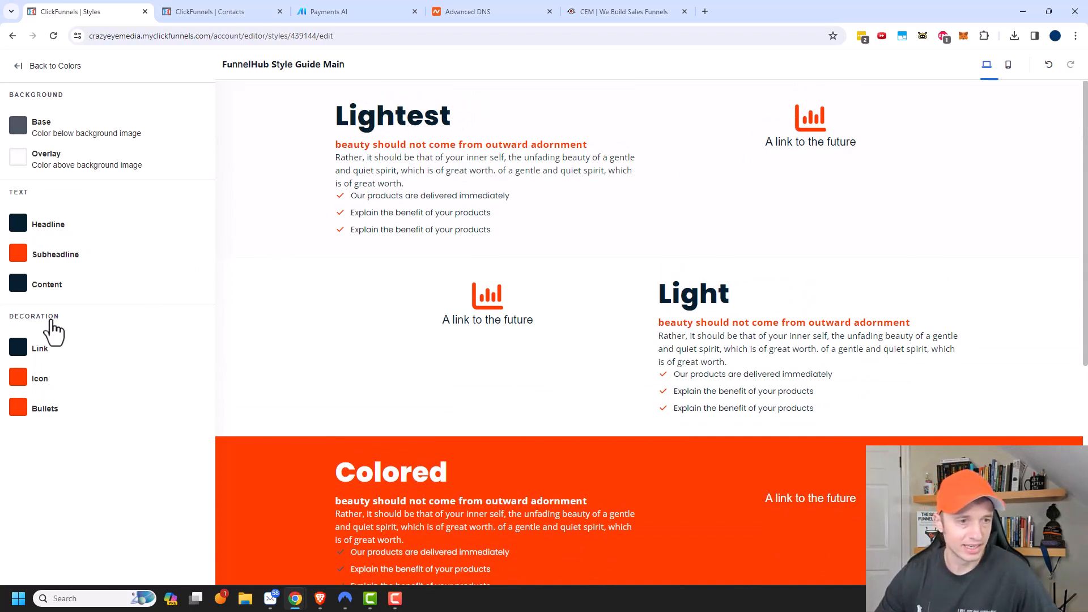
click(18, 348)
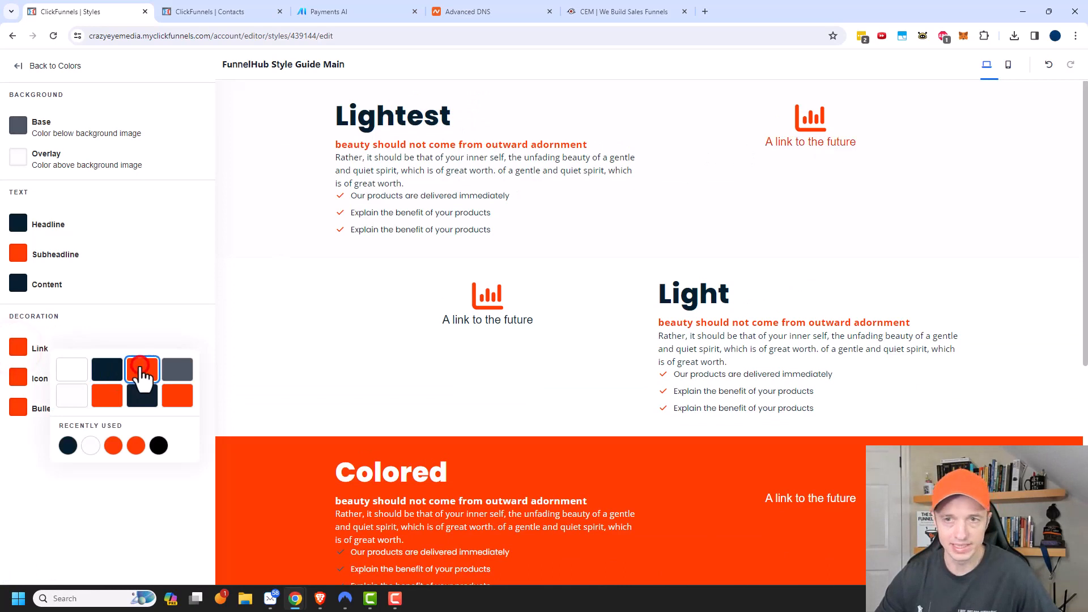
click(142, 369)
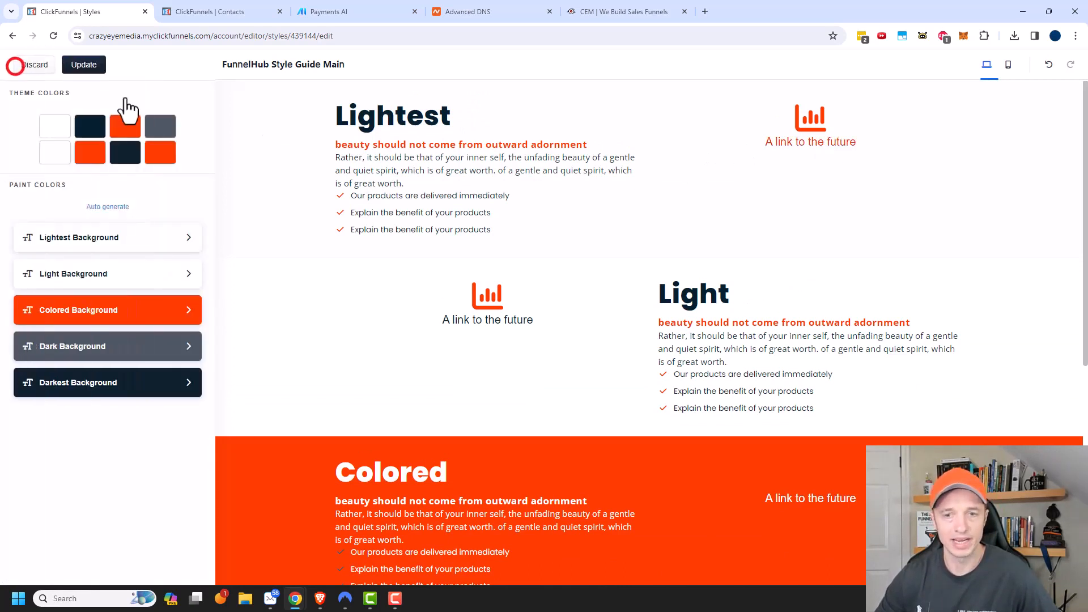
- Review the Light Background colour set and return to the background sets
scroll(down, 3)
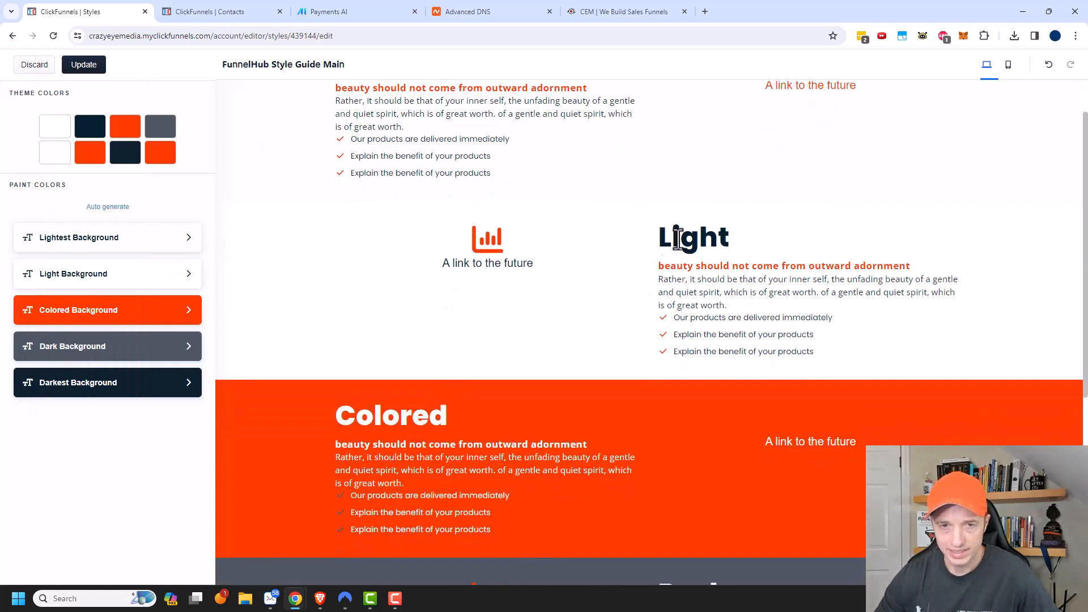
mouse_move(163, 273)
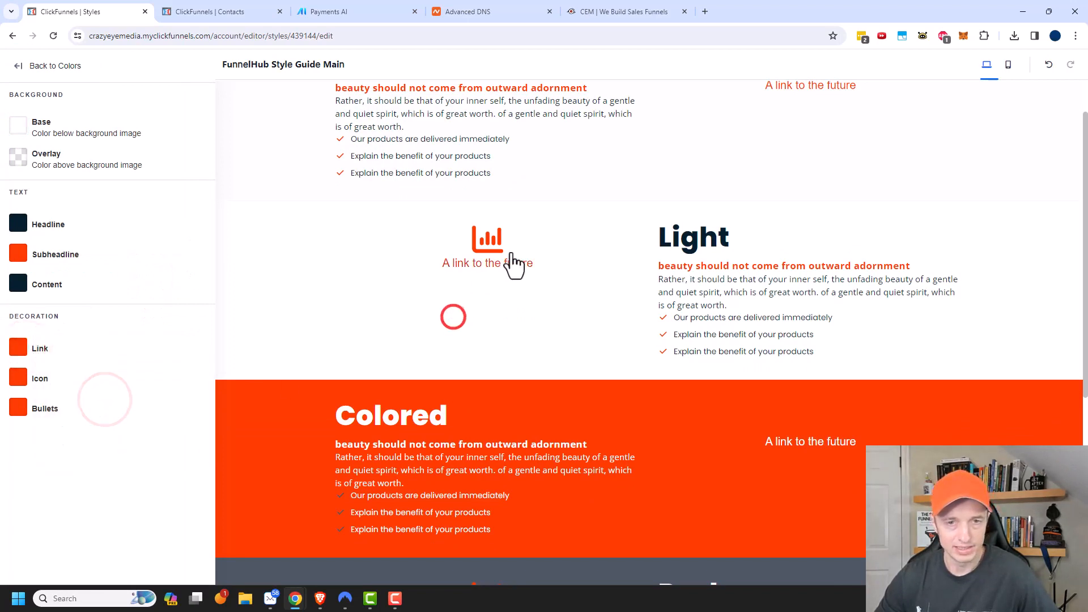
scroll(down, 3)
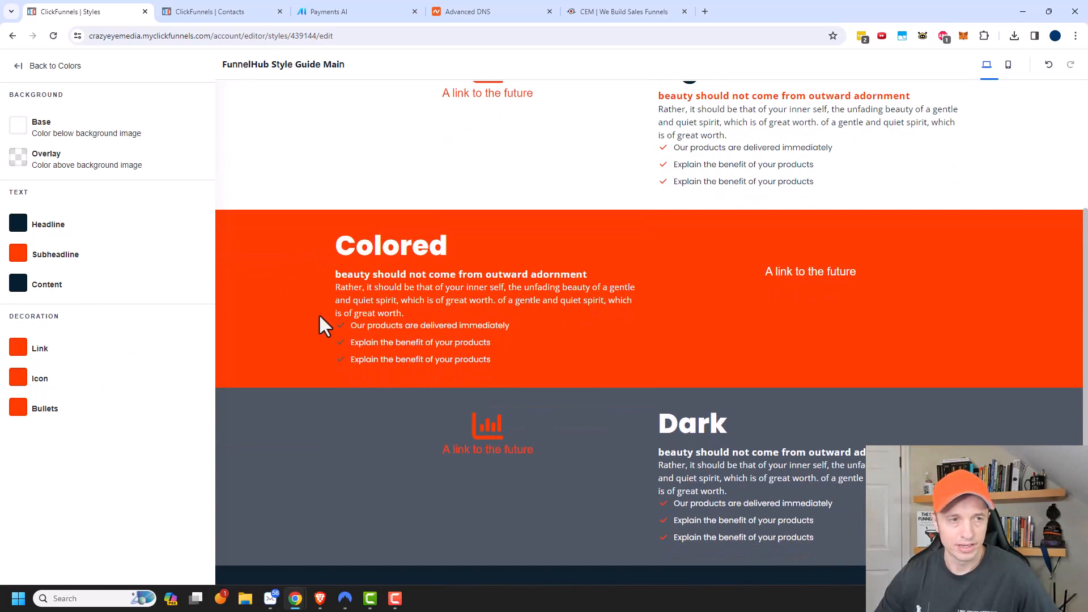
click(55, 66)
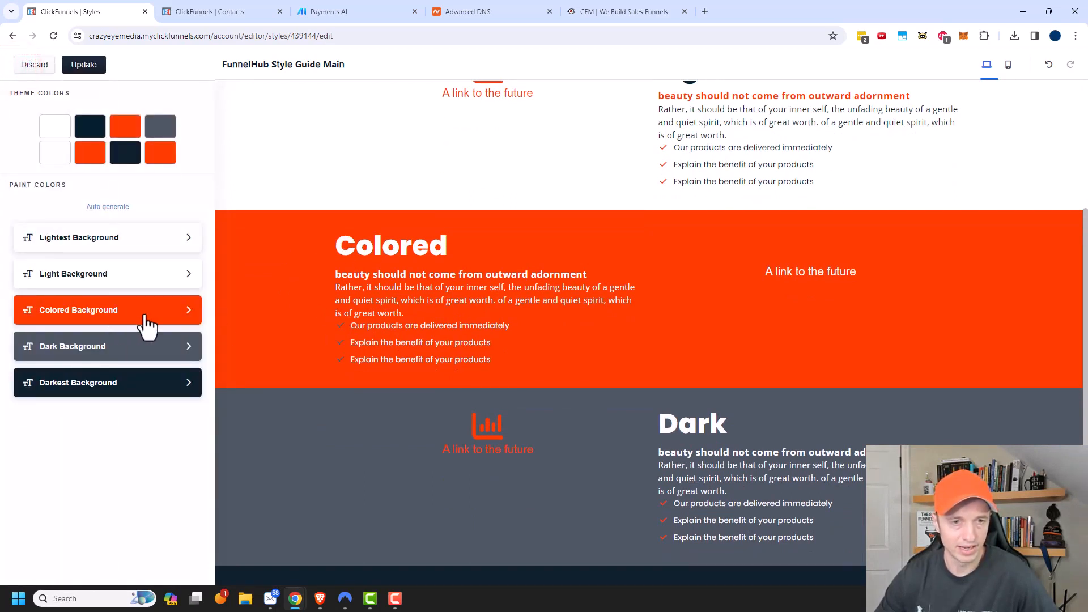
- Review the Colored Background set, then enter the Dark Background settings
click(106, 310)
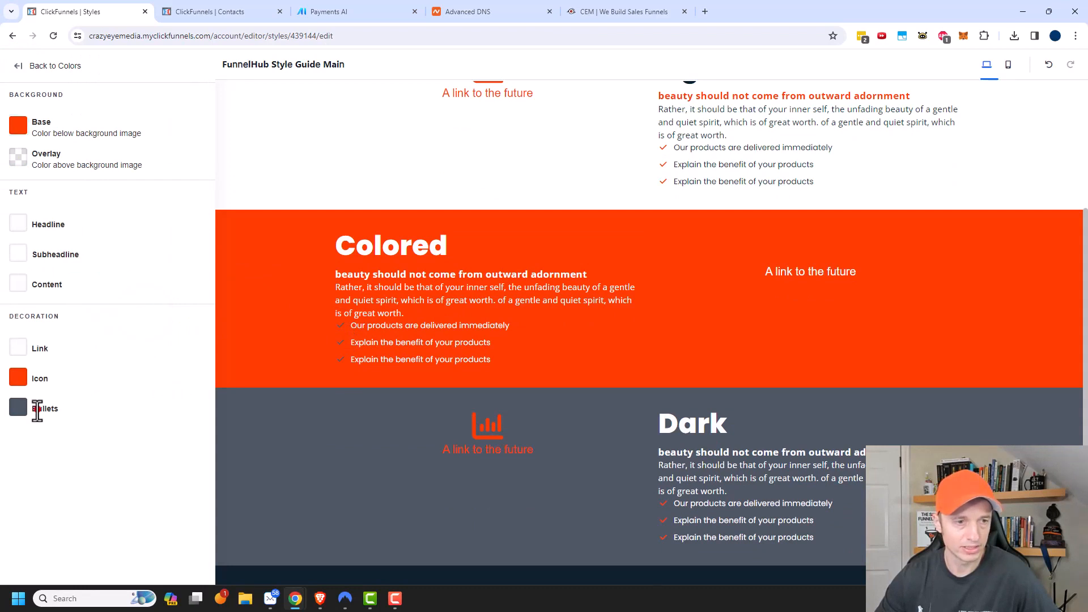
click(18, 407)
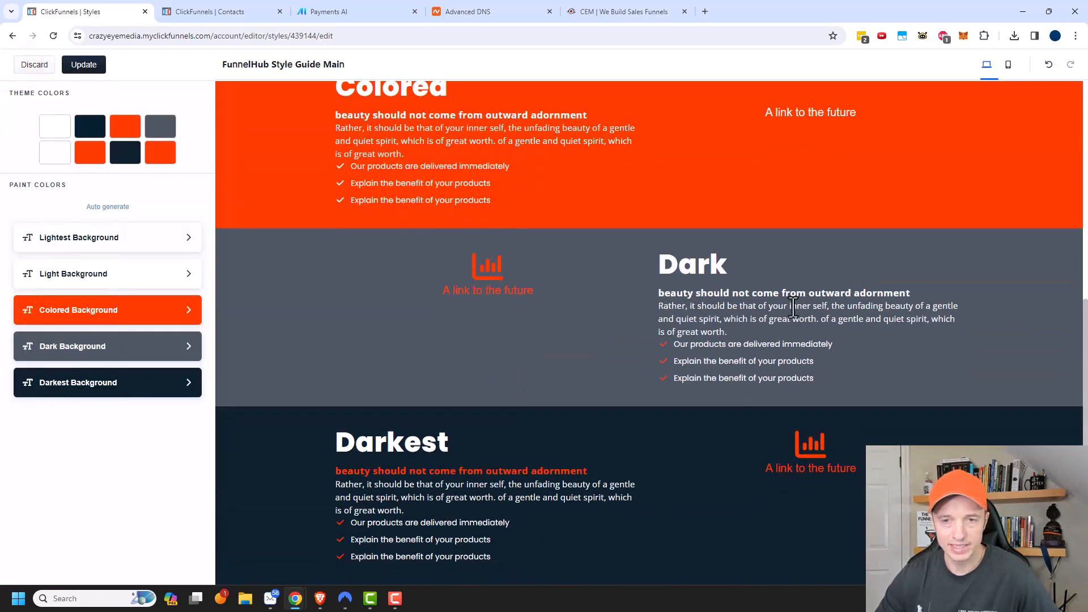
mouse_move(683, 502)
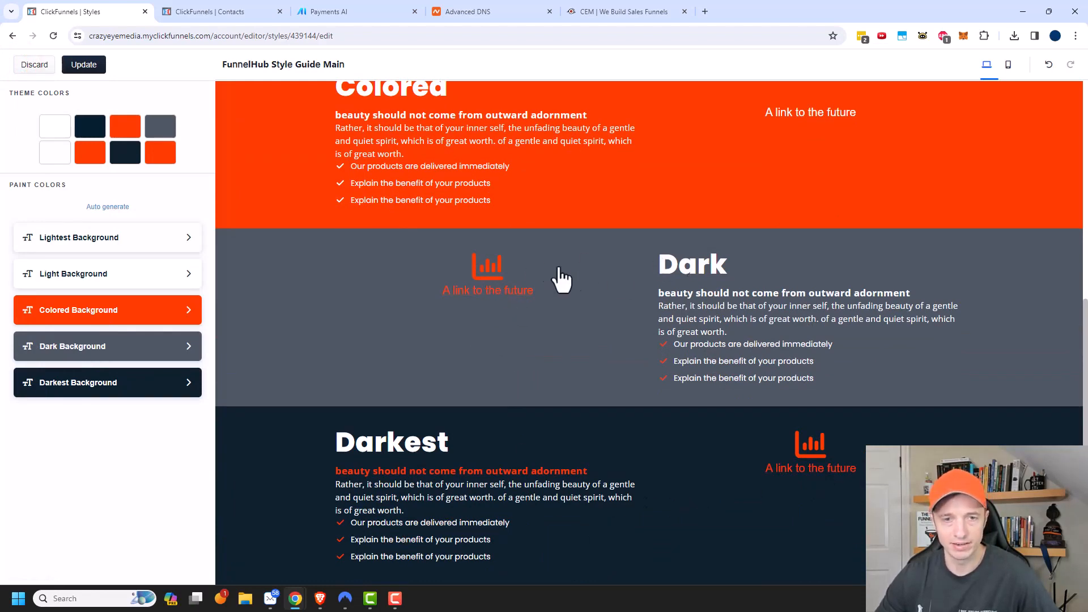
mouse_move(479, 305)
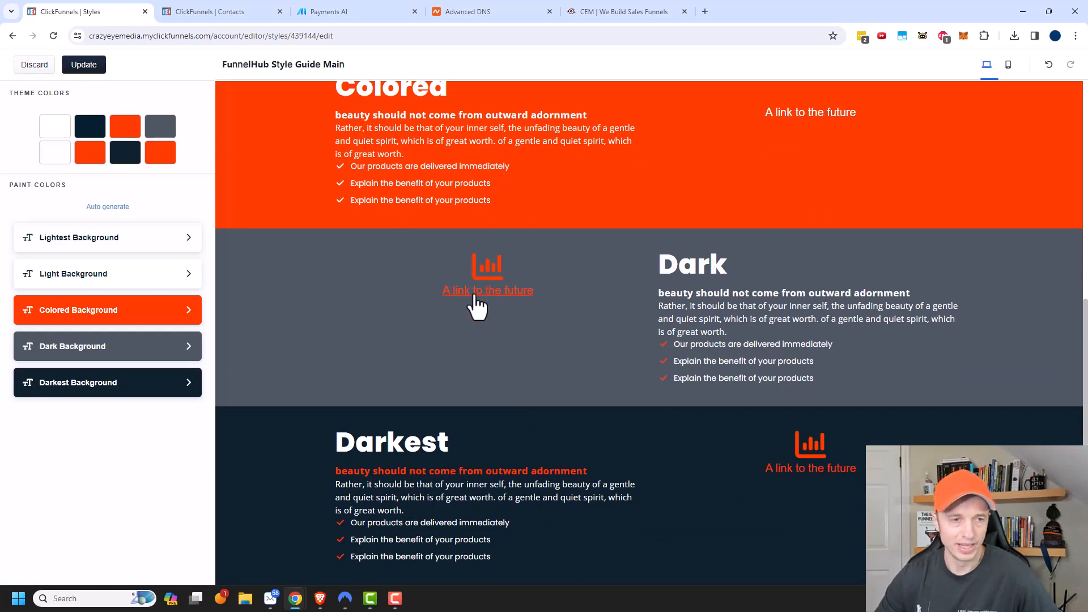
click(105, 310)
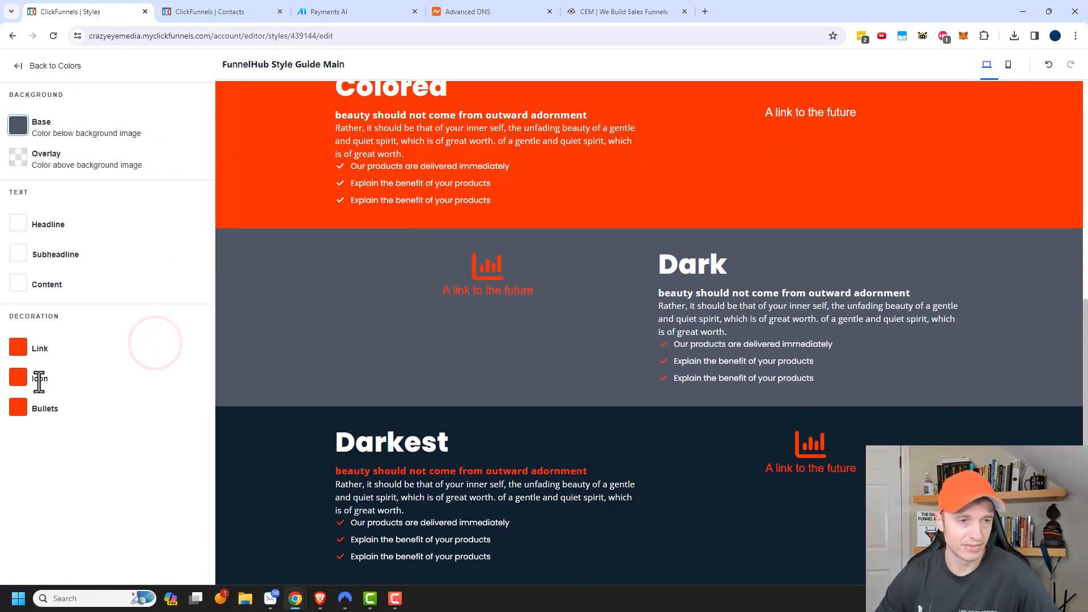
- Set the Dark background's icon/link colour to white, Update, and go Back to styleguide
click(19, 348)
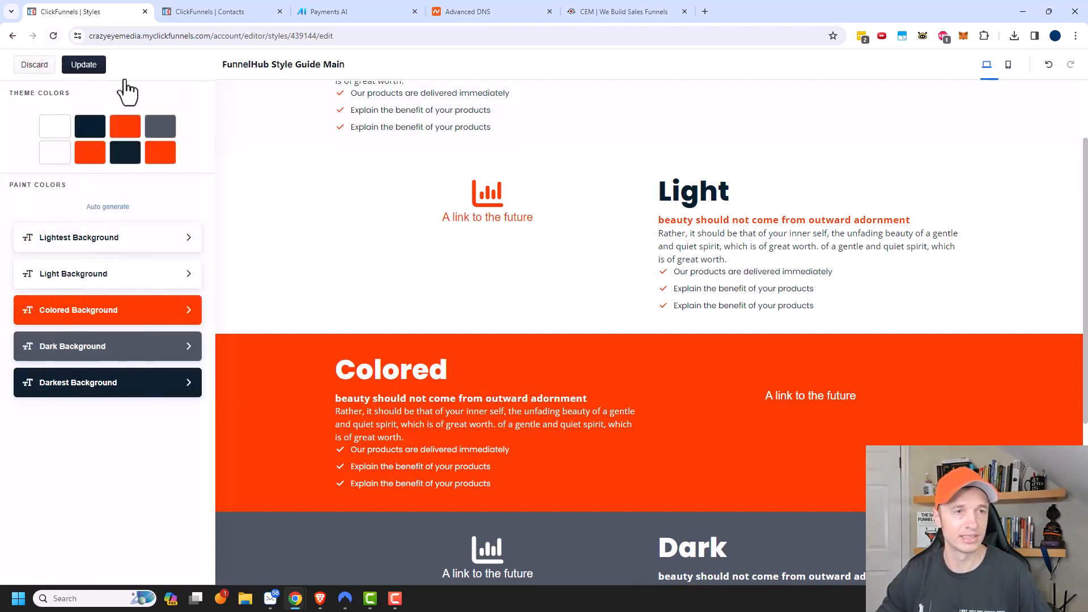
click(83, 64)
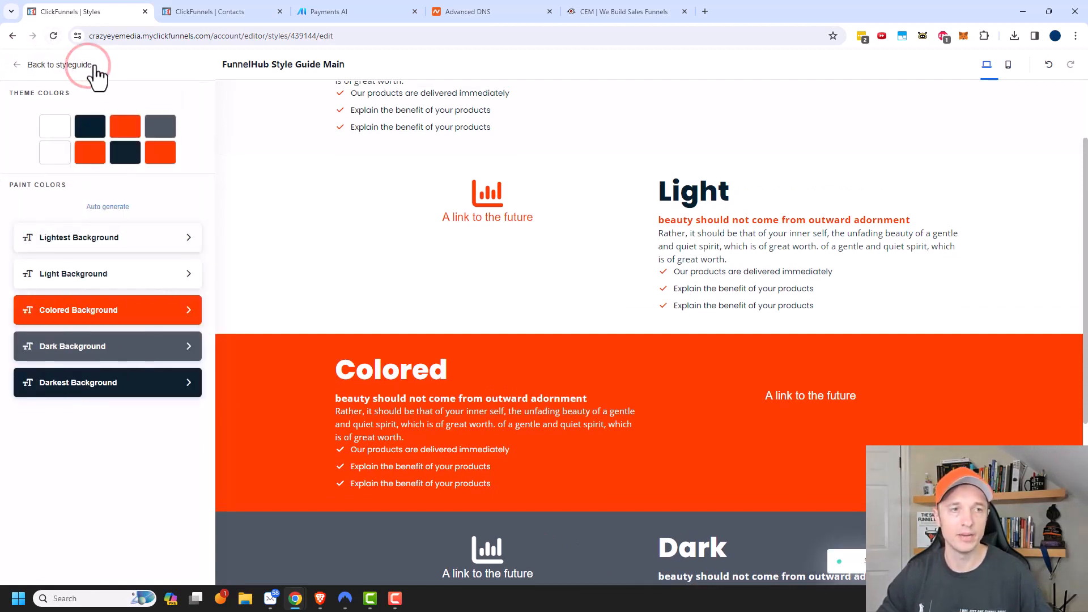
click(59, 64)
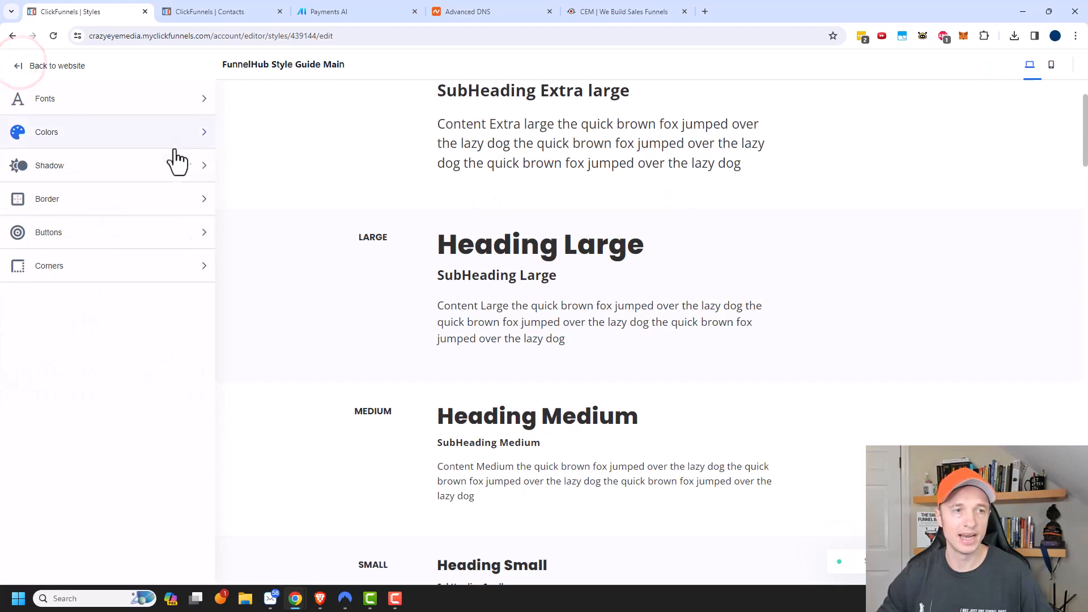
- Give Shadow Style 1 a red colour at about 82% alpha
click(48, 166)
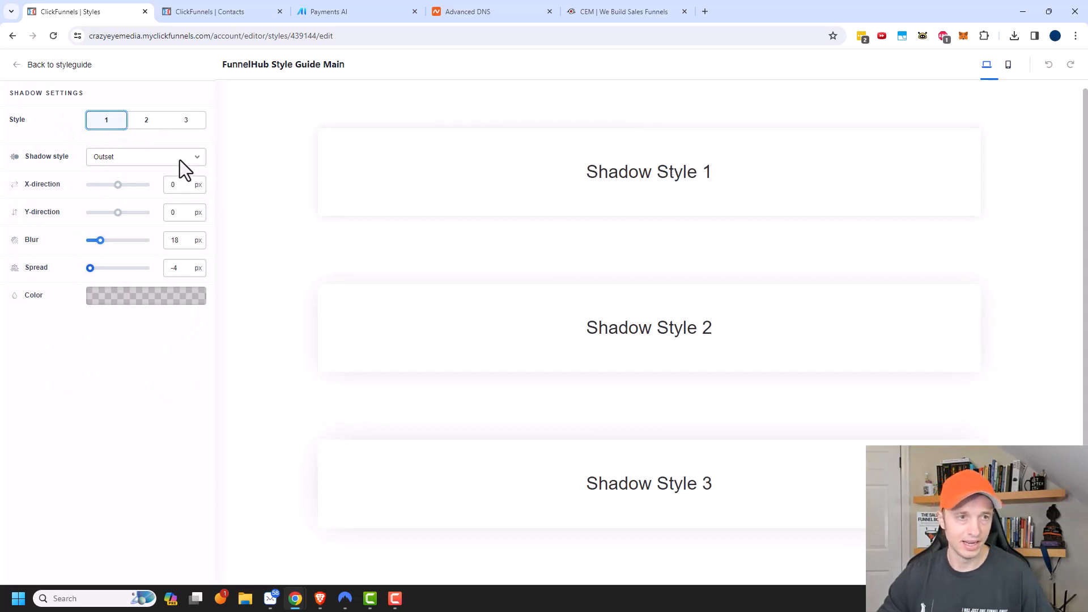
click(146, 294)
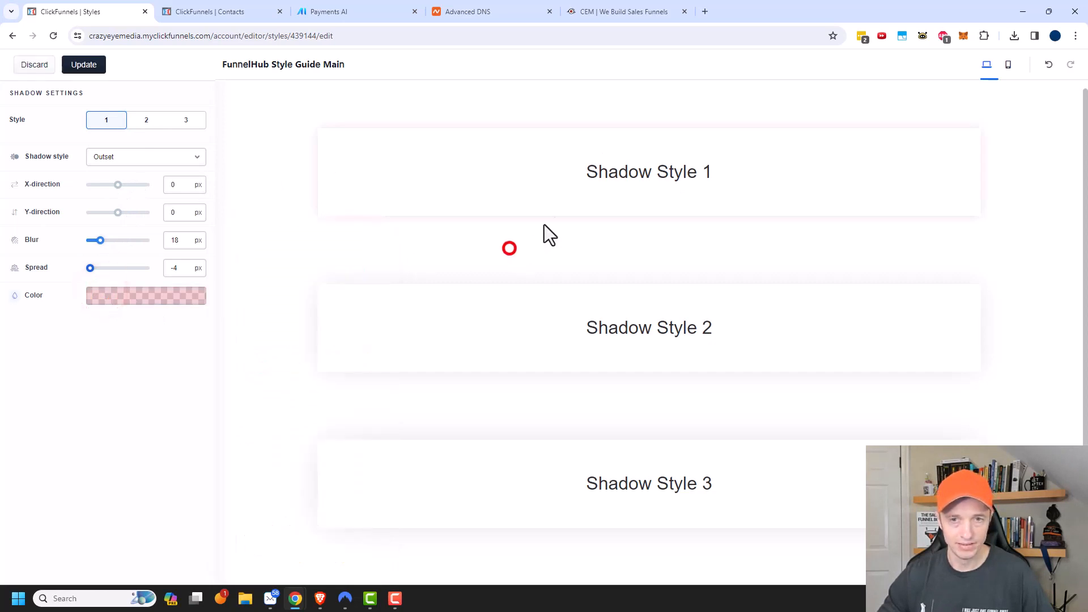
click(146, 295)
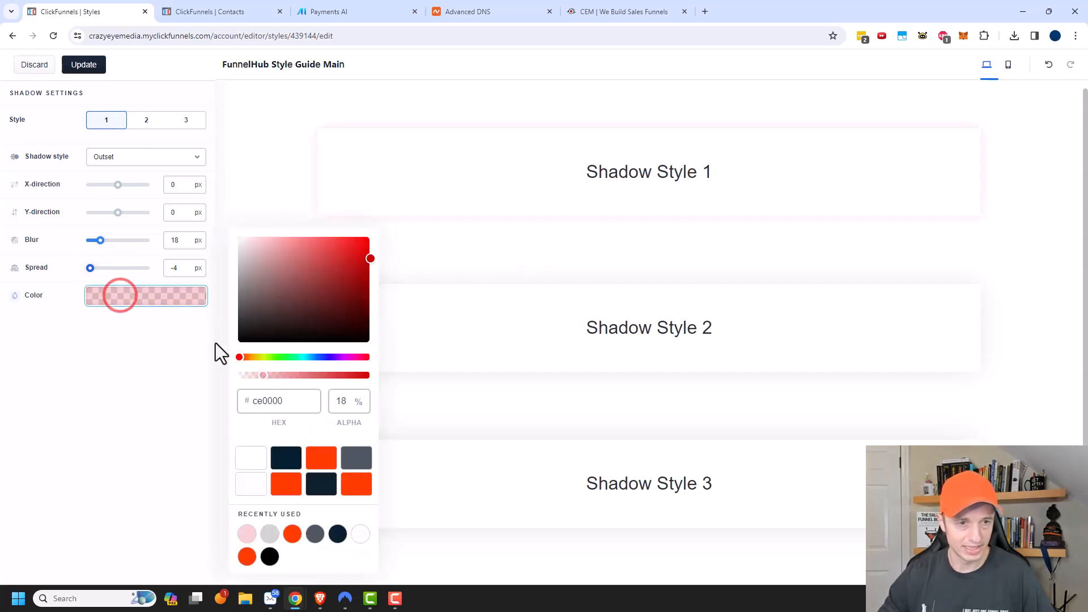
drag(261, 375, 346, 375)
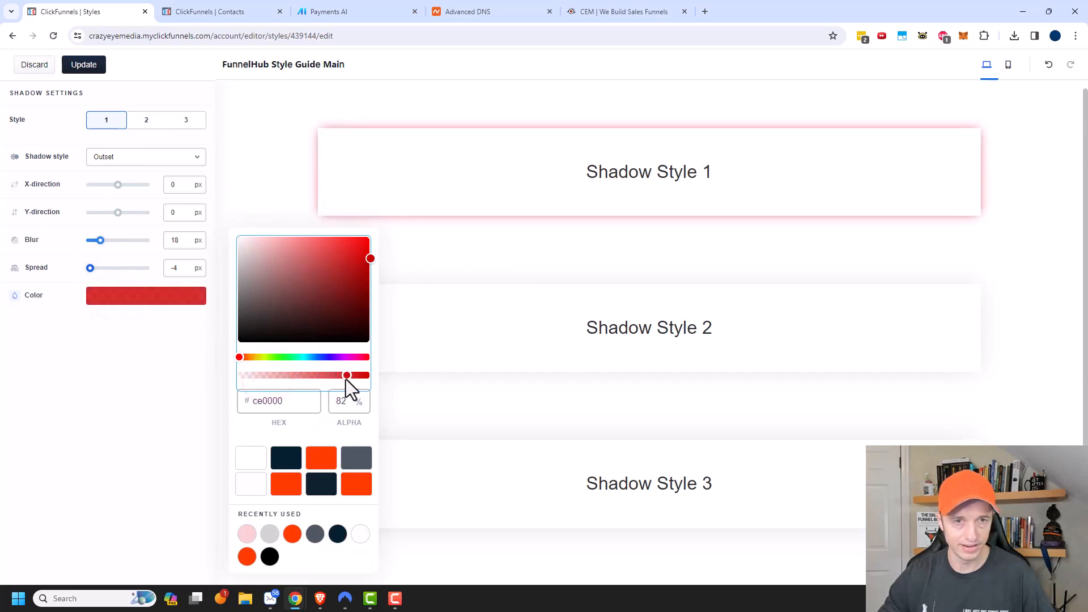
click(632, 171)
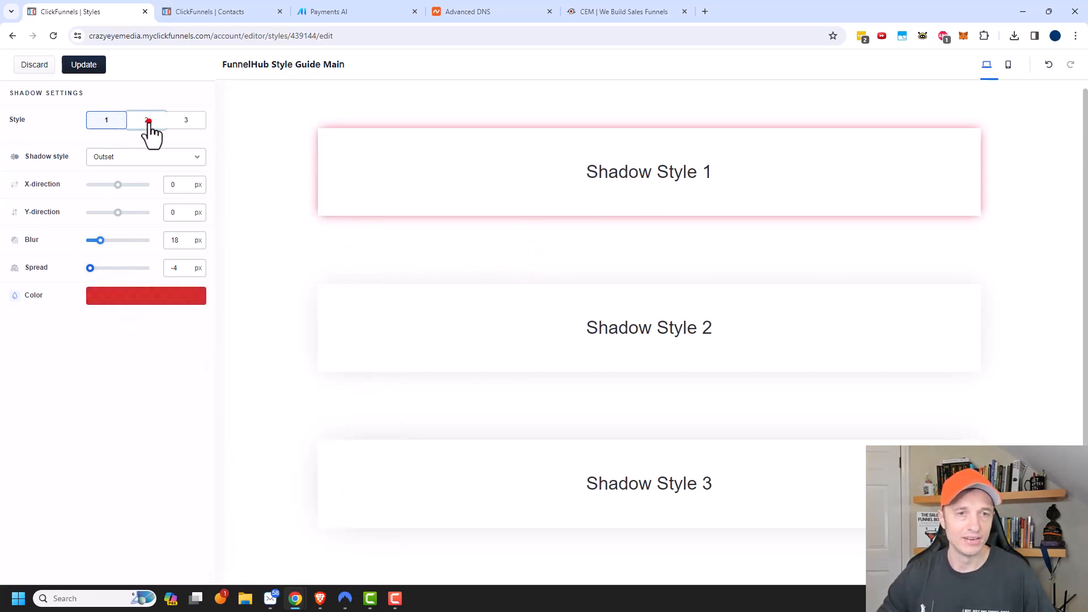
- Make Shadow Style 2 an Inset shadow and save the shadows with Update
click(146, 119)
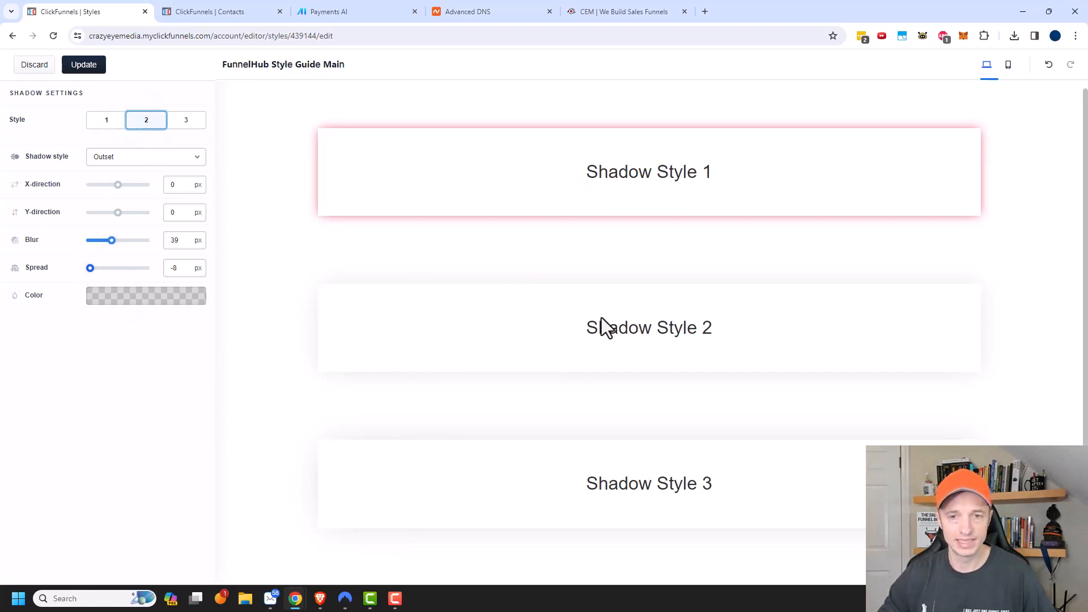
click(146, 156)
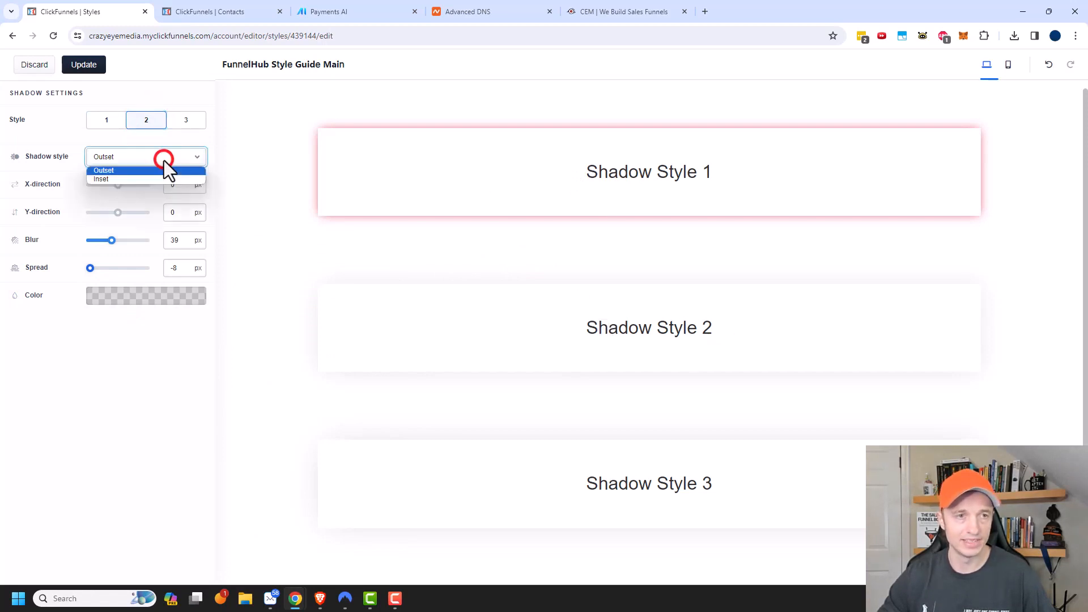
click(100, 179)
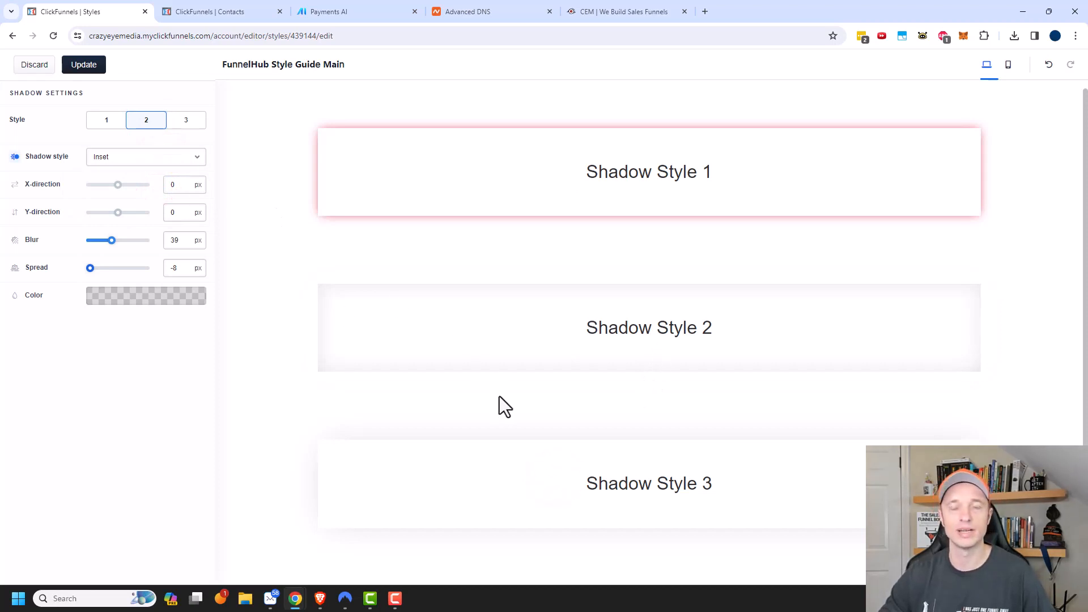
mouse_move(502, 375)
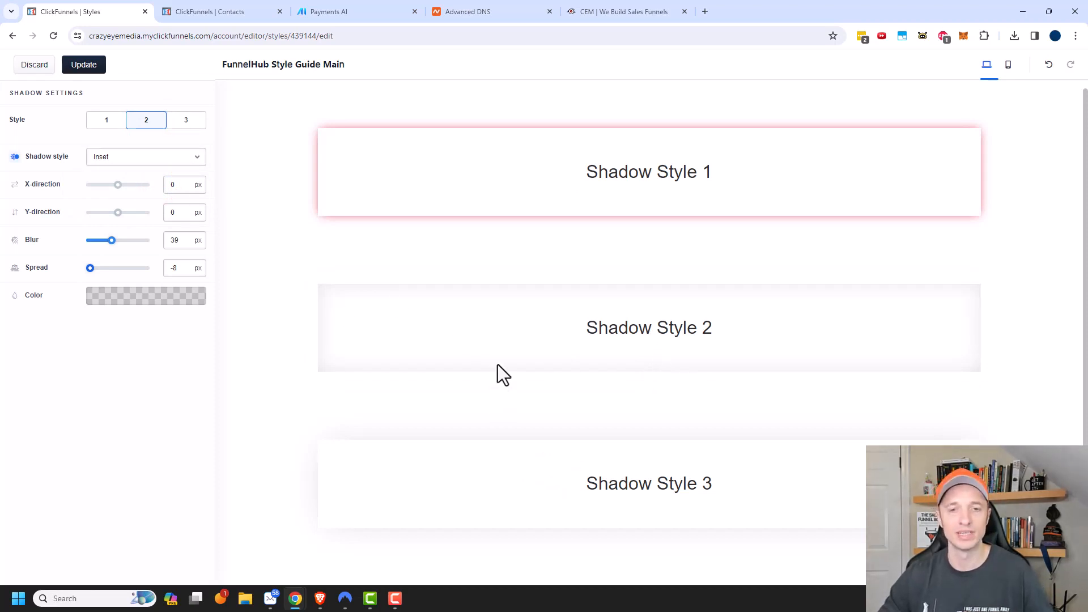
mouse_move(843, 416)
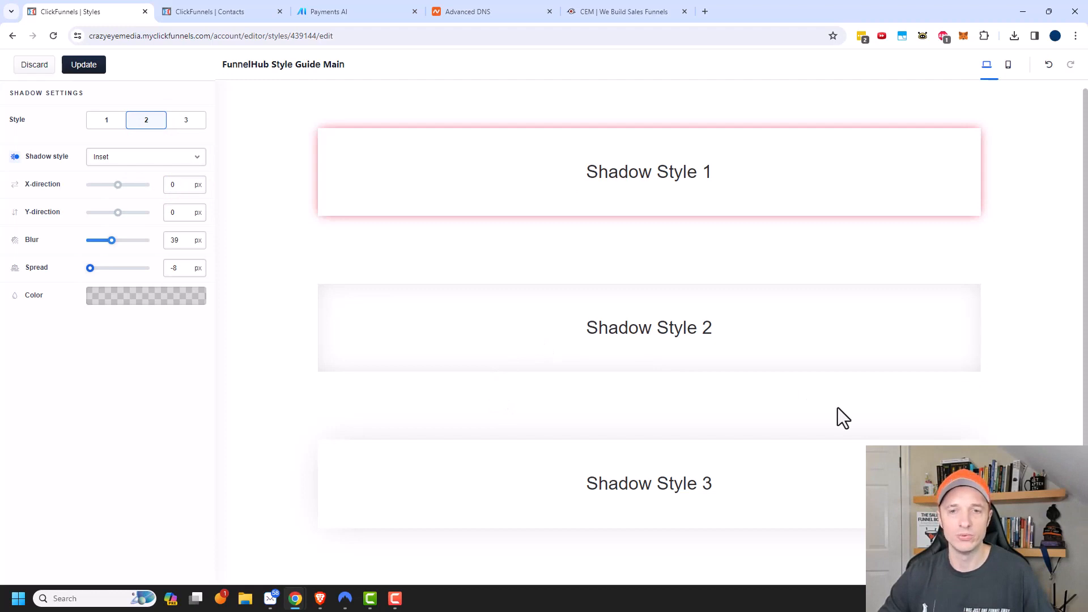
mouse_move(682, 213)
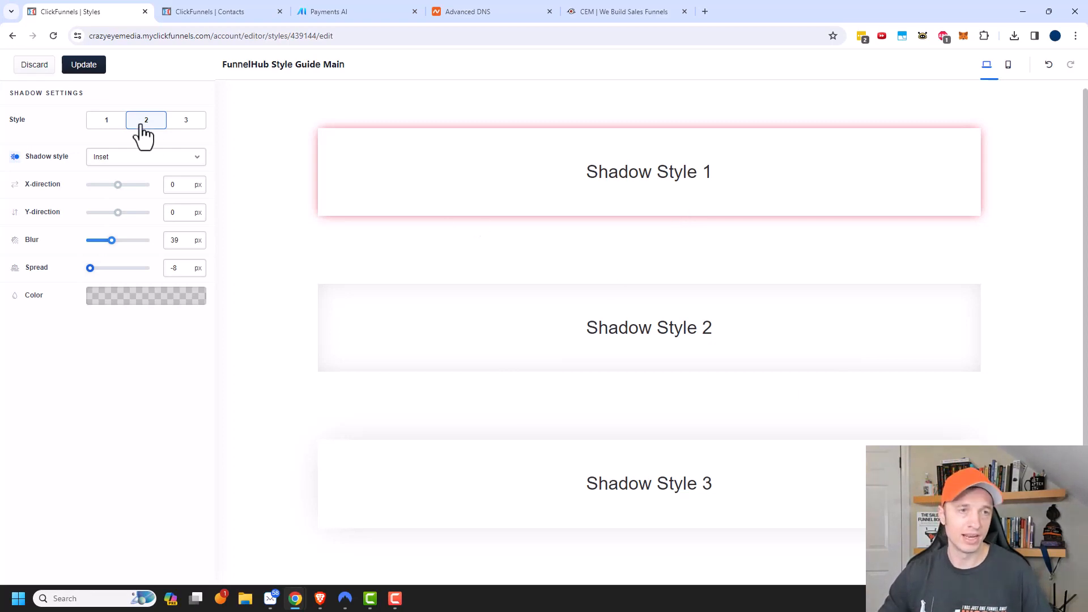
click(82, 63)
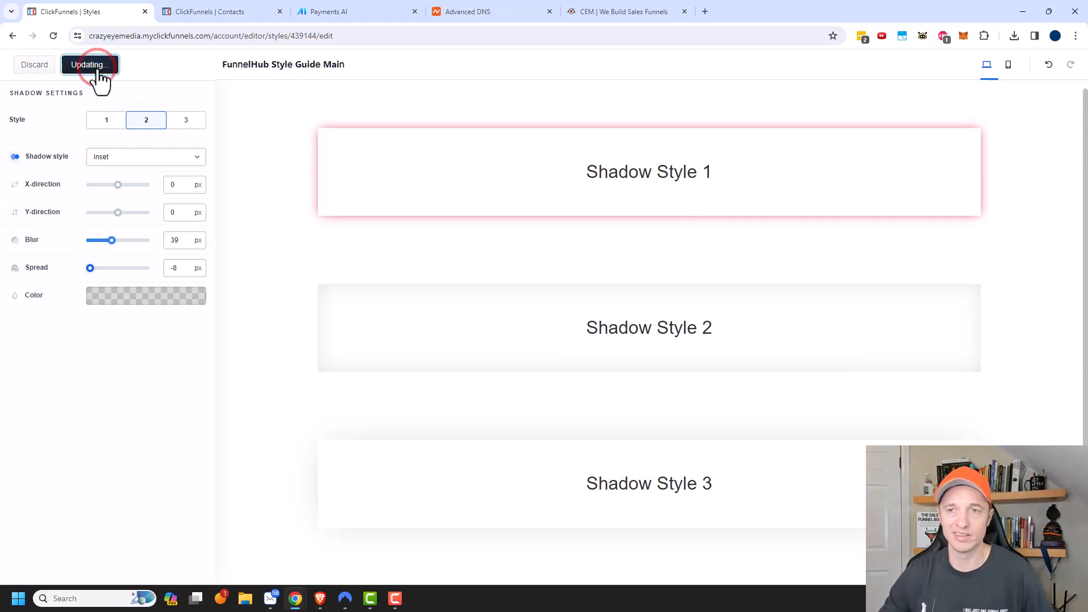
click(88, 64)
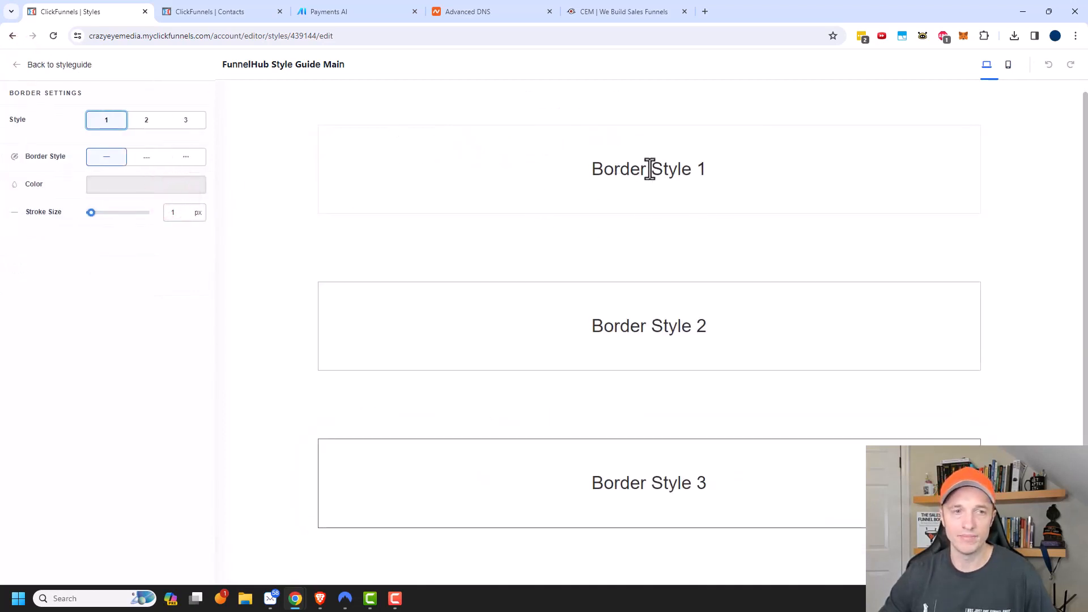
- Make Border Style 1 a dashed border thickened to about 31 px
click(146, 156)
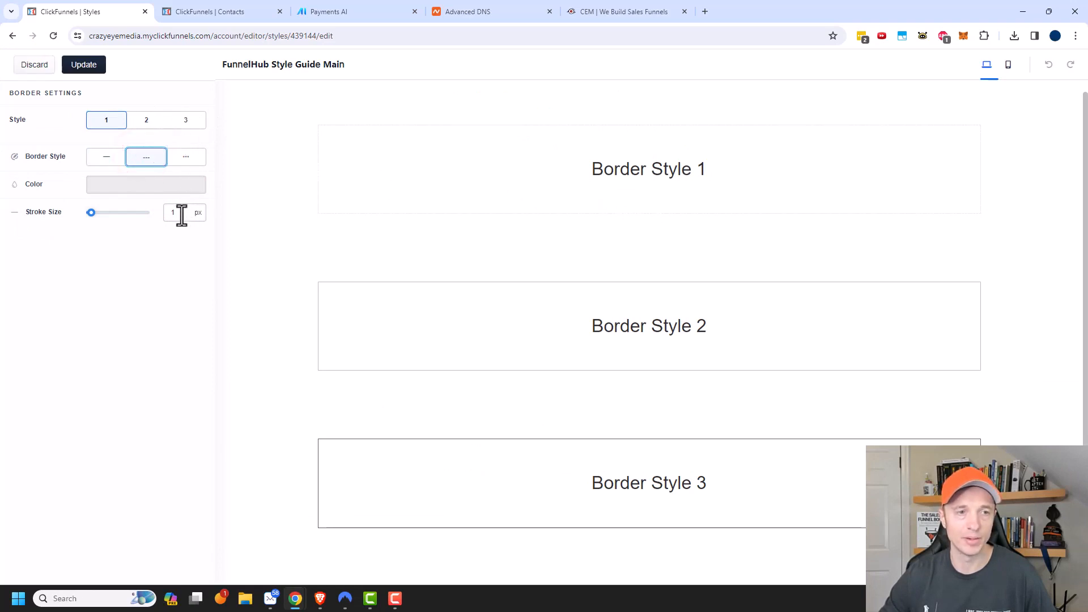
drag(91, 212, 125, 212)
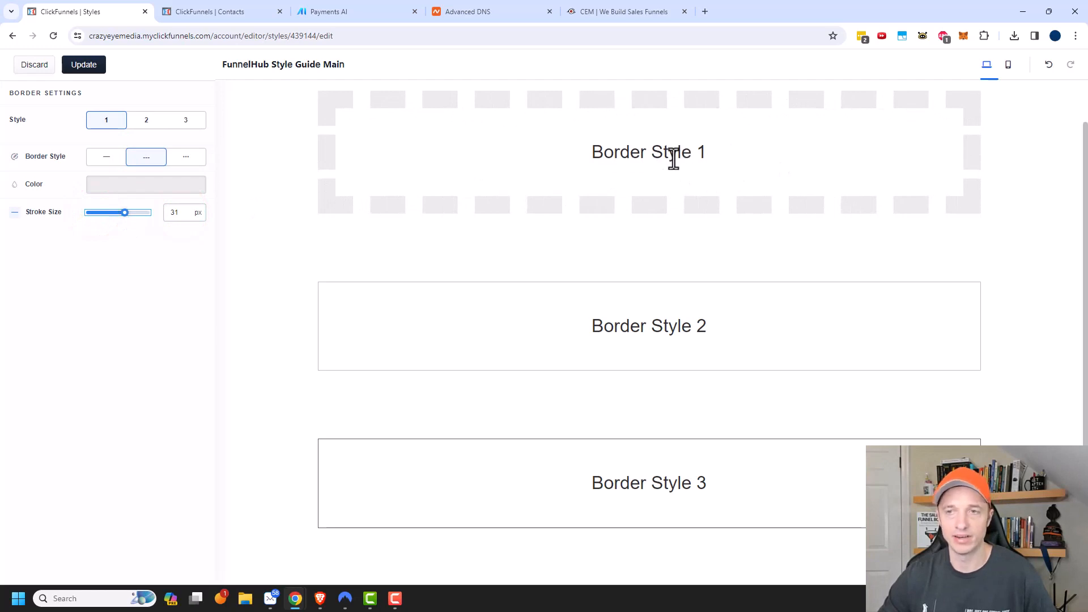
- Check the borders at mobile and desktop widths, then return to the style guide overview
click(1009, 65)
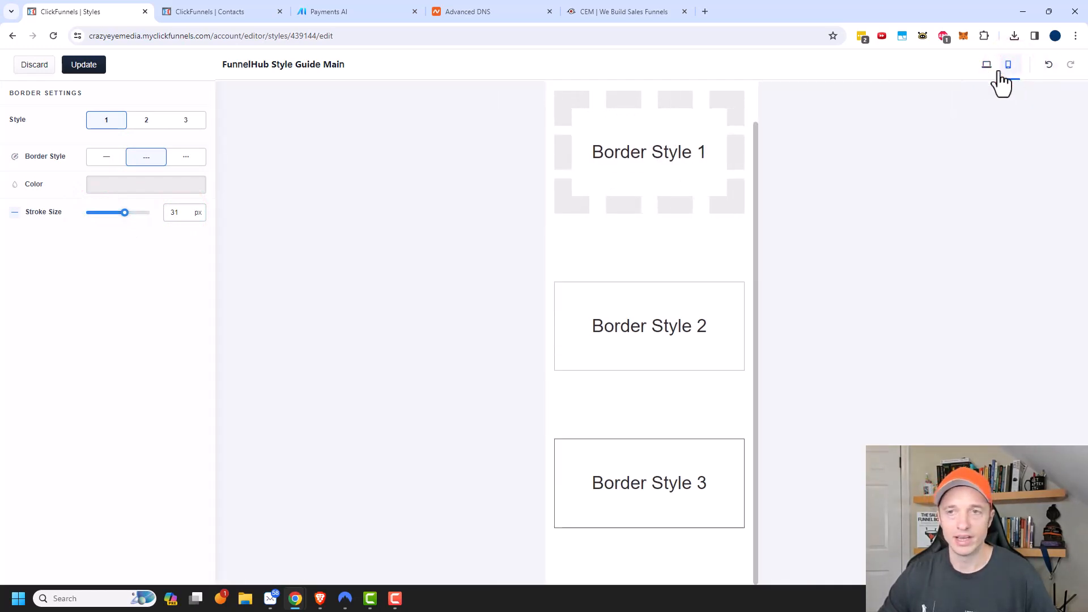
click(986, 65)
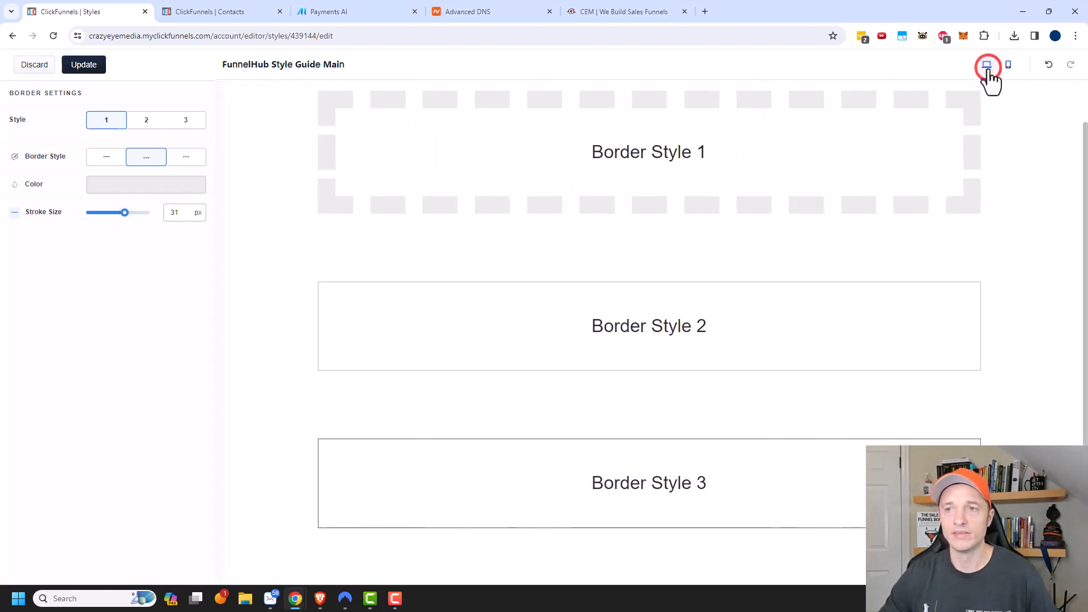
click(83, 64)
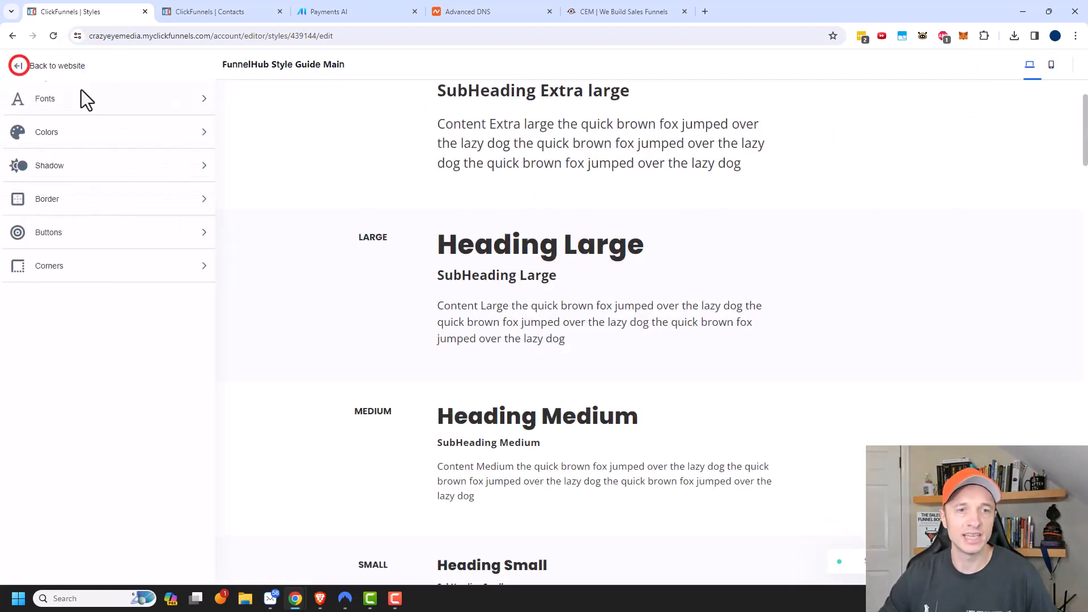
mouse_move(291, 202)
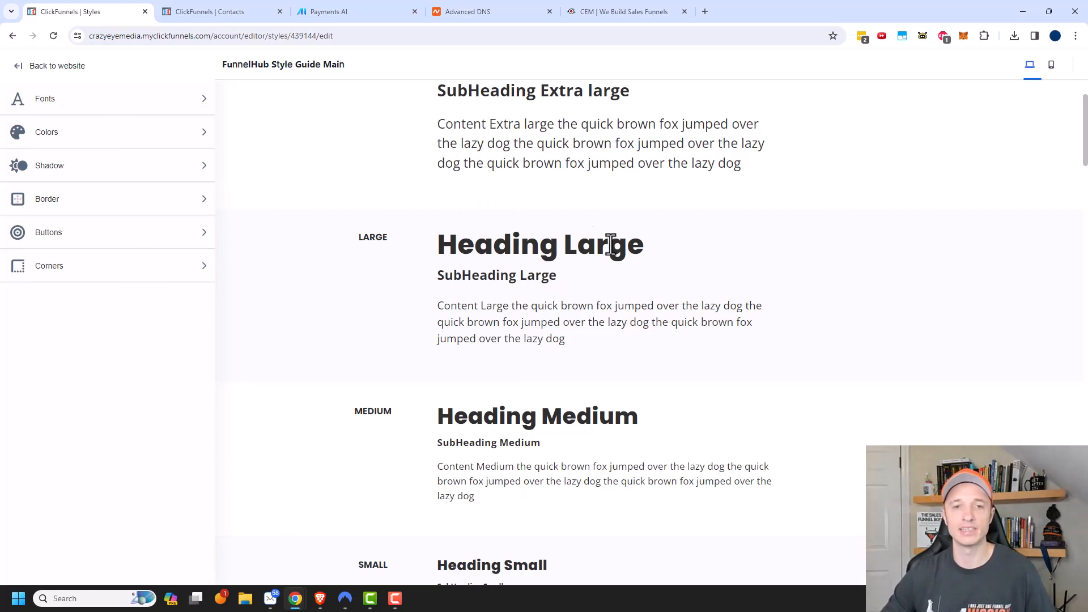
mouse_move(380, 273)
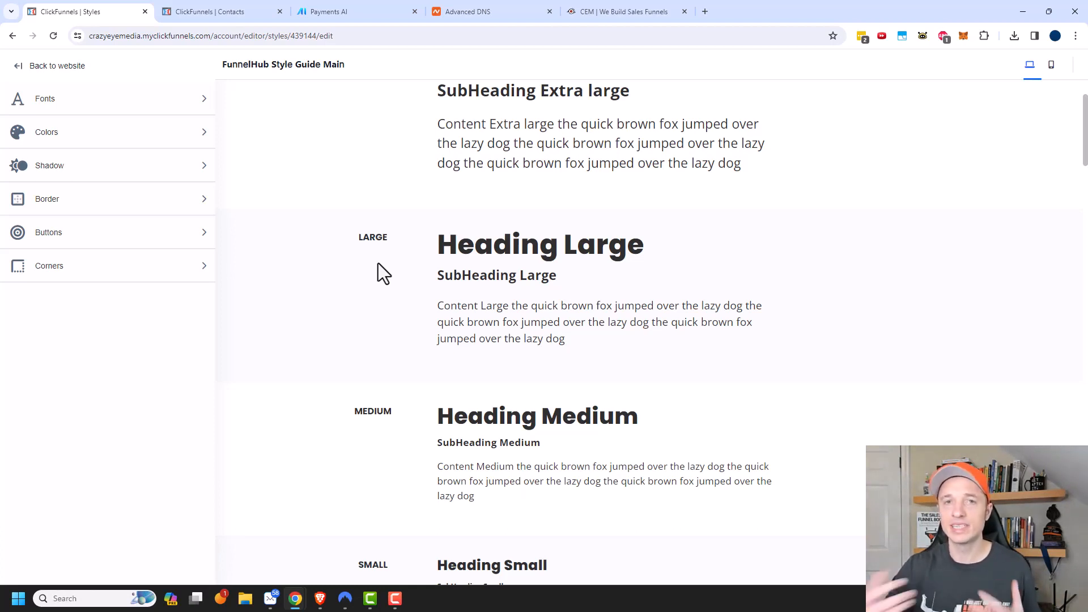
mouse_move(75, 232)
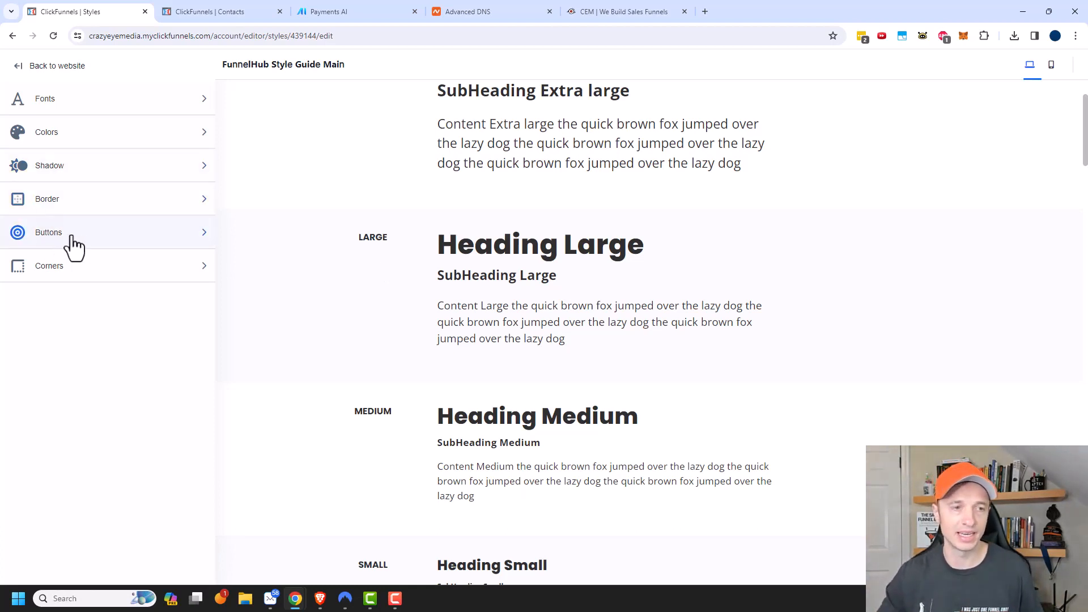
- Enter the Buttons category of the style guide
click(48, 232)
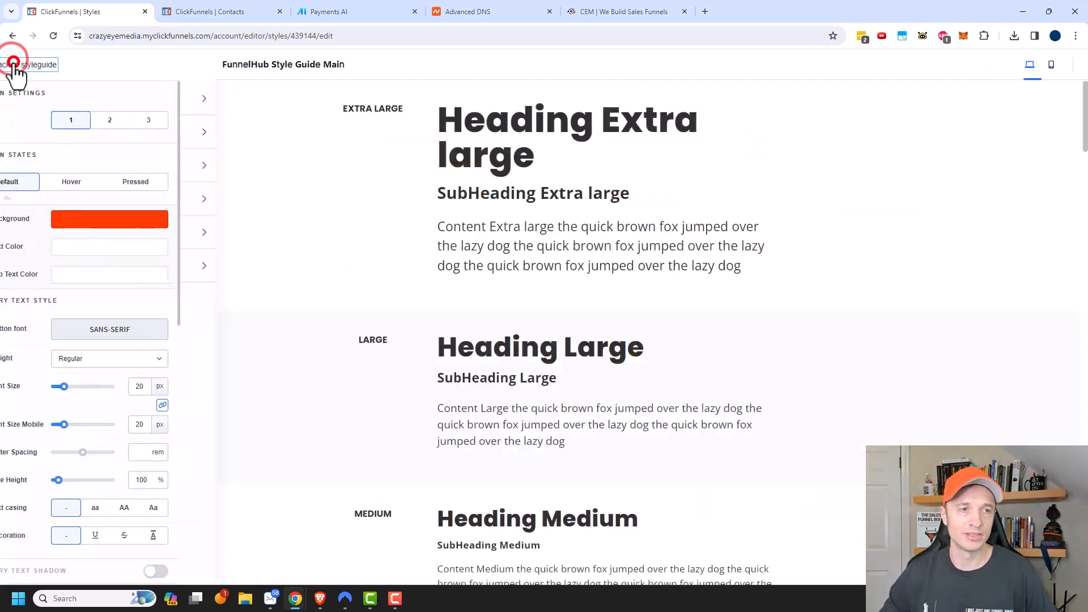
click(19, 65)
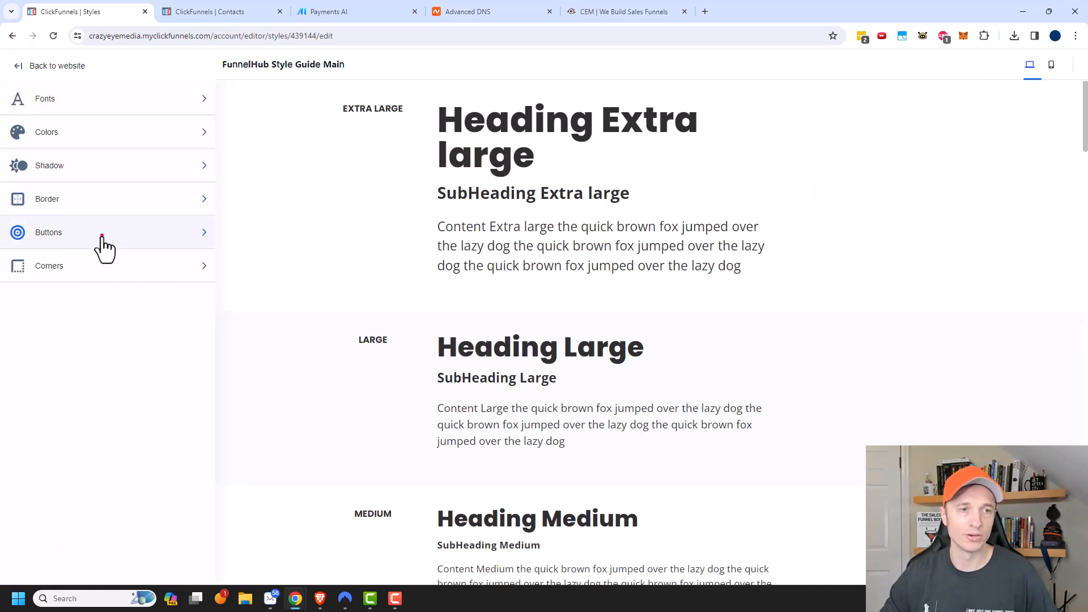
click(49, 231)
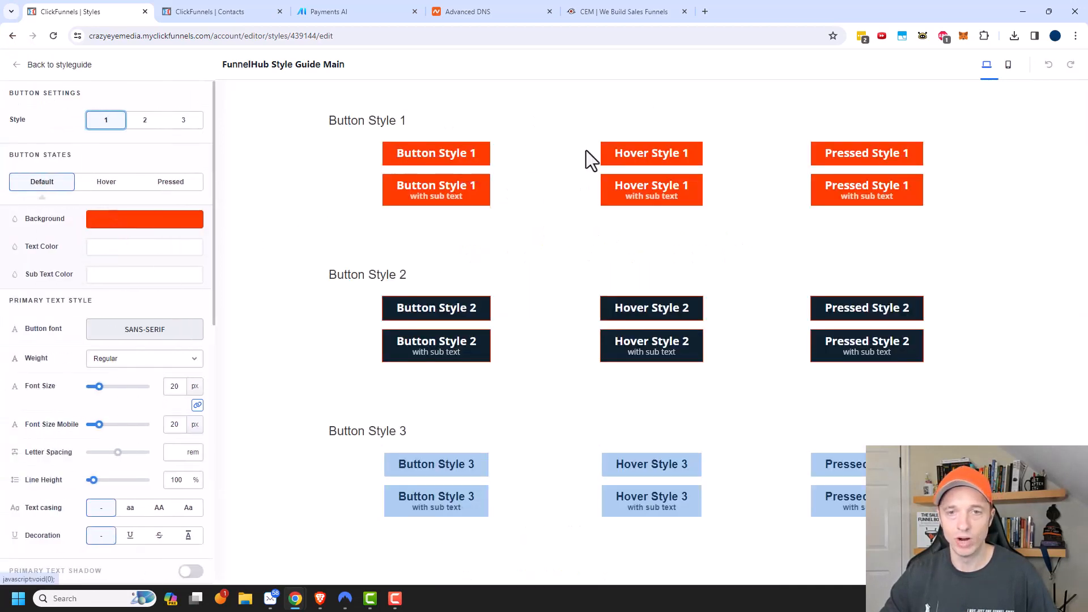
mouse_move(327, 446)
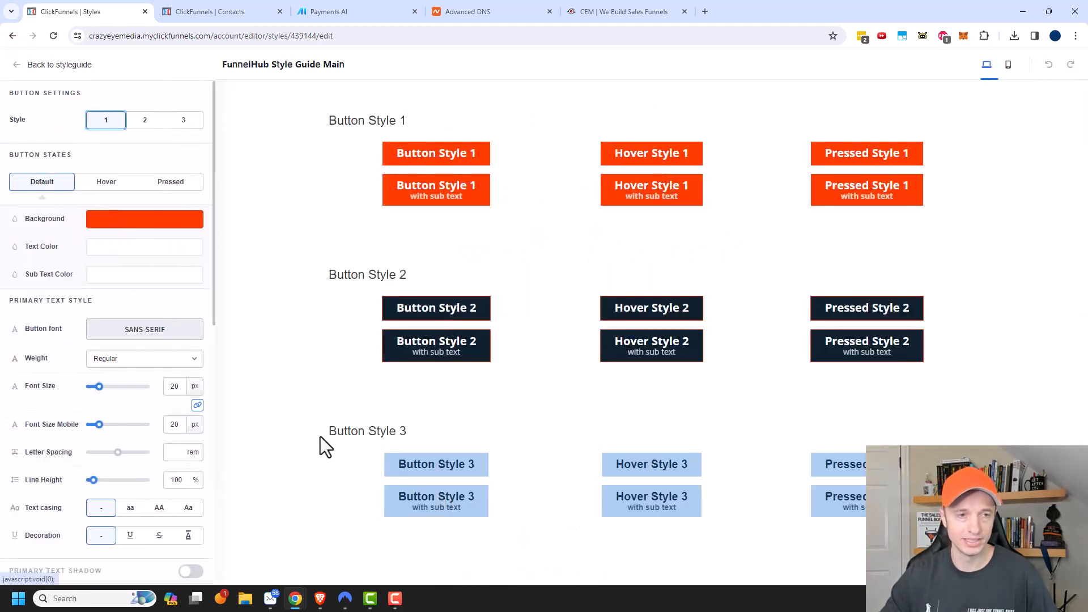
- Select Button Style 3 and give it a black background with yellow text
click(184, 119)
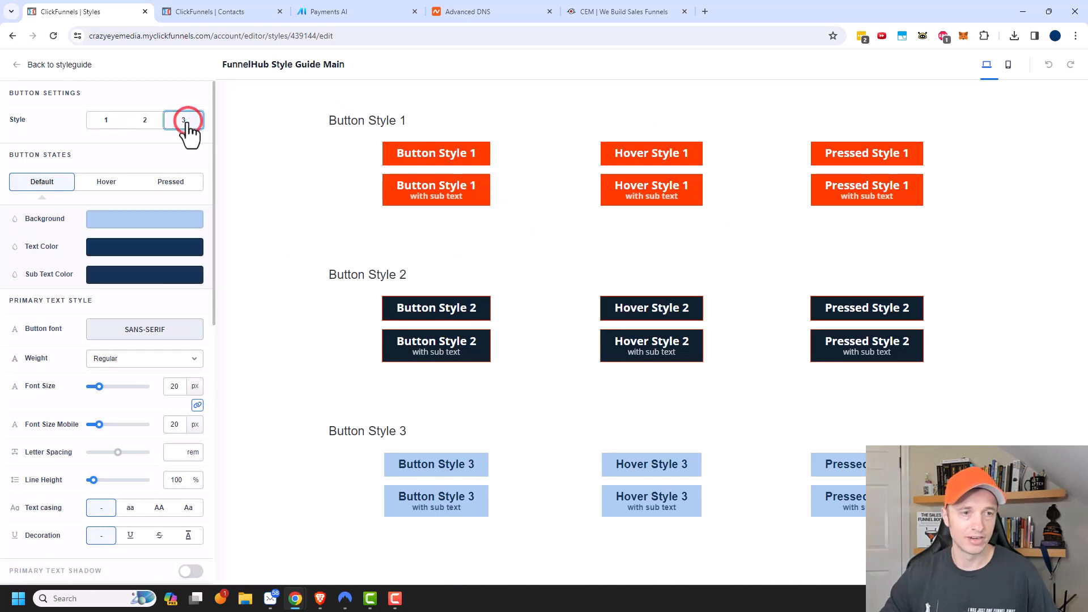
click(184, 119)
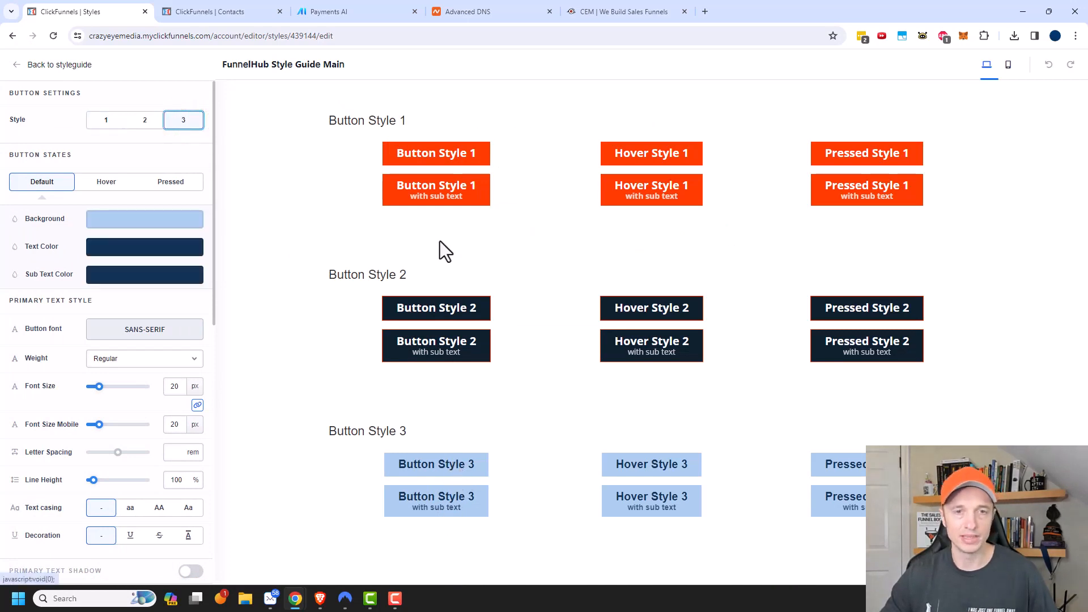
click(144, 219)
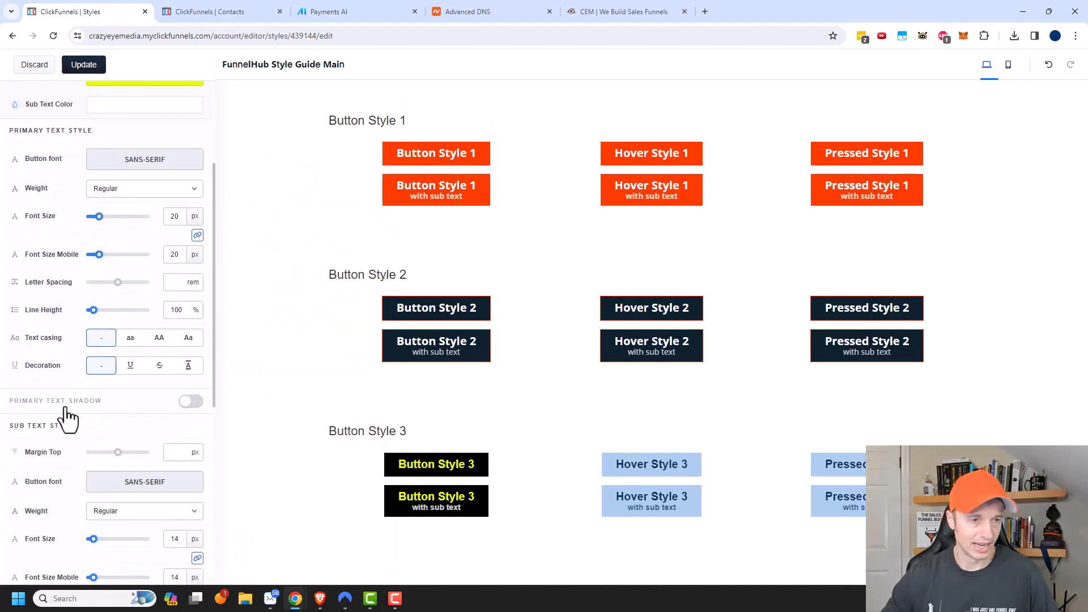
- Set Button Style 3's sub text margin top to 35px, a solid border and 233px pill corners
scroll(down, 3)
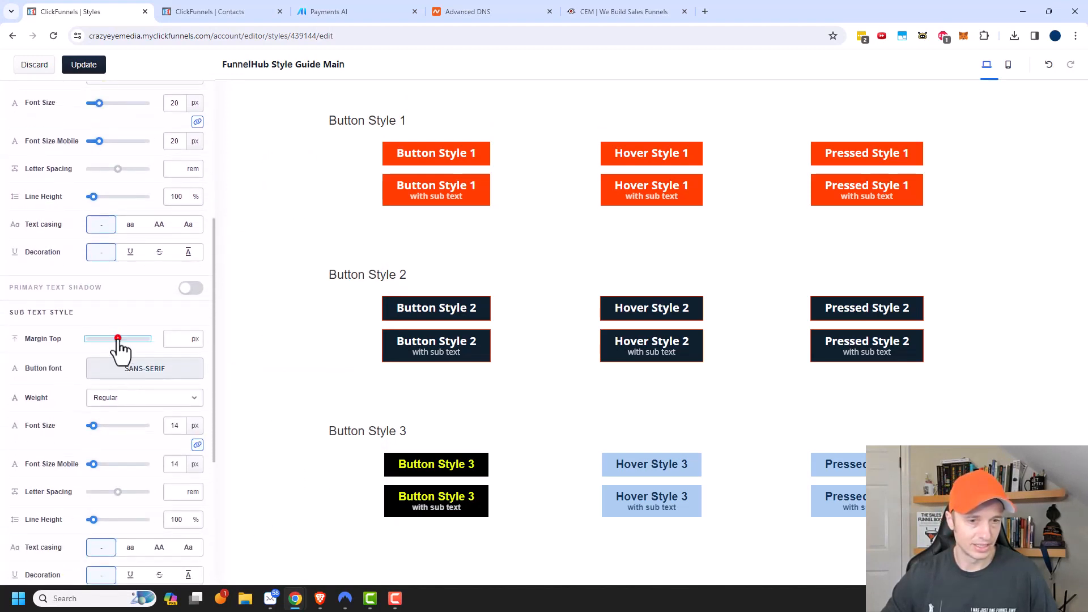
drag(118, 338, 130, 339)
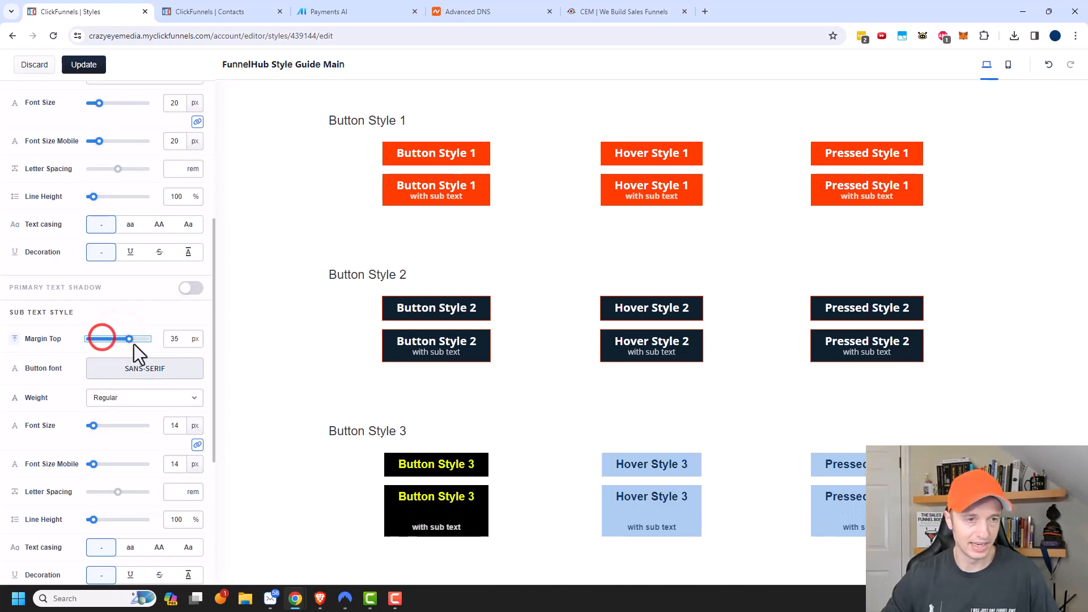
scroll(down, 3)
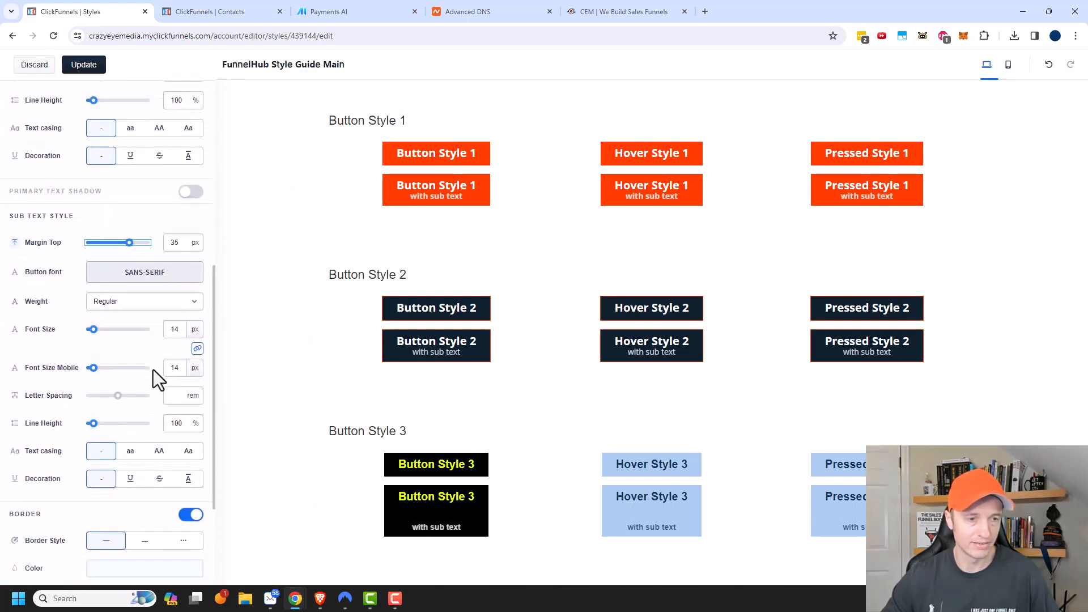
click(184, 385)
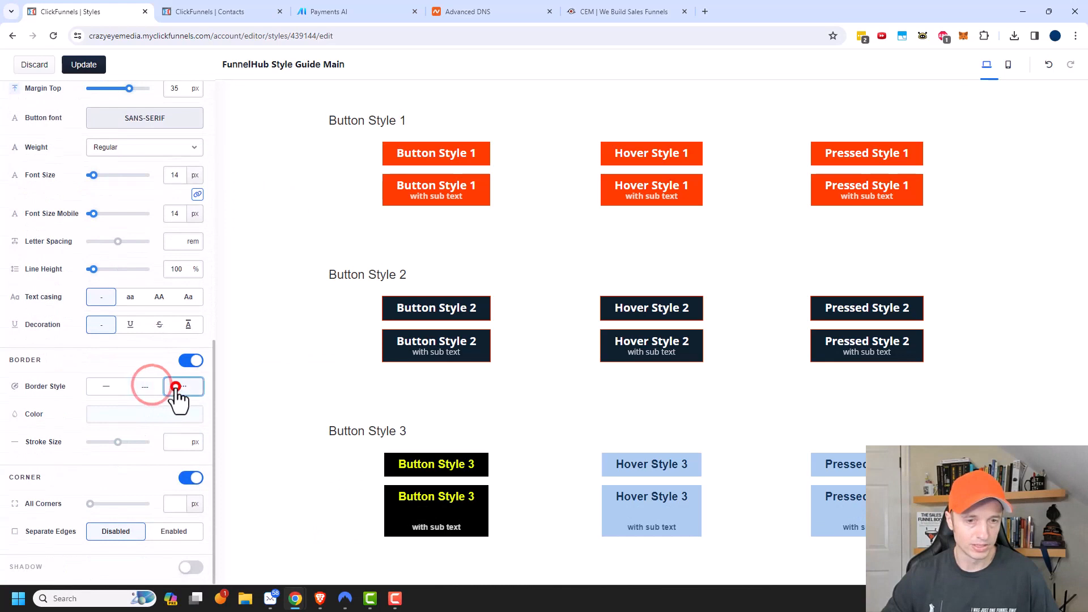
click(106, 386)
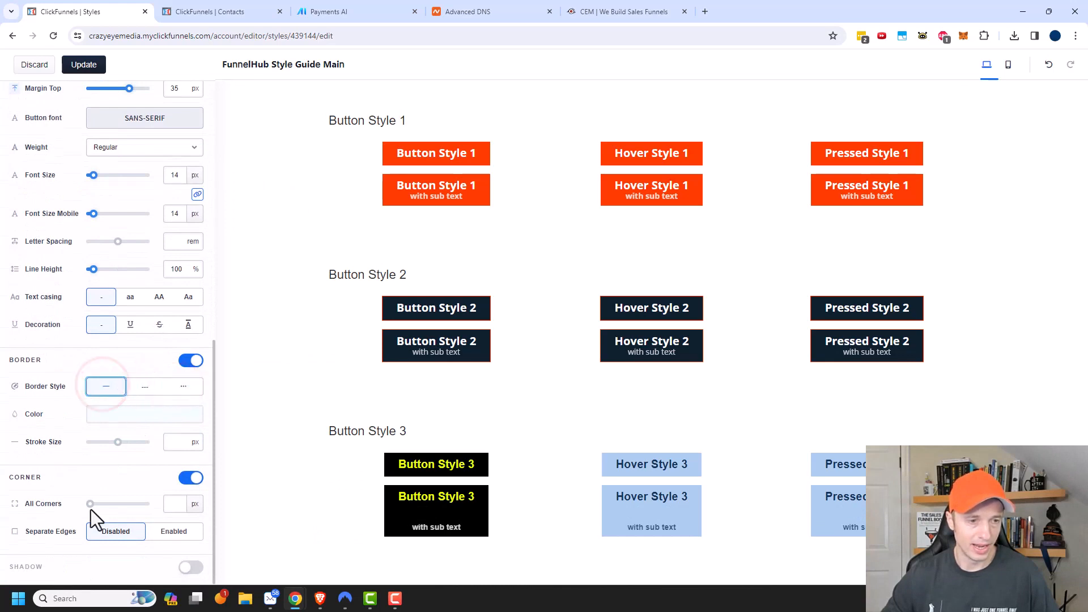
drag(91, 503, 122, 503)
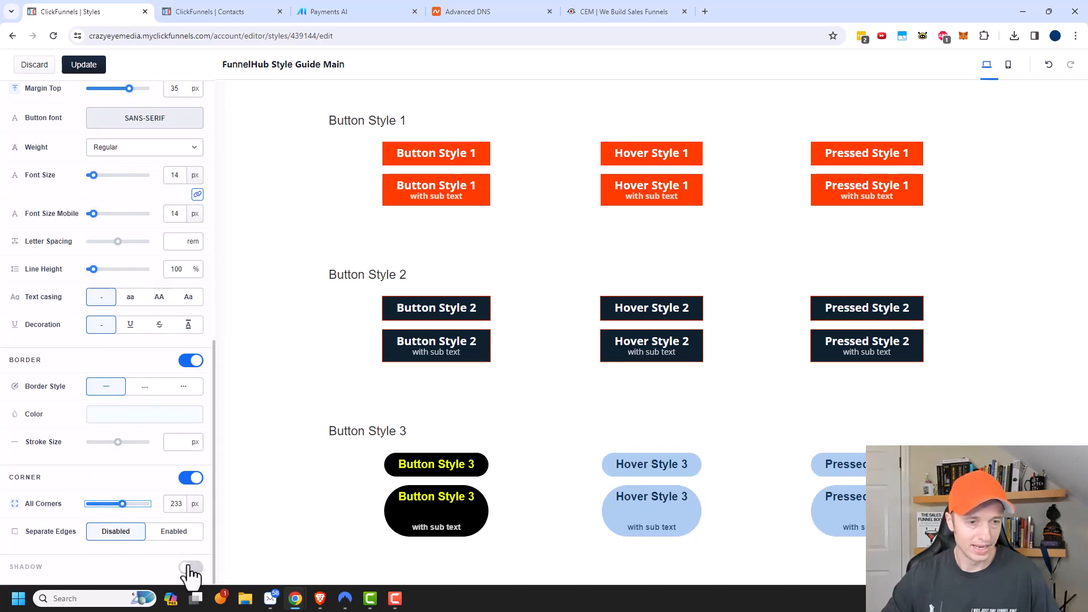
- Enable an inset shadow shifted to X -82 on Button Style 3 and check it on mobile
click(191, 569)
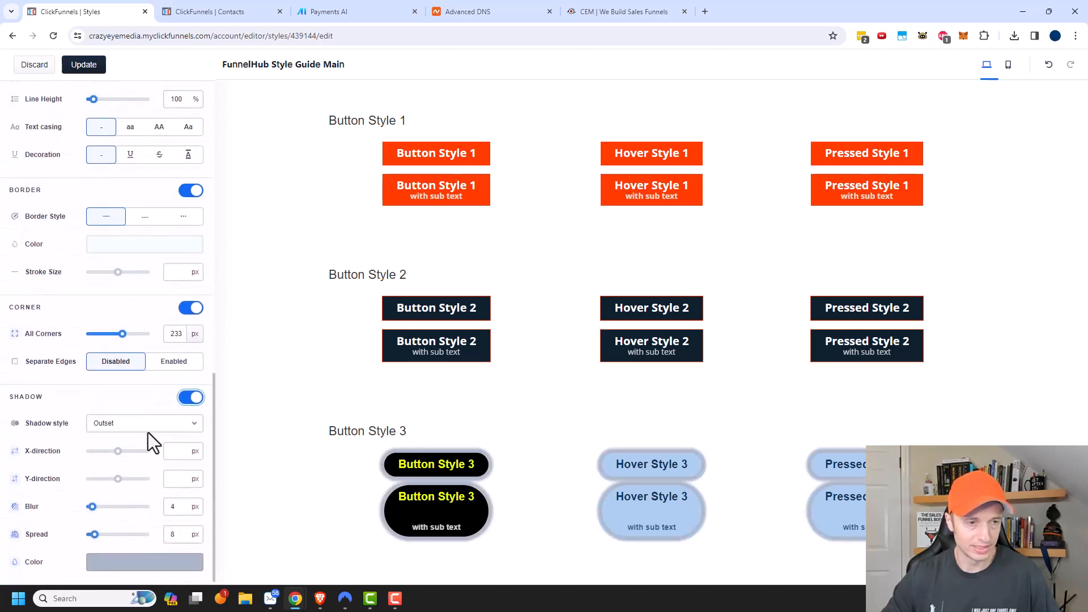
drag(118, 451, 95, 451)
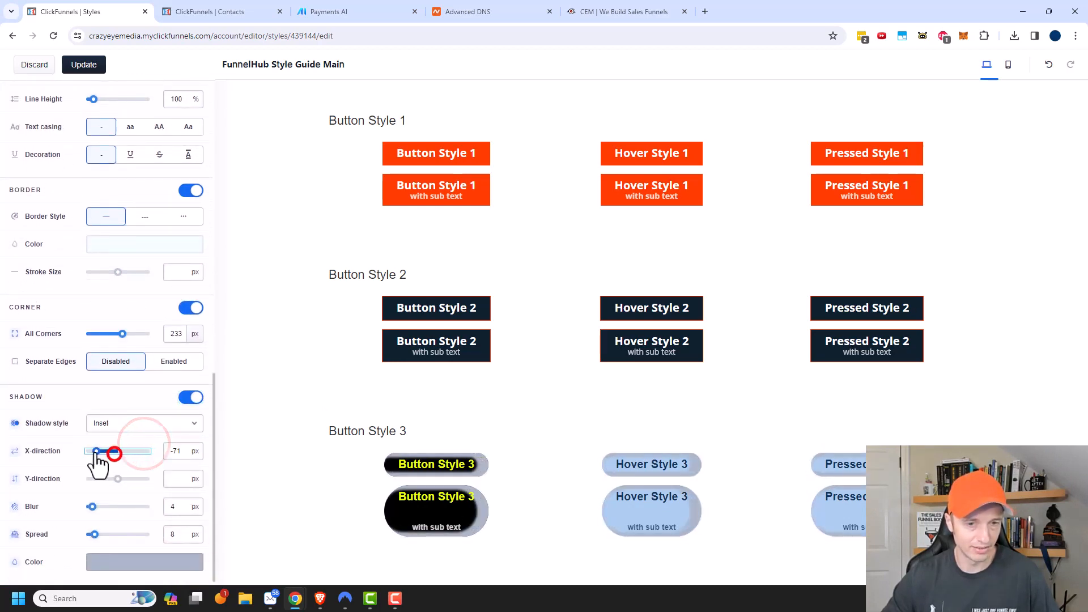
drag(113, 451, 94, 451)
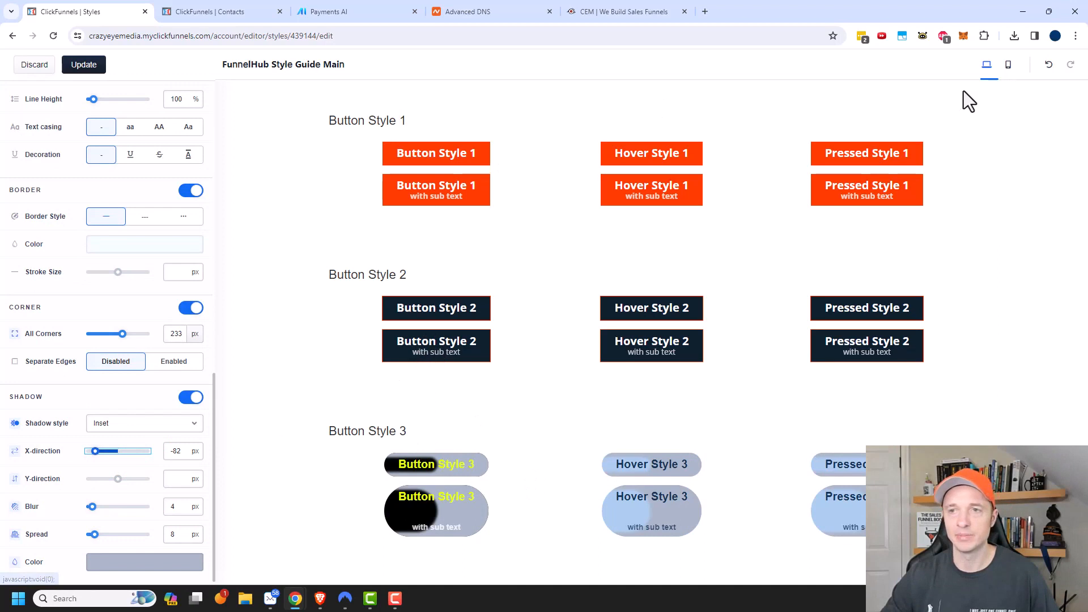
click(1009, 64)
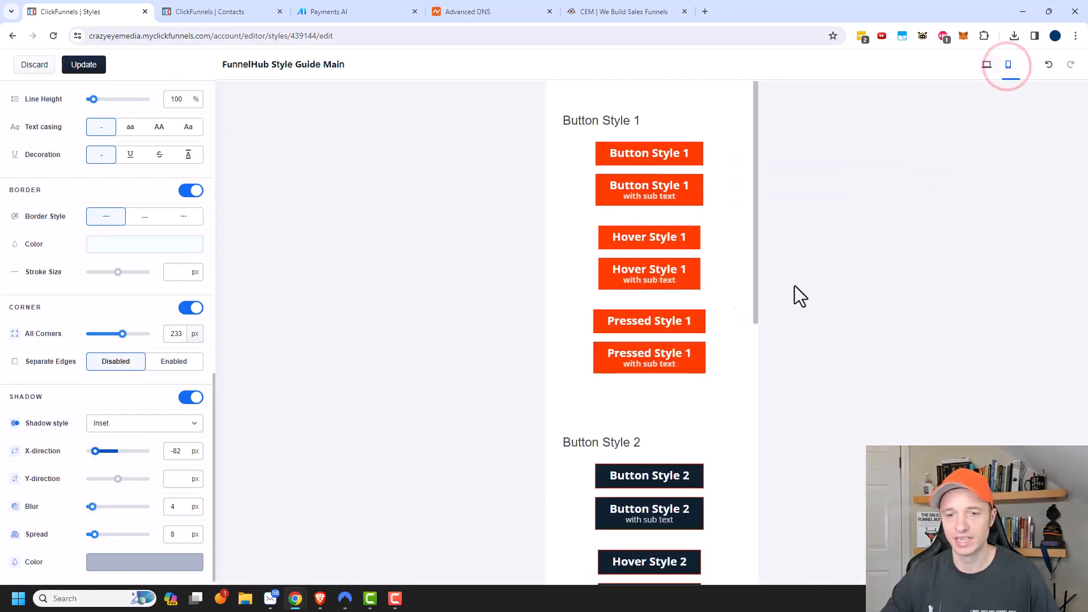
scroll(down, 3)
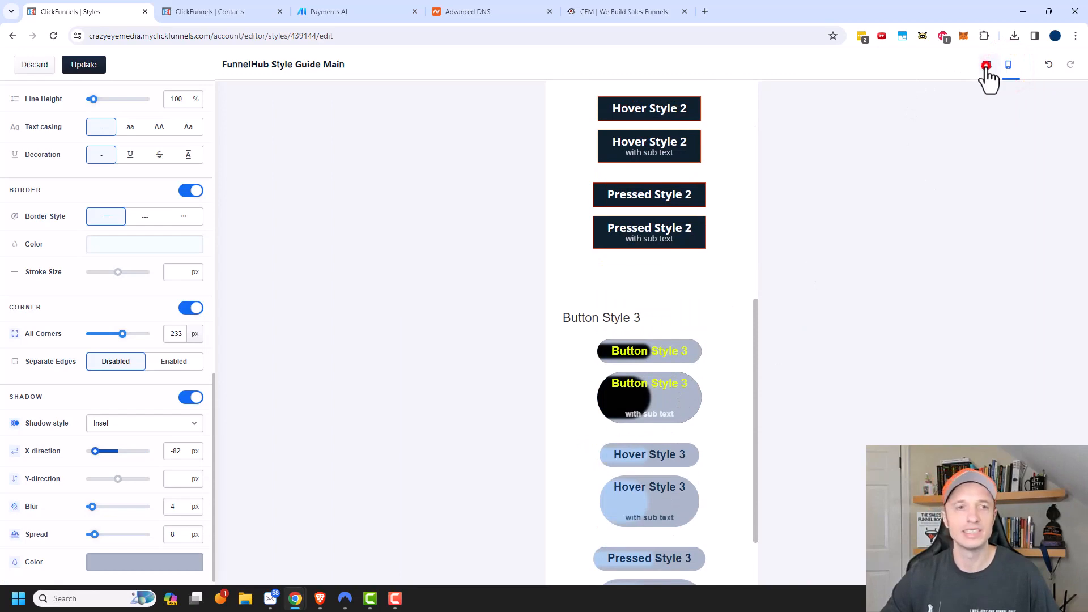
click(985, 66)
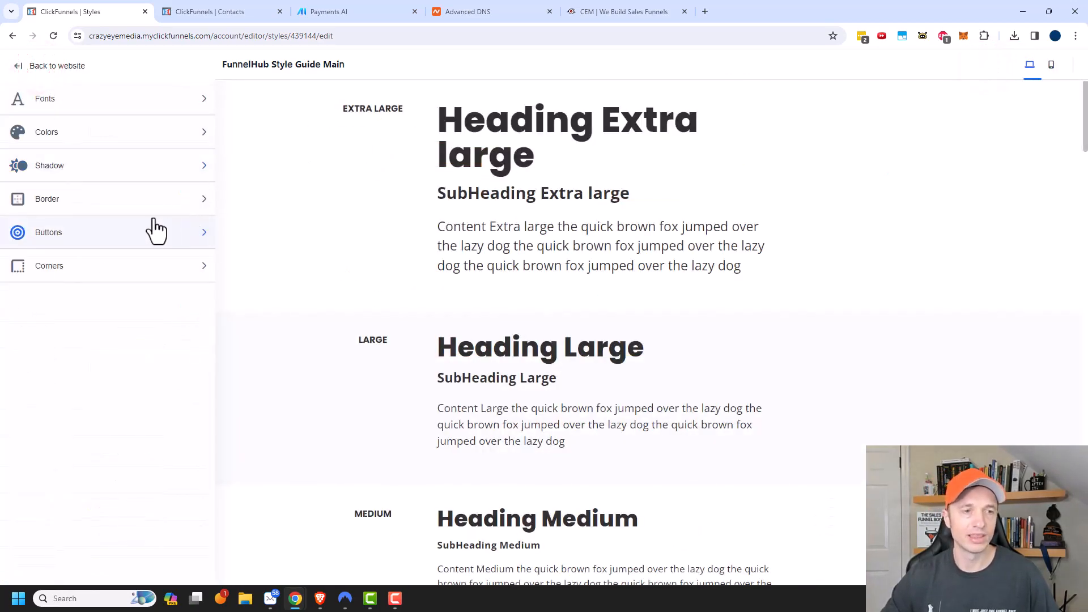
- Round Corner Styles 1 and 2 into pill shapes
click(49, 265)
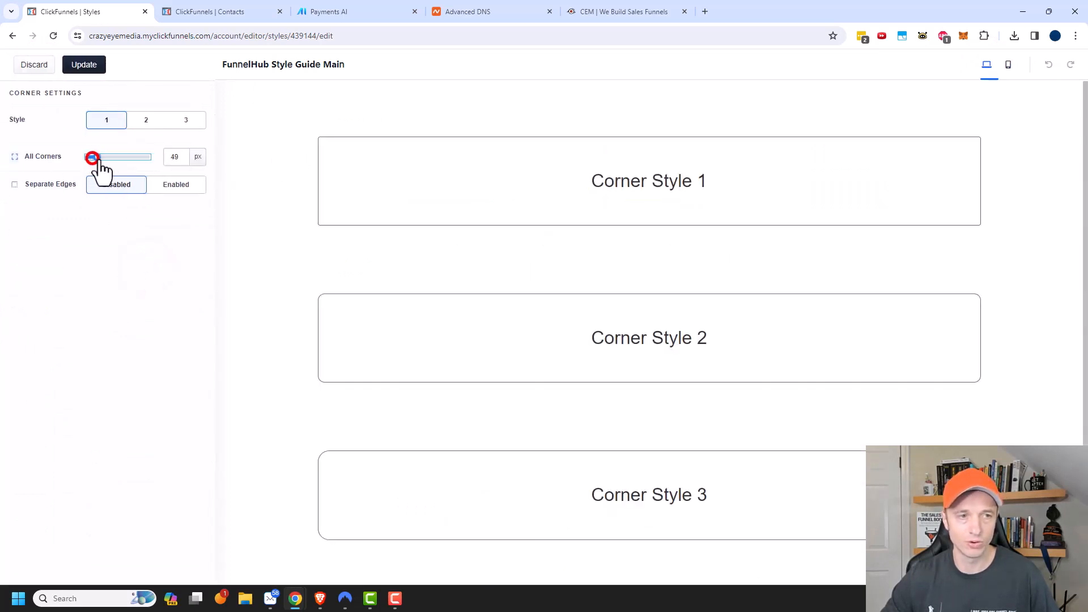
drag(92, 157, 111, 156)
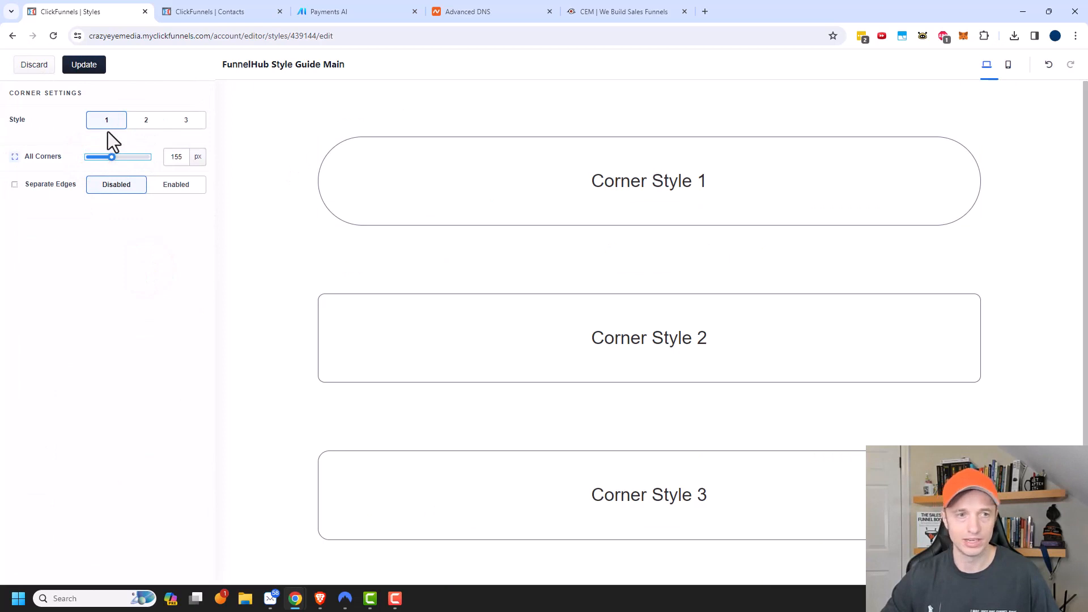
click(146, 119)
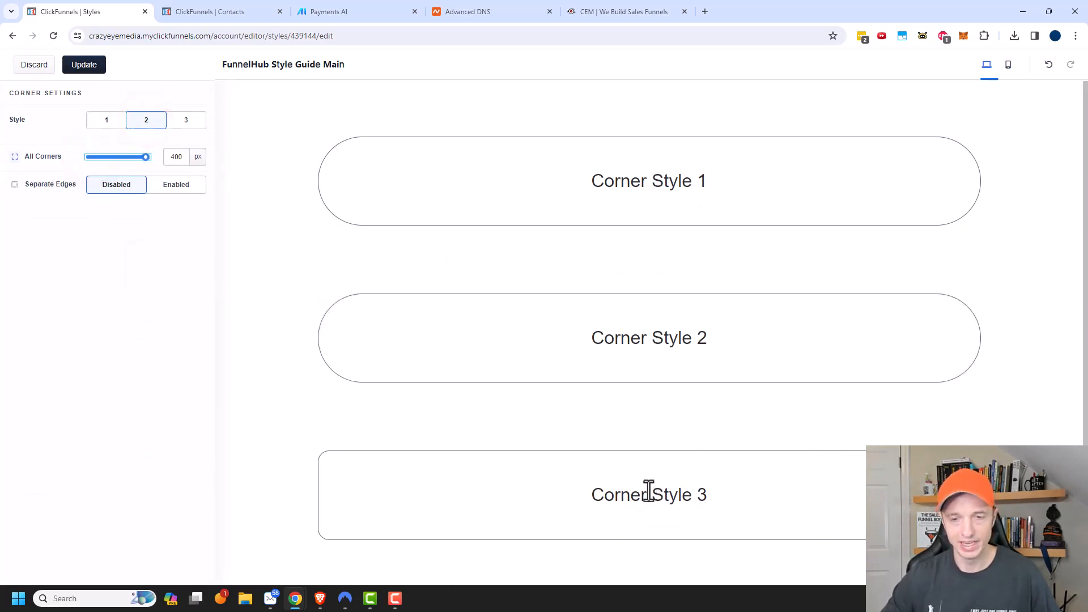
- Leave the style guide editor for the workspace styles page
click(82, 63)
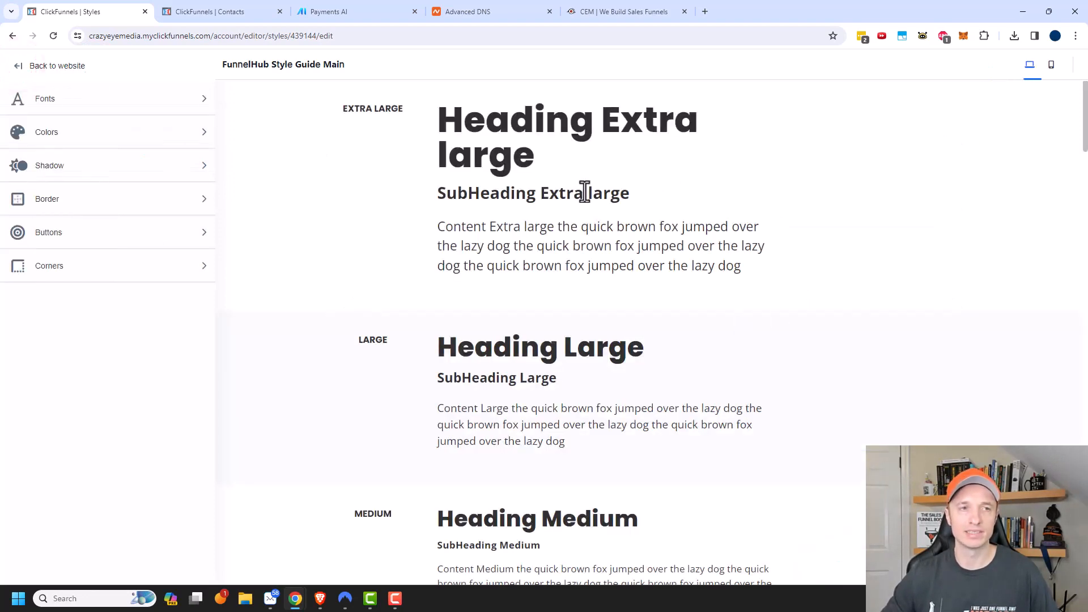
click(57, 66)
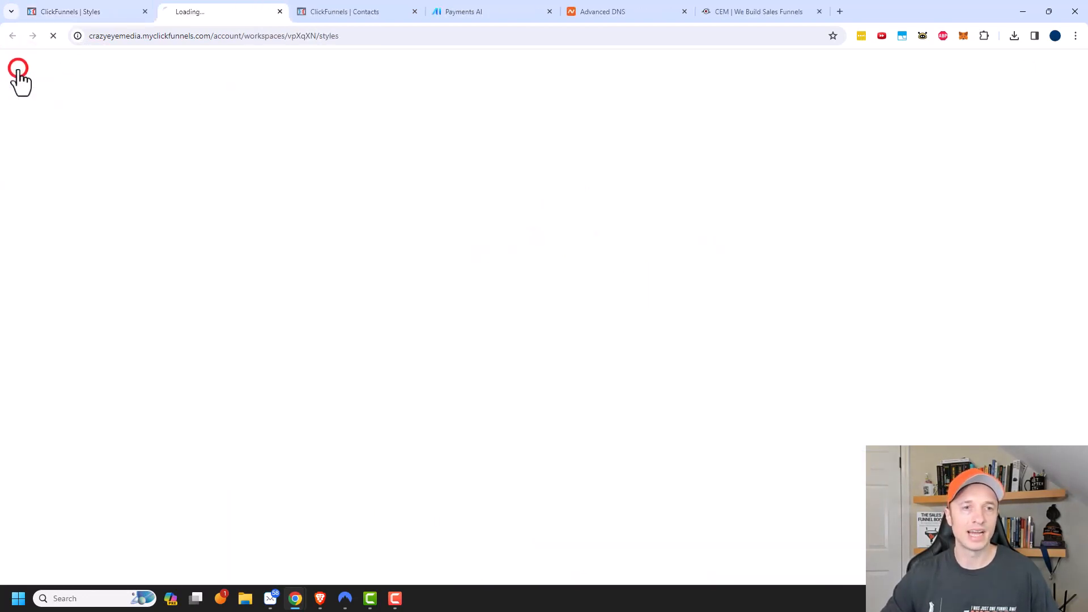